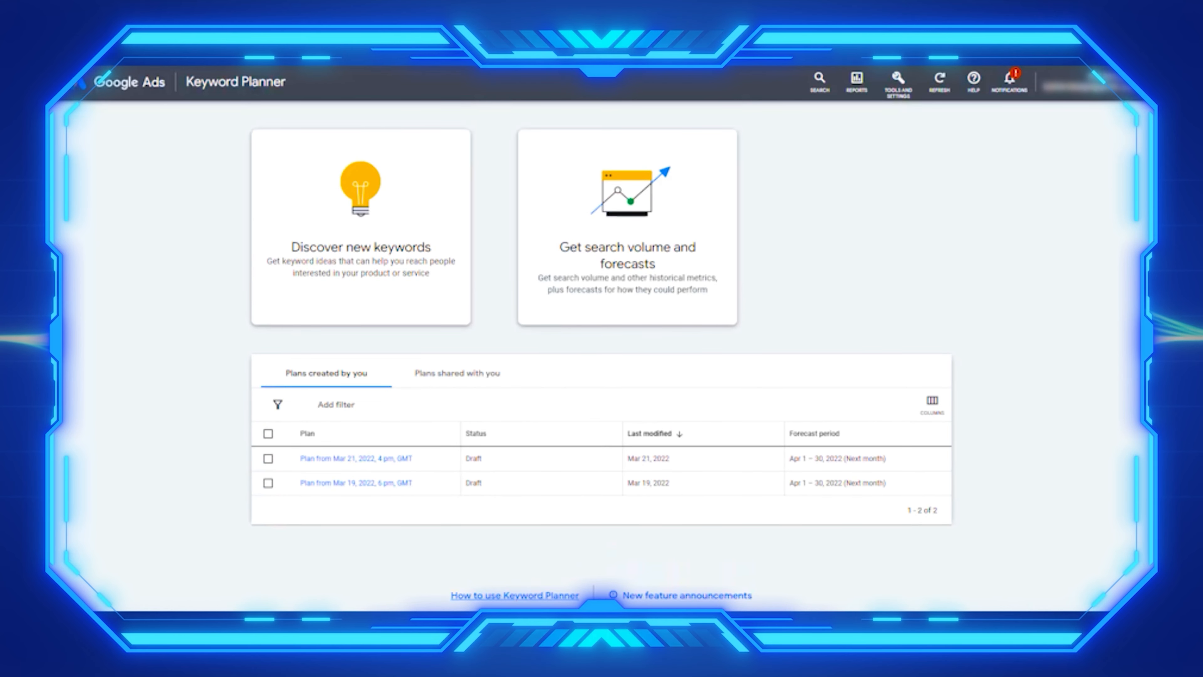
mouse_move(1004, 224)
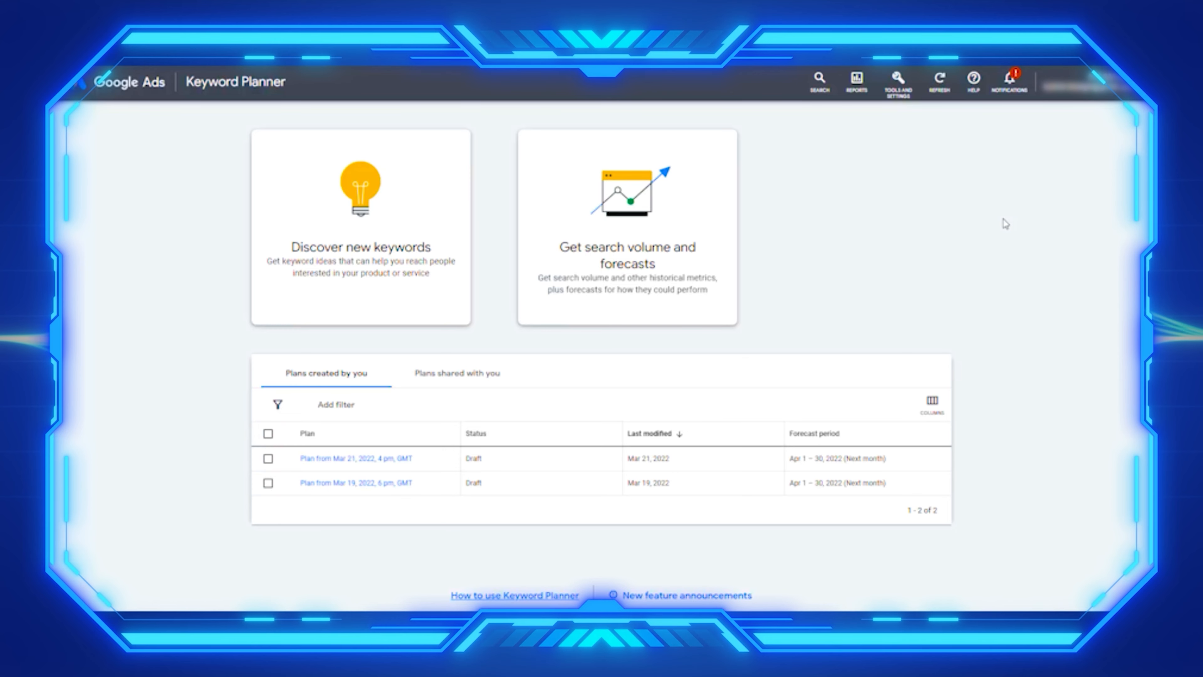
mouse_move(872, 230)
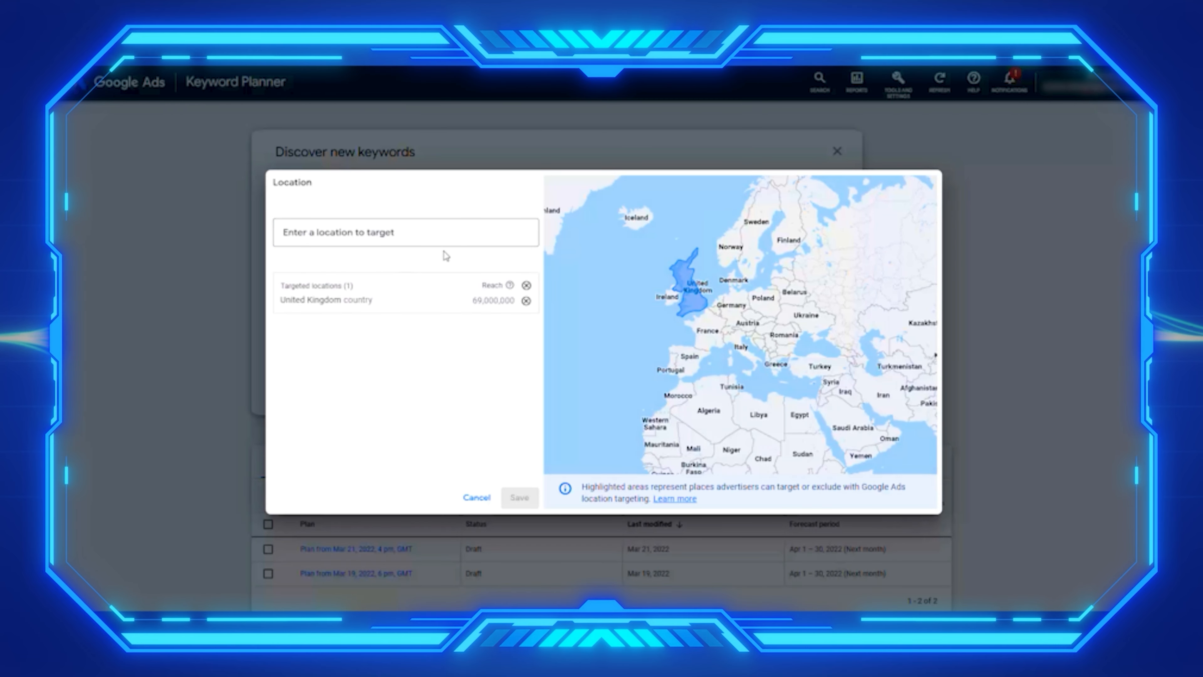
Target United States as the location and remove the United Kingdom
click(387, 233)
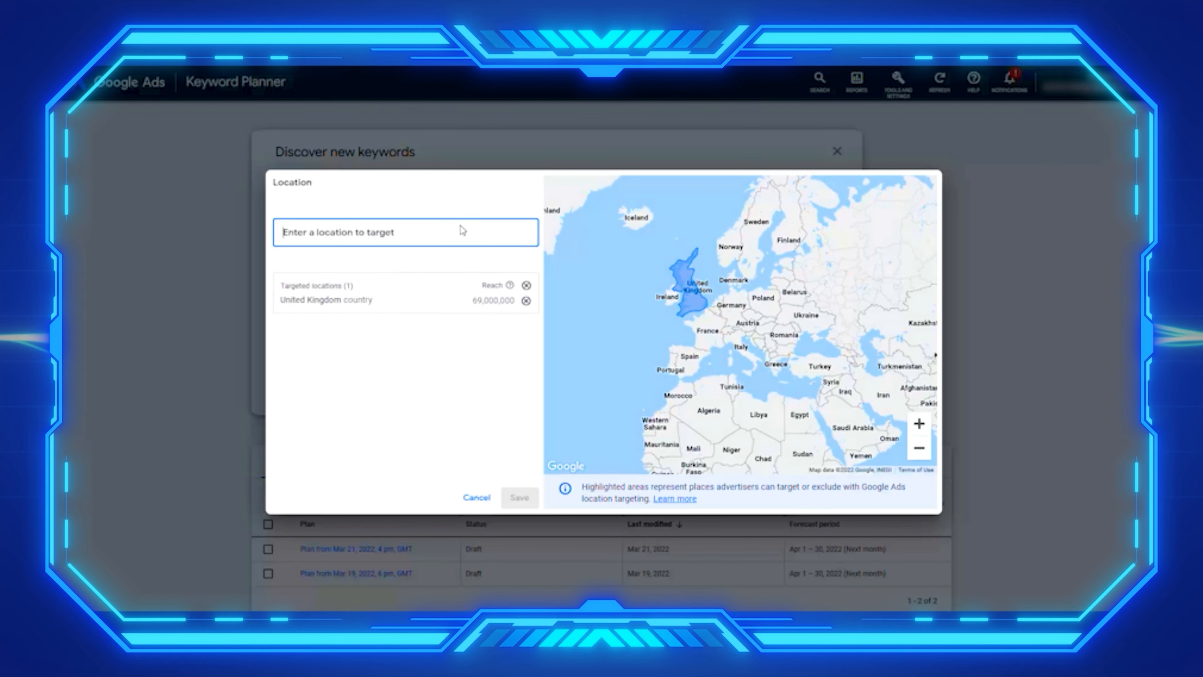
text(uni)
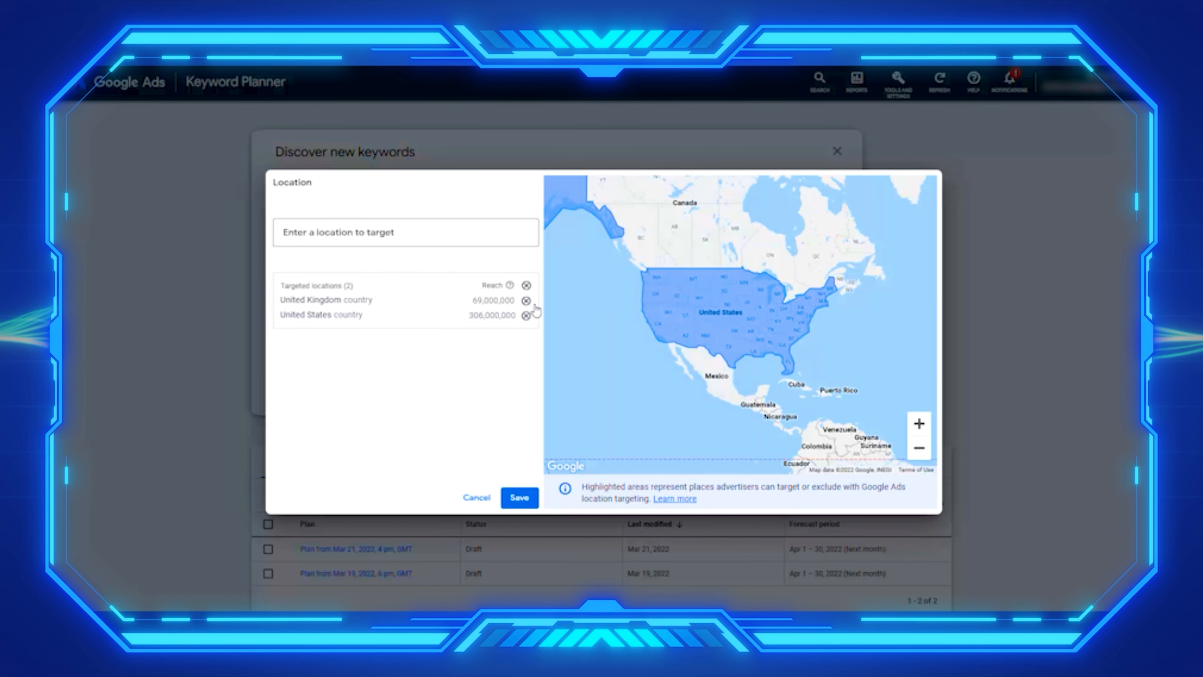
click(519, 497)
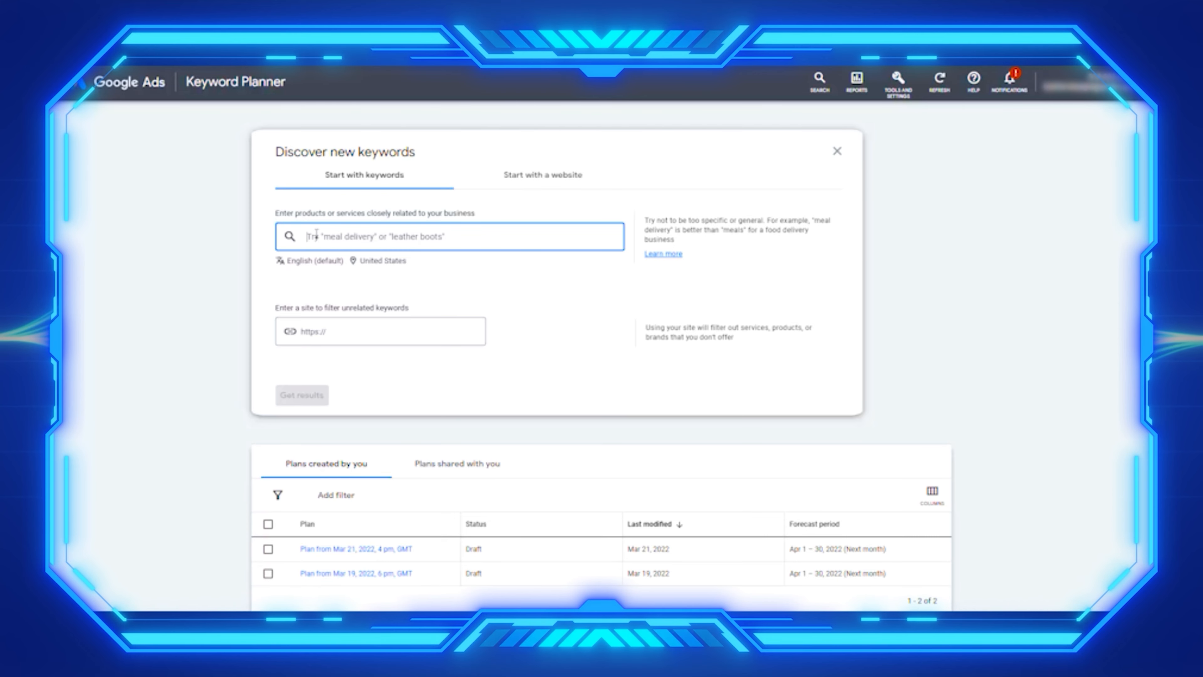
Enter the seed keyword 'yoga clothing for pregnant'
text(yoga)
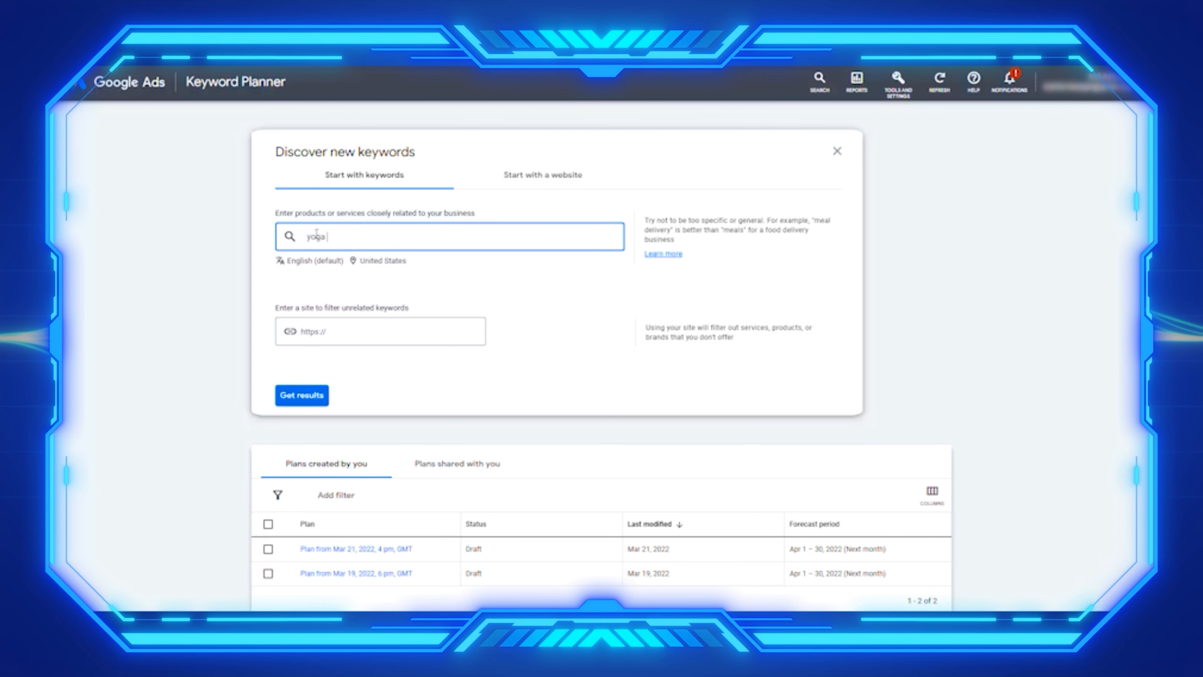
text(clothing for)
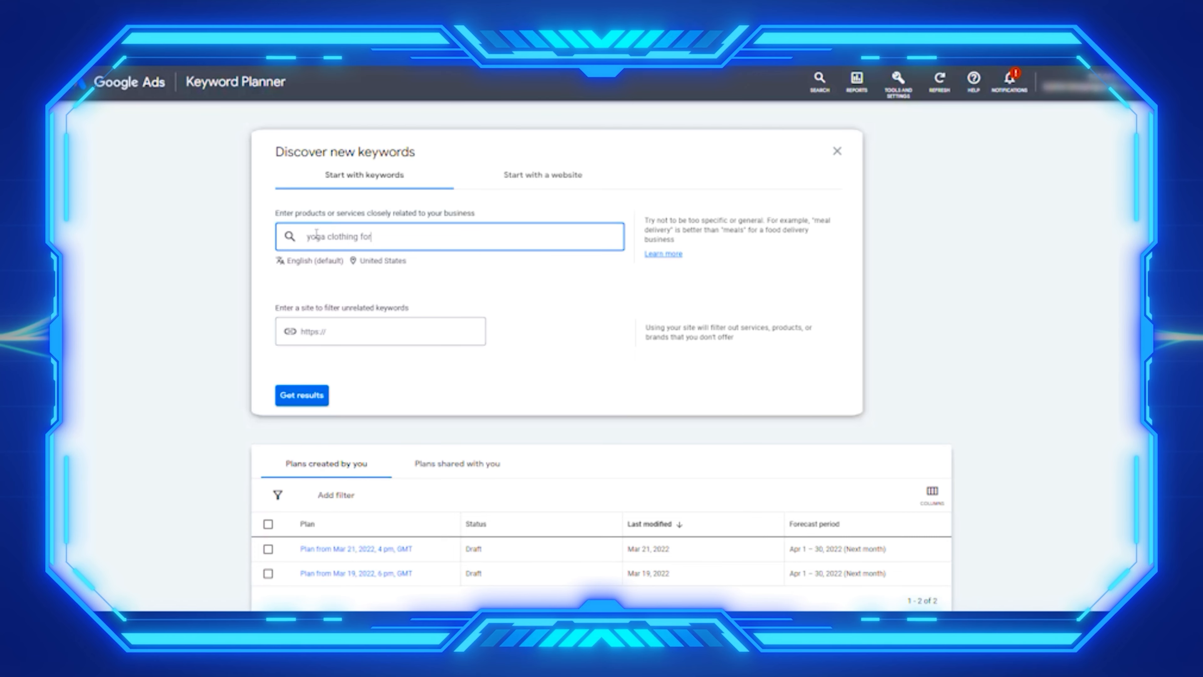
text(pregnant)
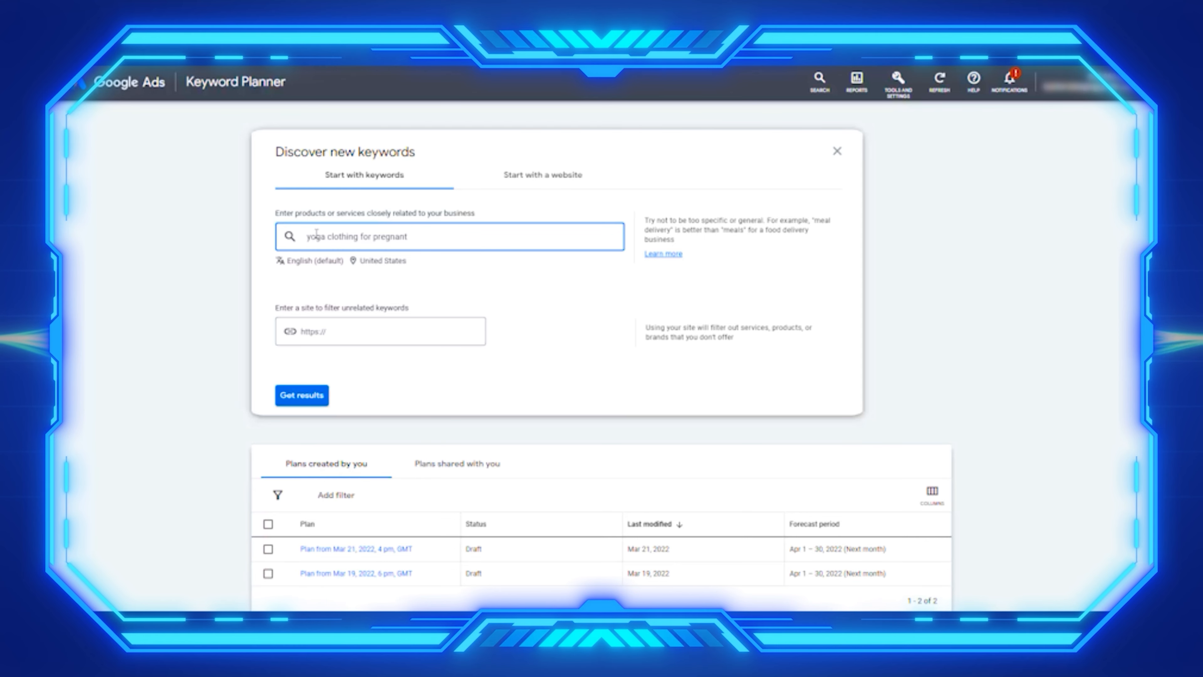
key(Enter)
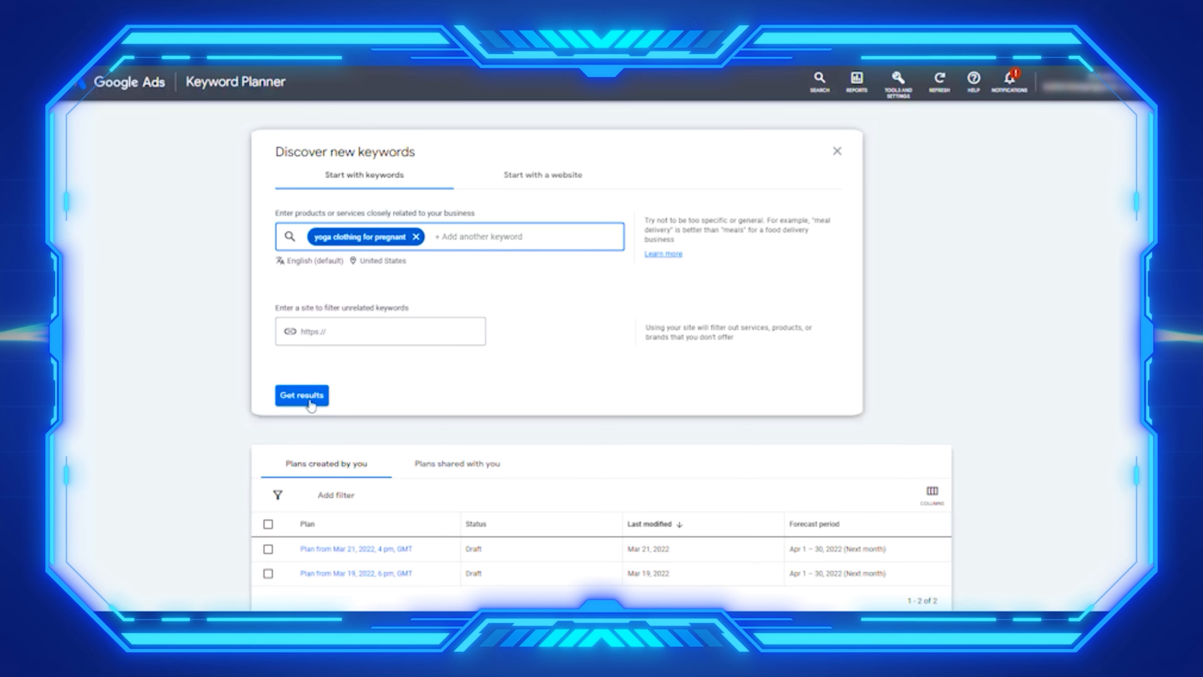
Get the 27 keyword ideas for the seed and sort them by average monthly searches
click(302, 395)
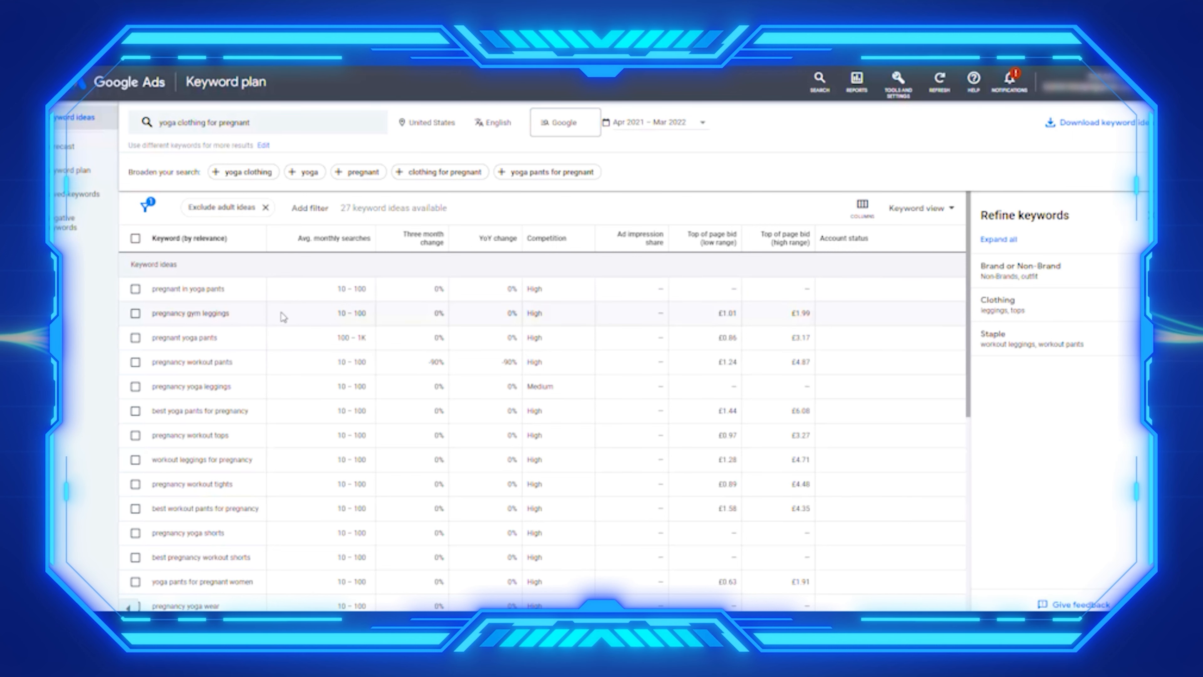
mouse_move(340, 318)
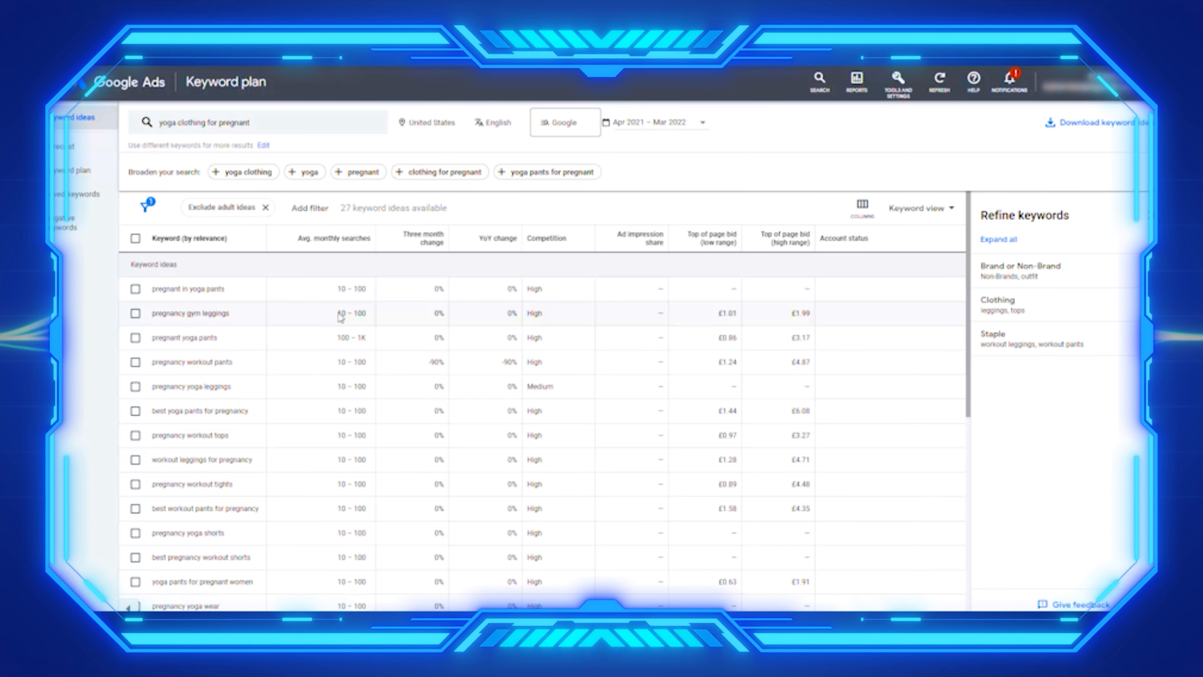
mouse_move(336, 368)
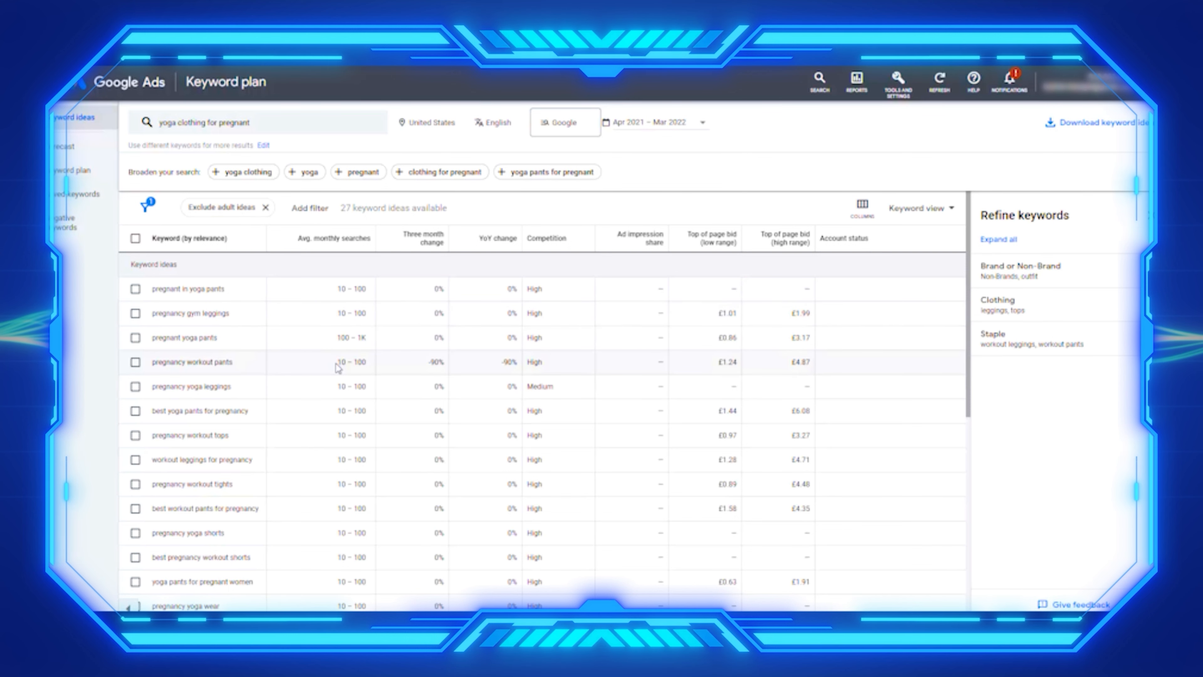
click(334, 238)
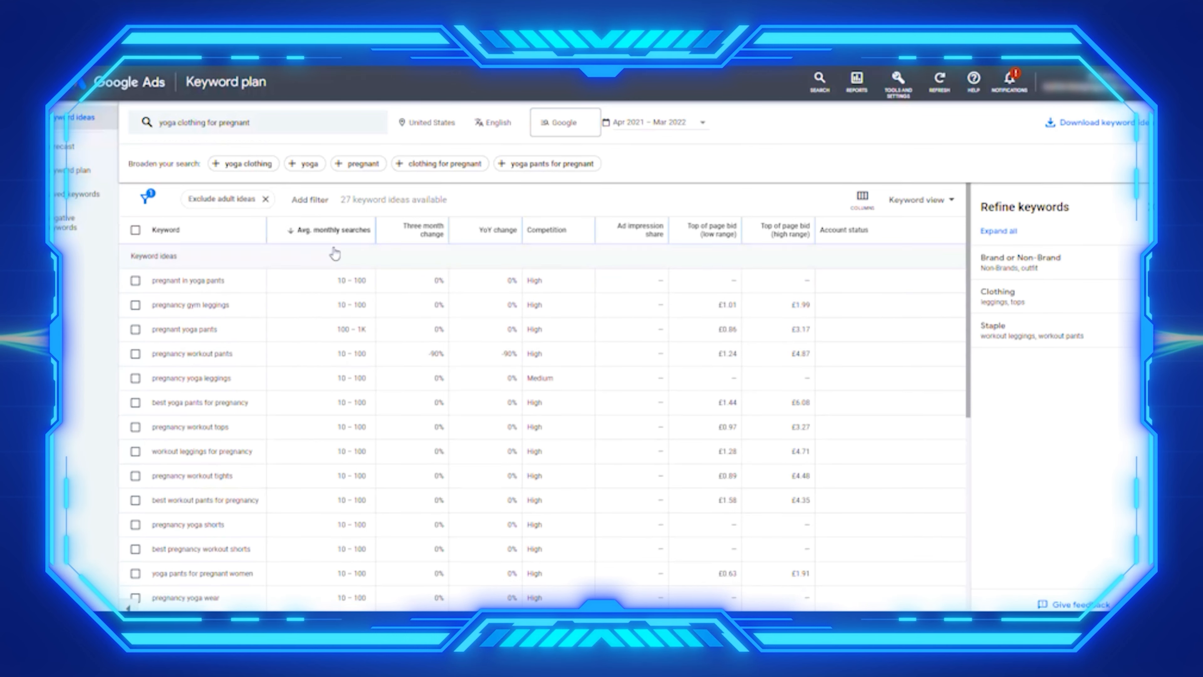
Sort descending so 'pregnant yoga pants' (100–1K) leads, then review the metrics
click(329, 238)
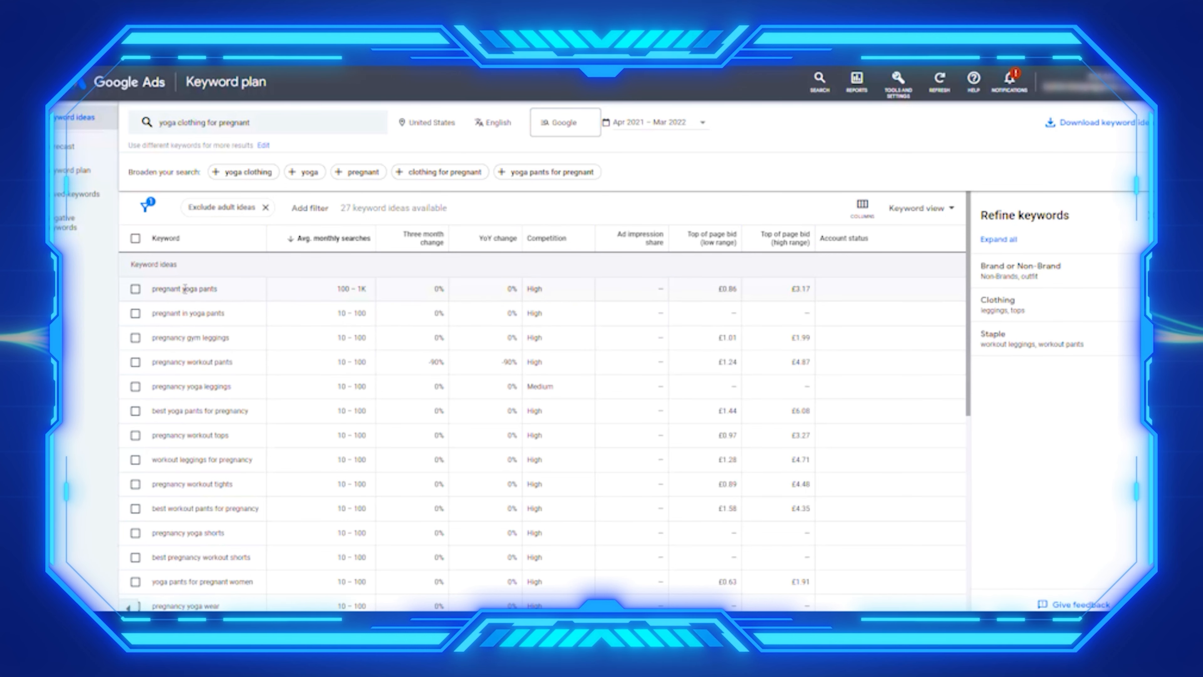
mouse_move(275, 305)
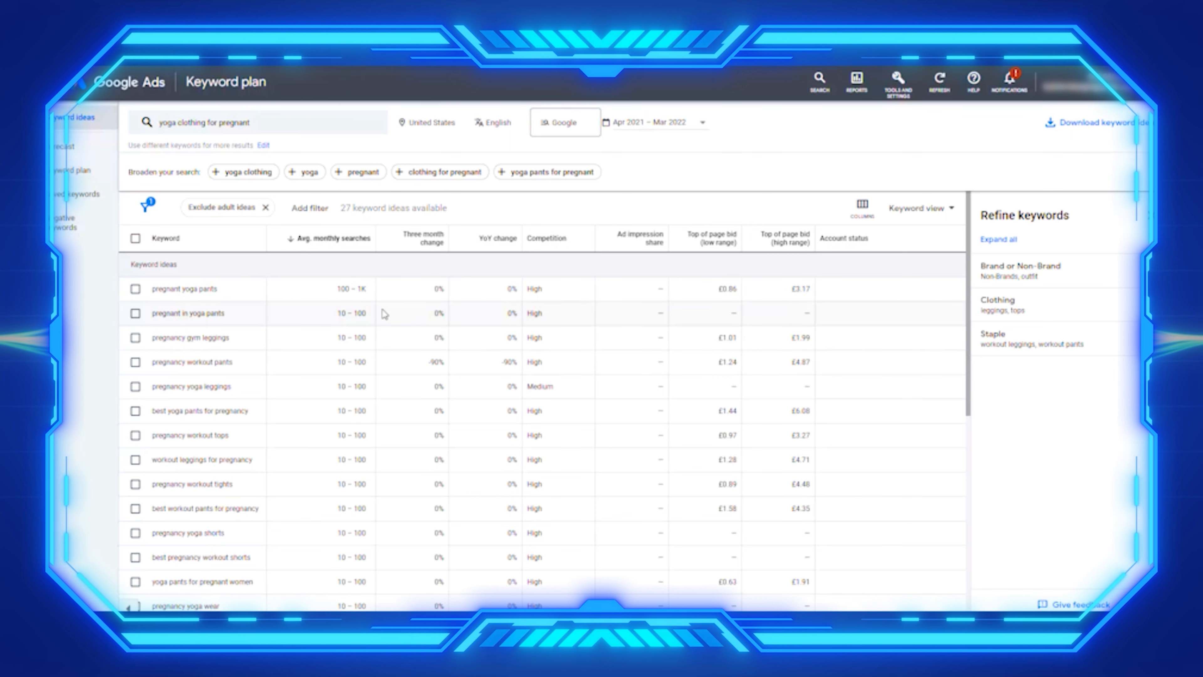
mouse_move(331, 314)
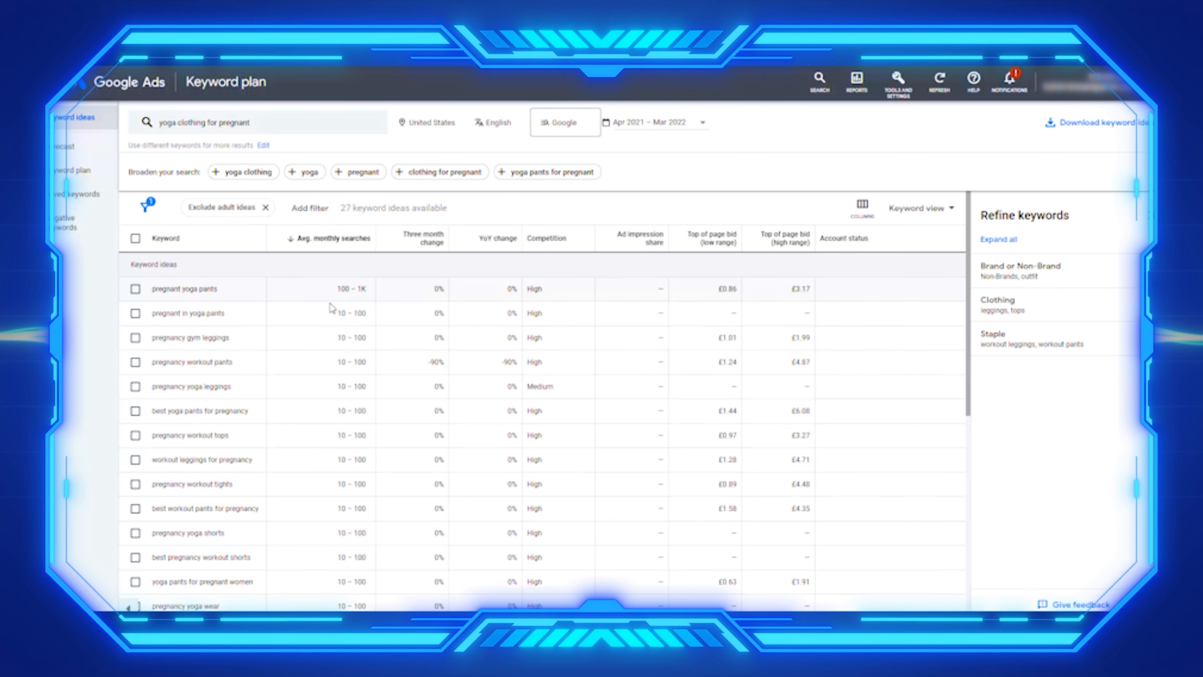
scroll(down, 3)
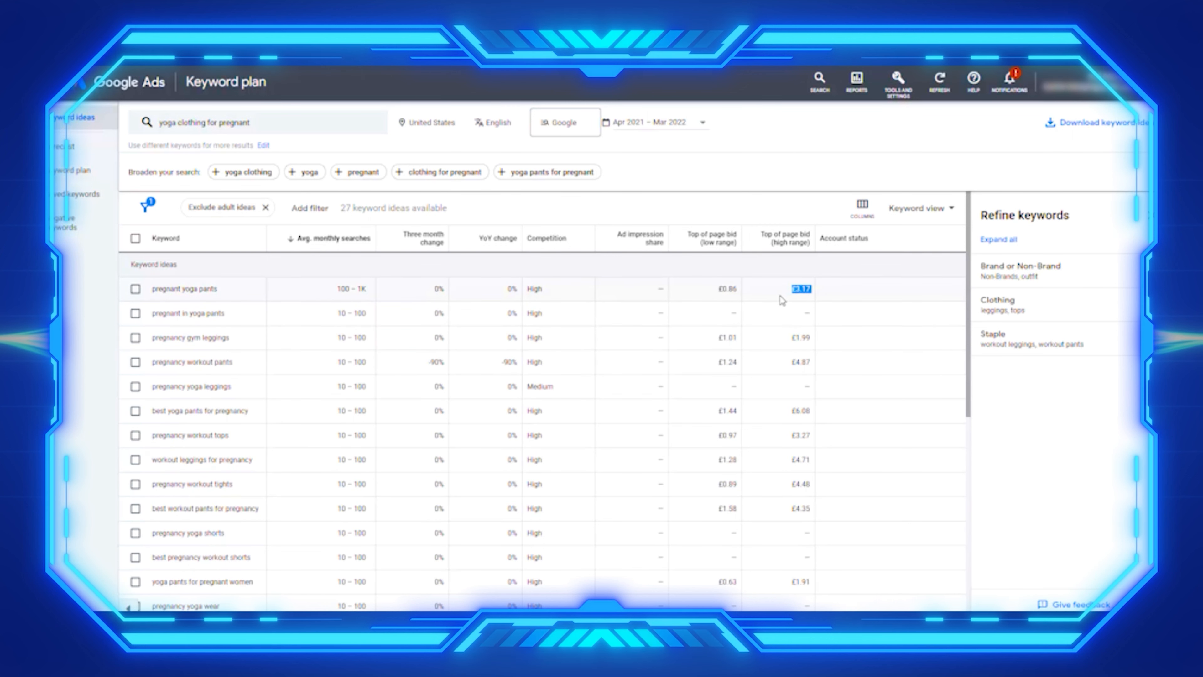
mouse_move(787, 246)
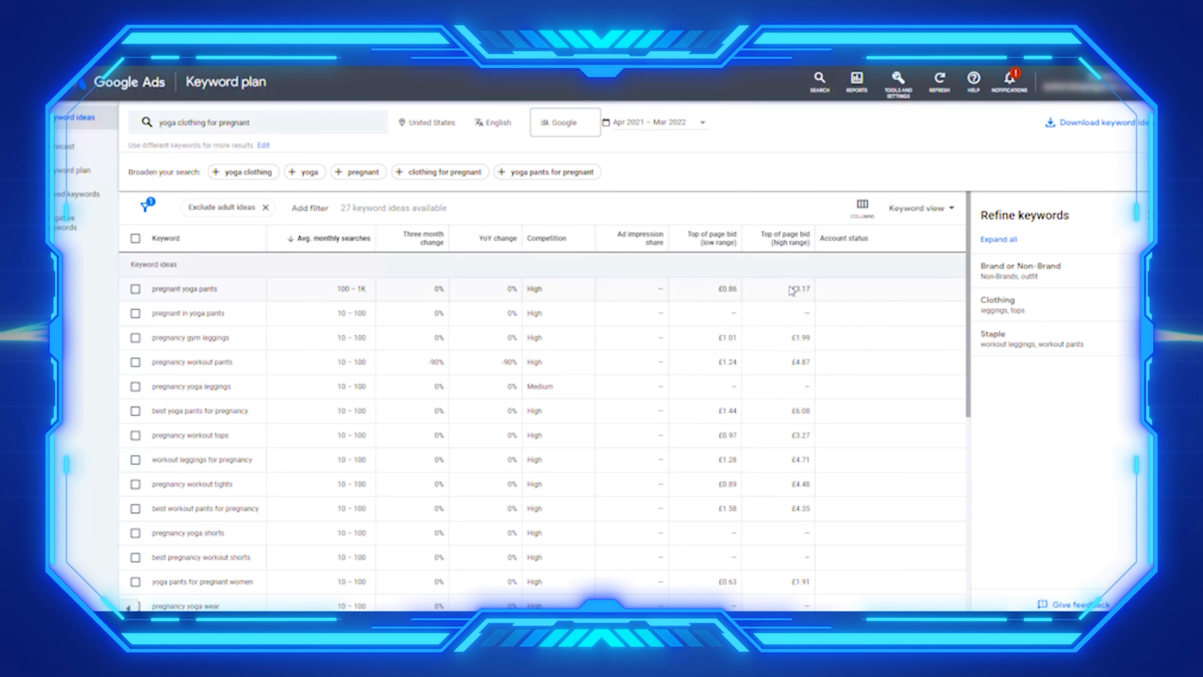
mouse_move(784, 291)
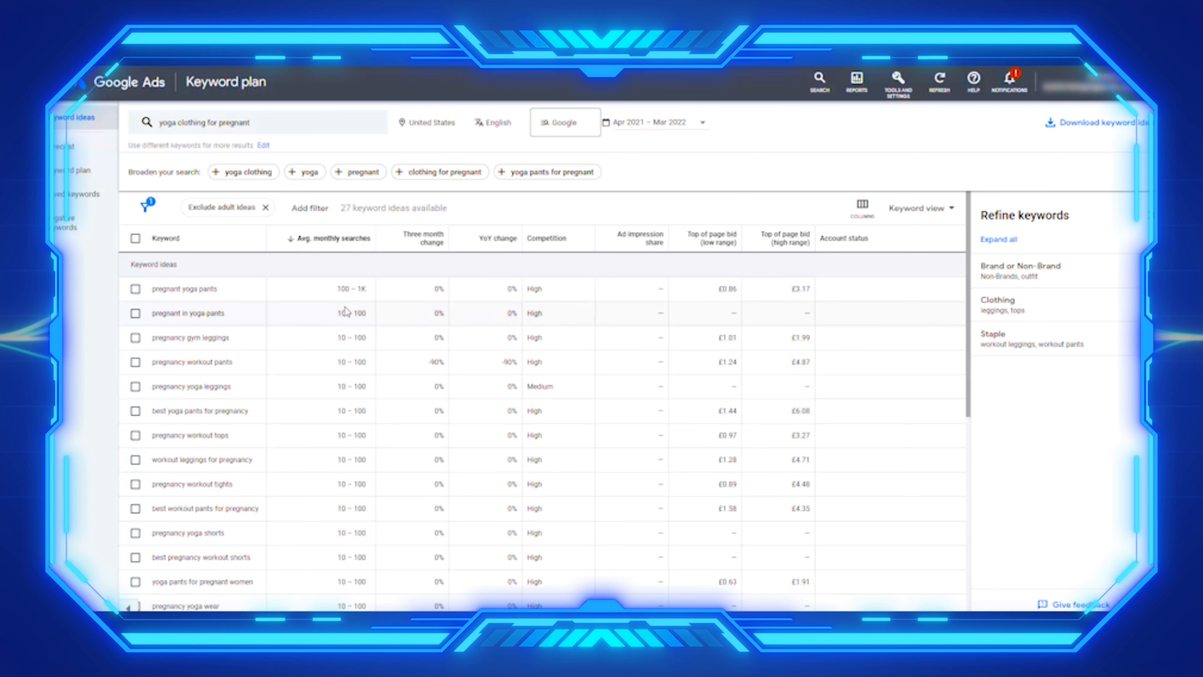
mouse_move(328, 302)
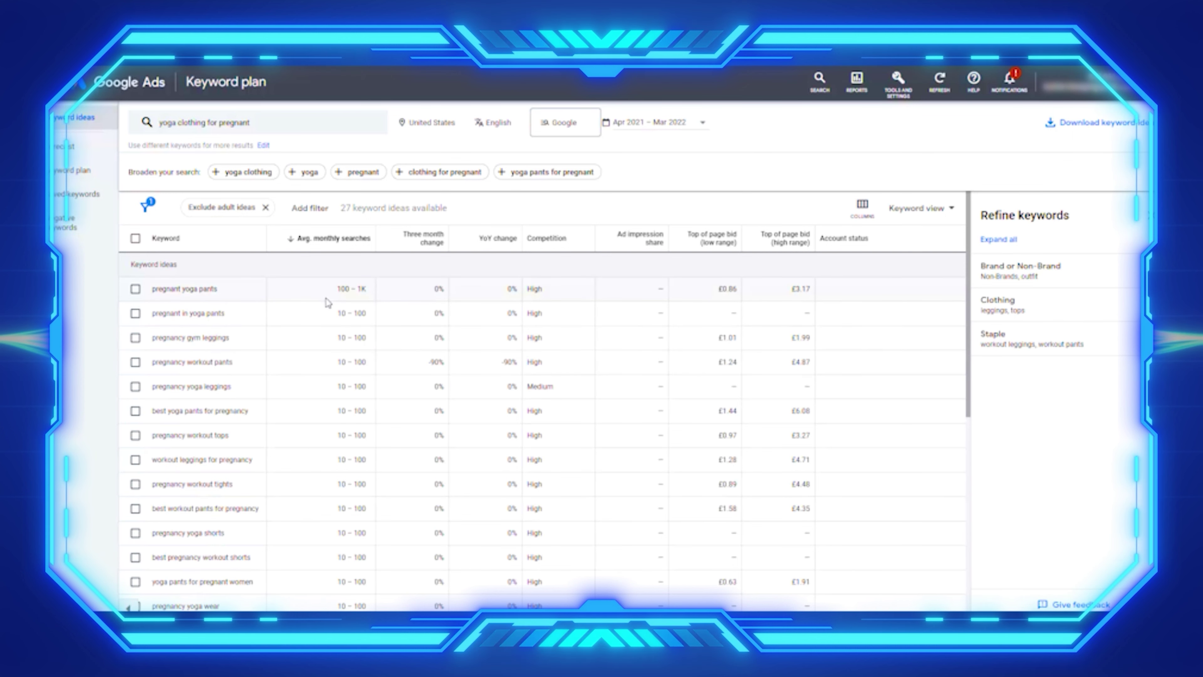
mouse_move(318, 299)
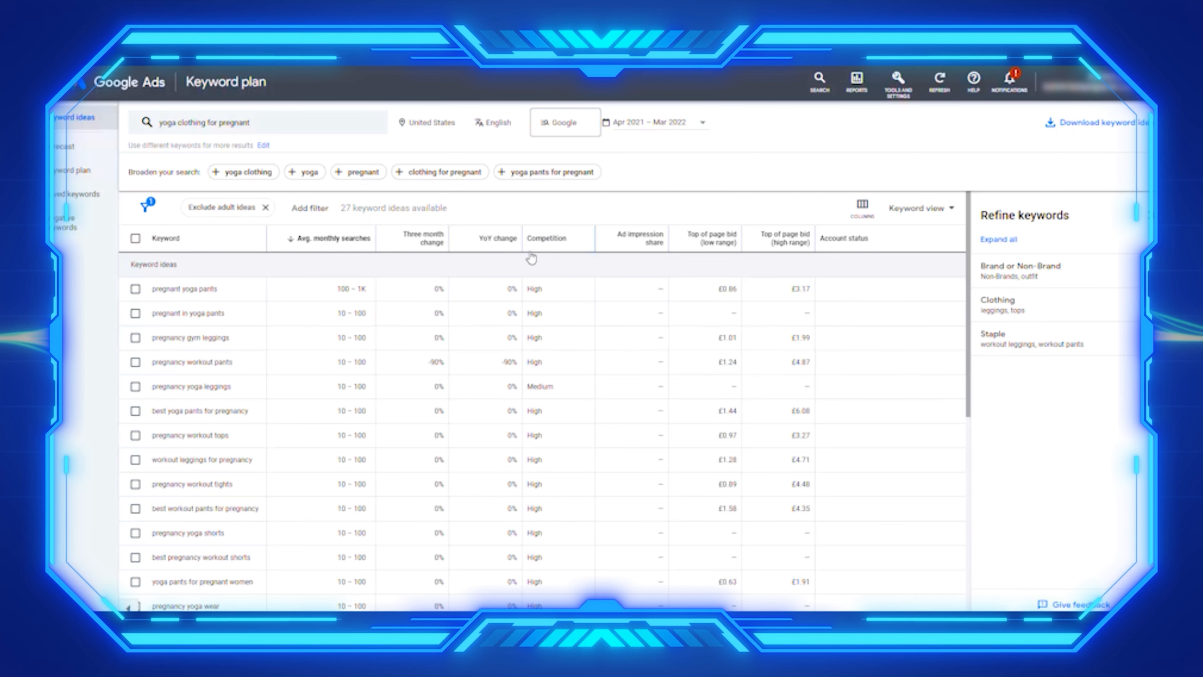
mouse_move(203, 303)
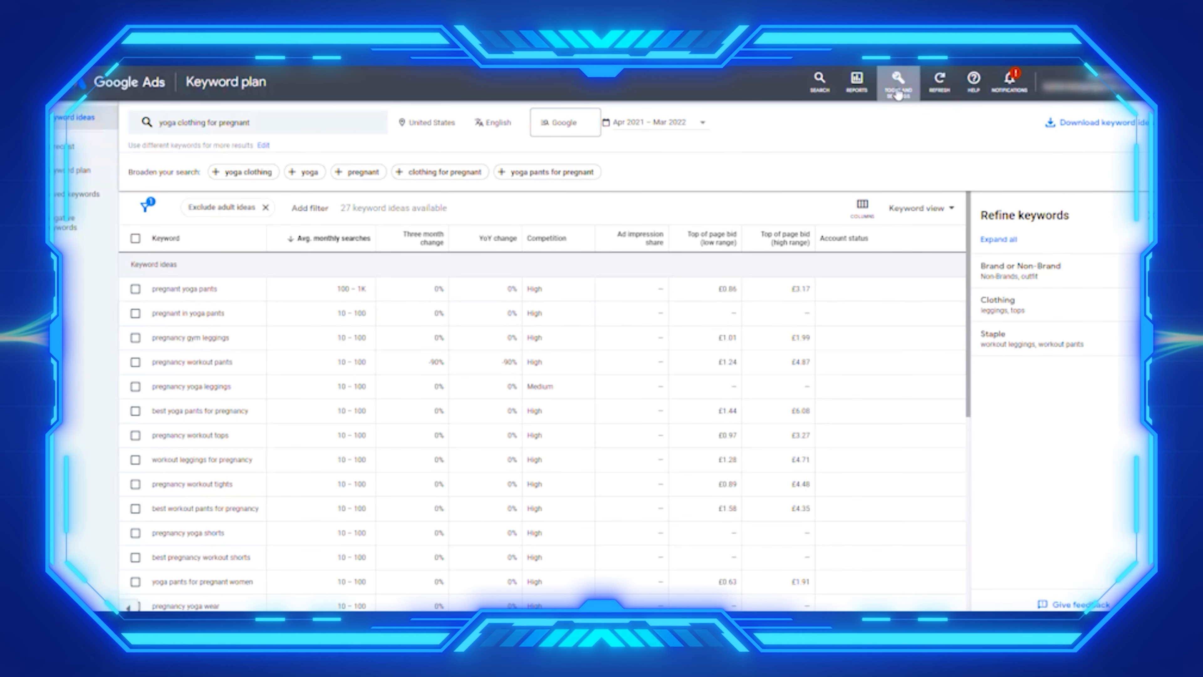
click(899, 77)
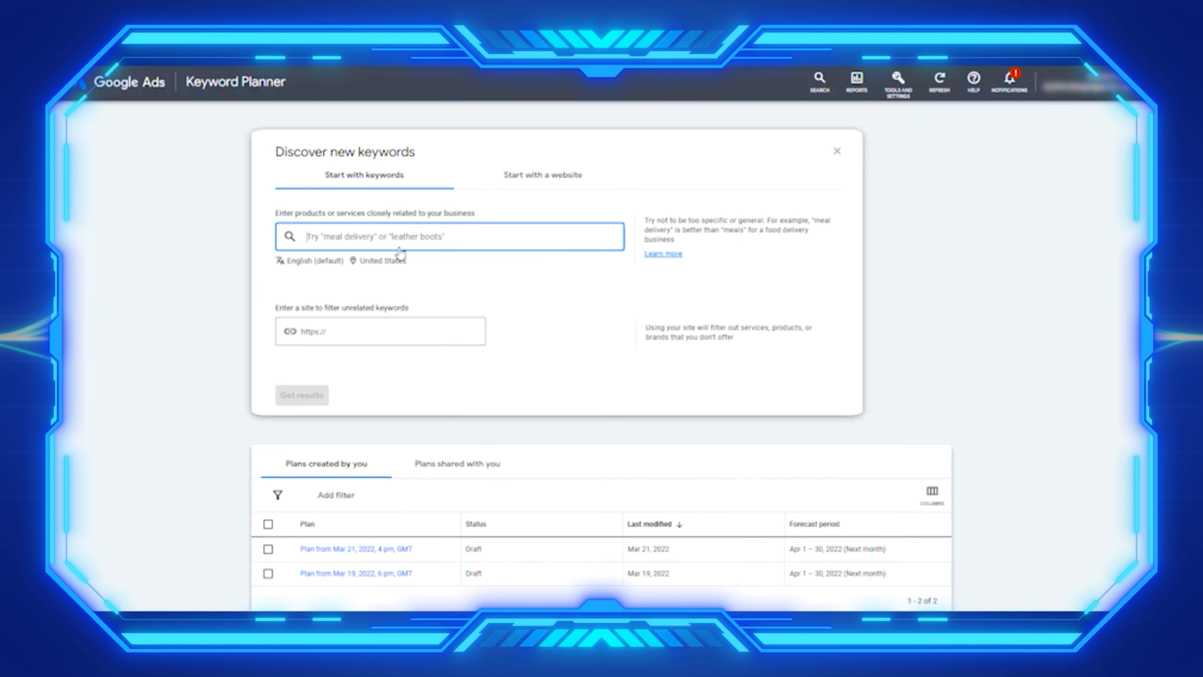
mouse_move(517, 183)
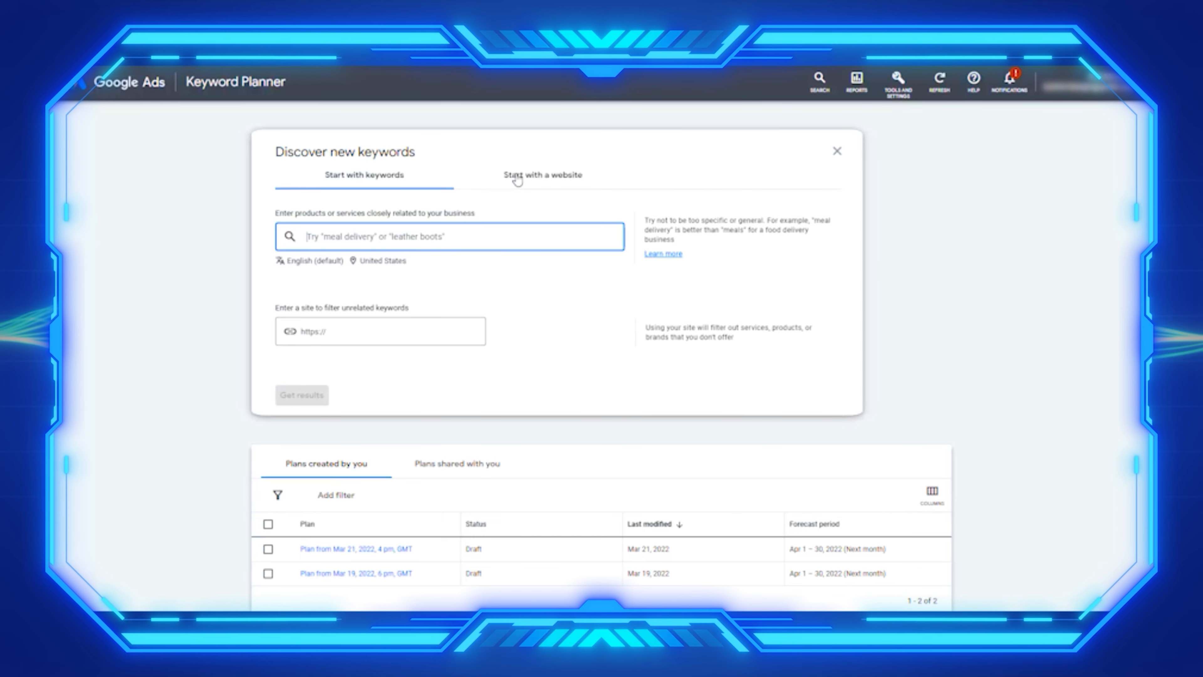
click(544, 176)
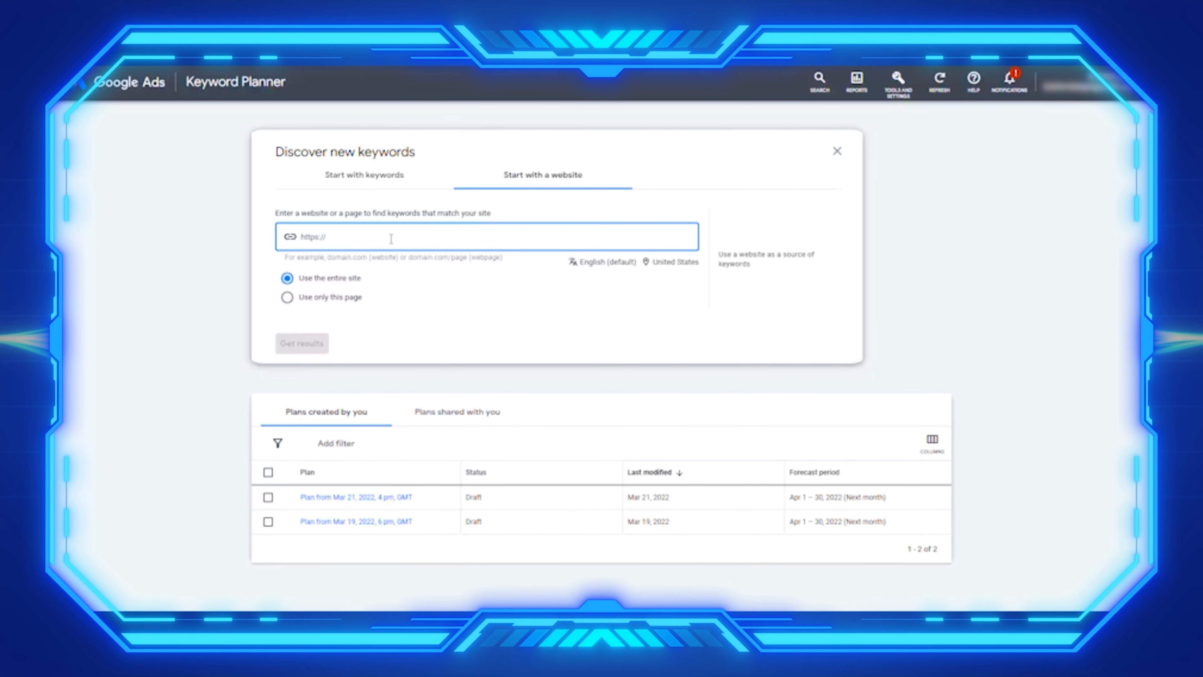
text(h)
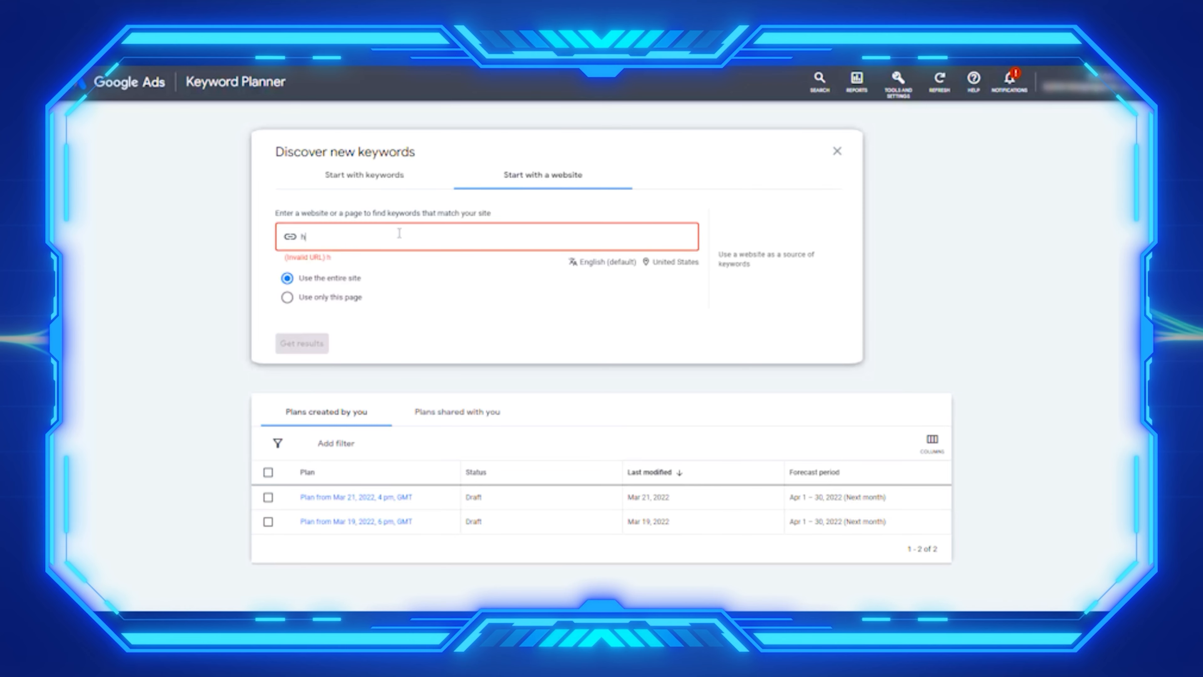
text(ttps)
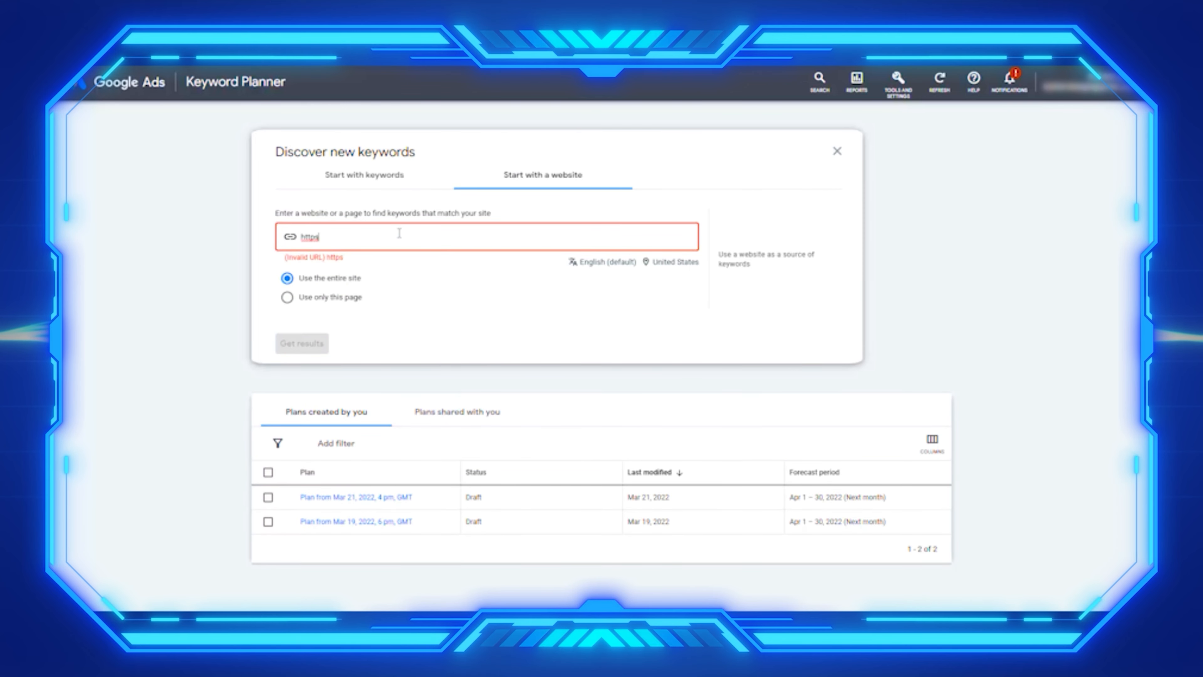
text(://wayfair.com)
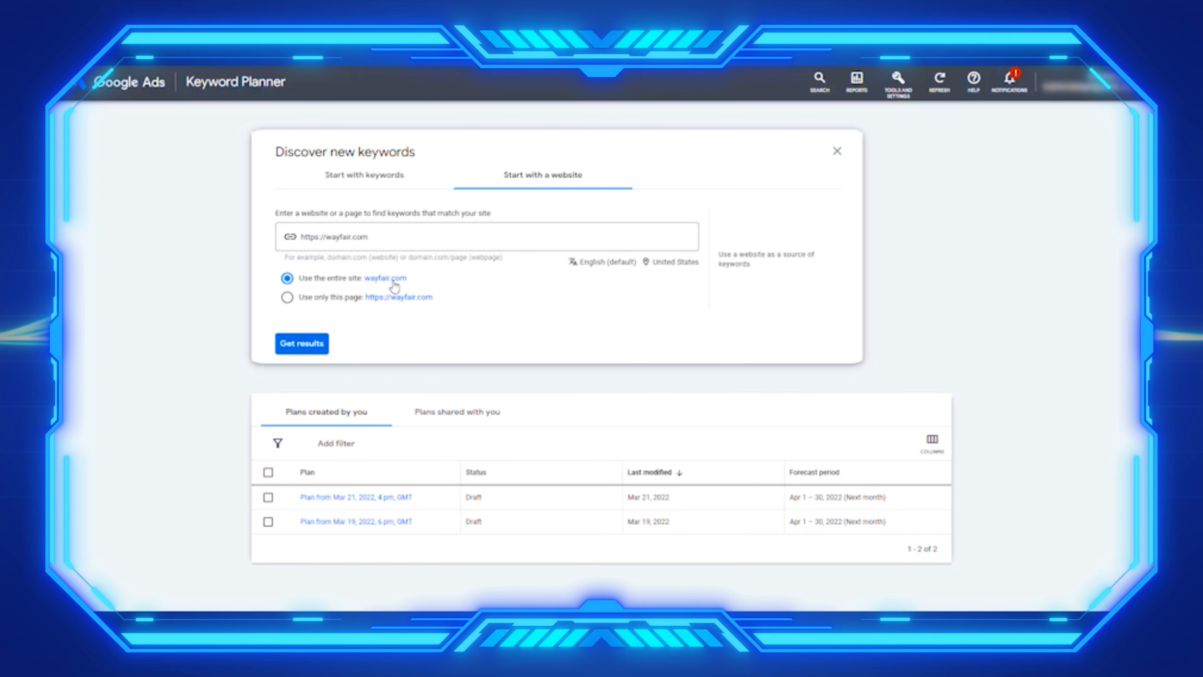
click(302, 344)
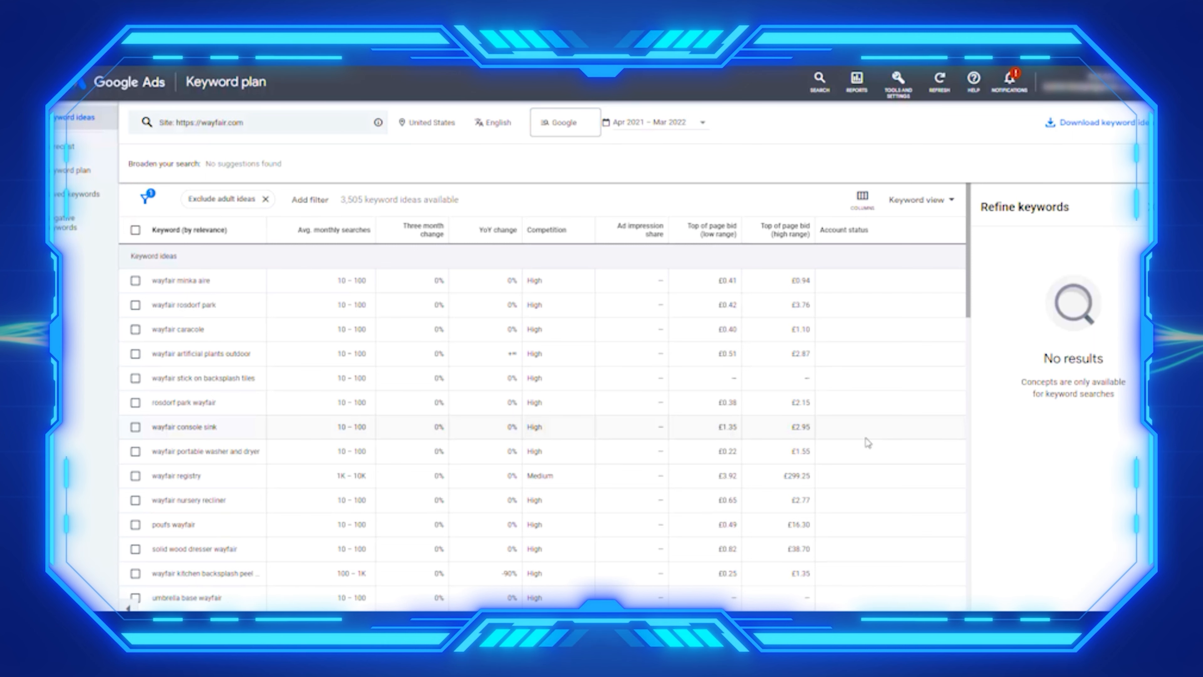
mouse_move(848, 438)
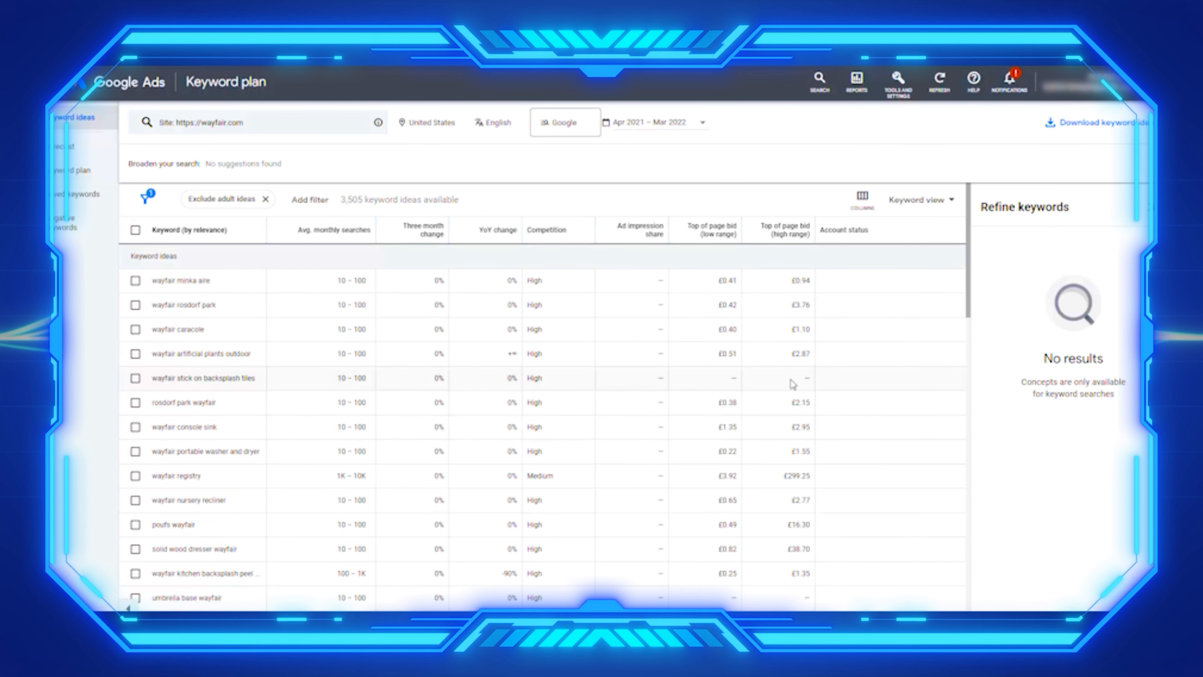
mouse_move(249, 234)
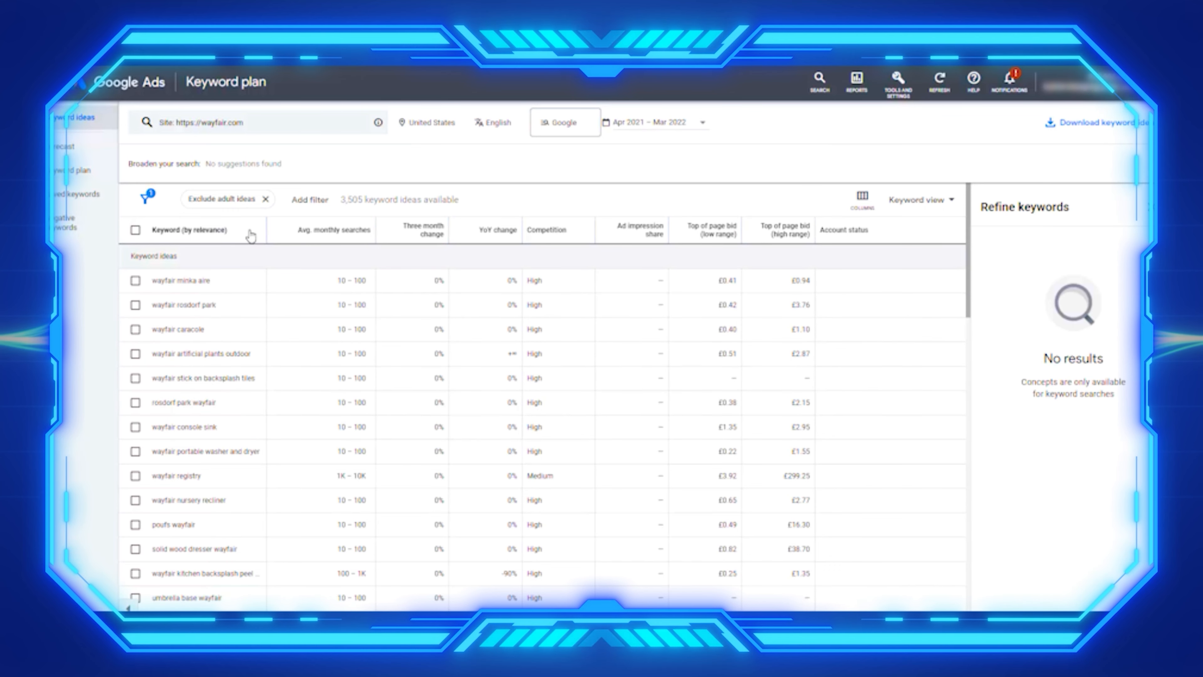
Sort the Wayfair keyword ideas by average monthly searches, 'rattan bar stools' first
click(333, 230)
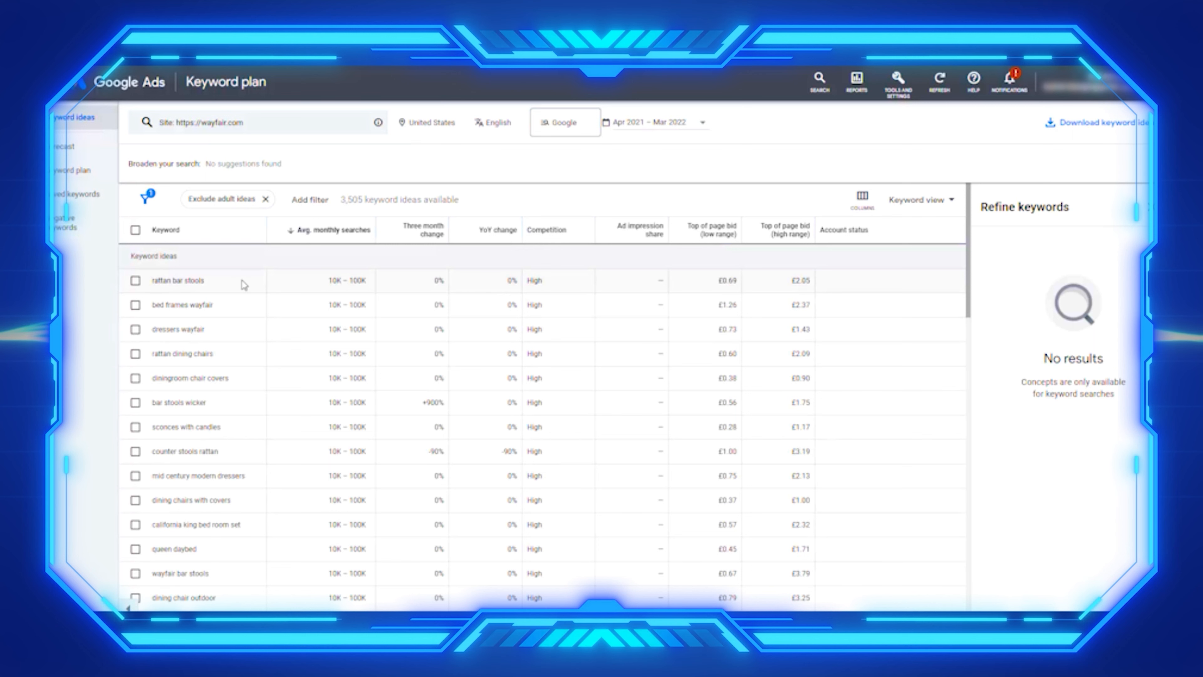
mouse_move(206, 279)
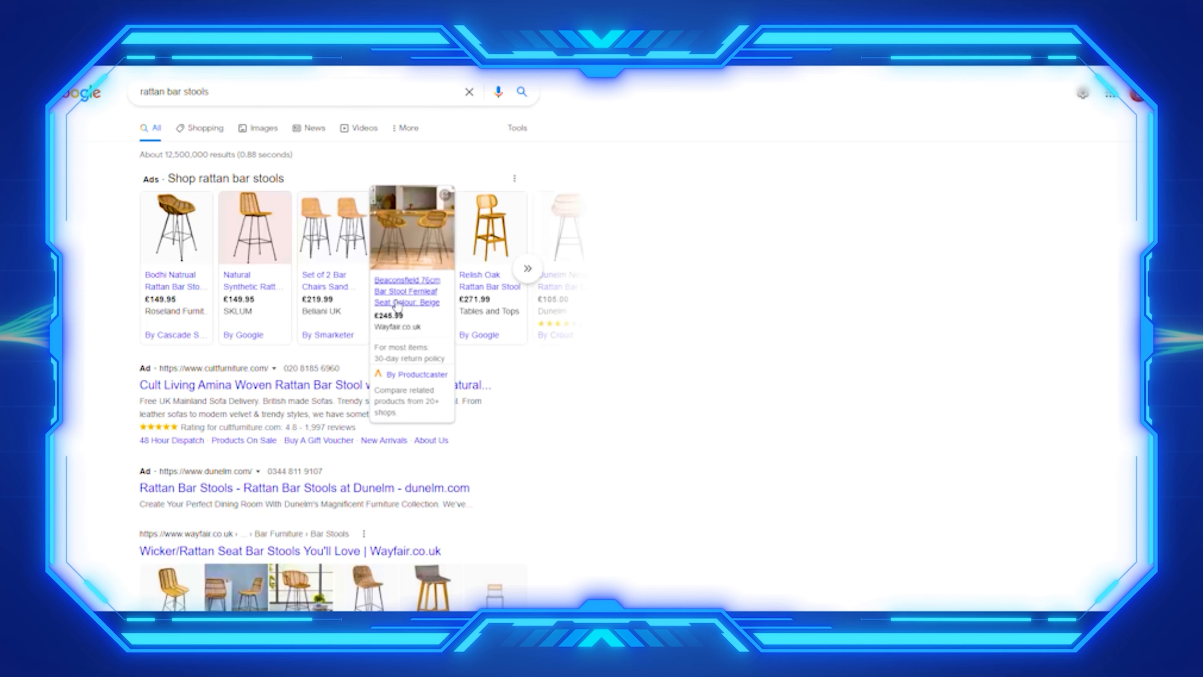
Review the Google results for 'rattan bar stools', including the Wayfair shopping ad
scroll(down, 3)
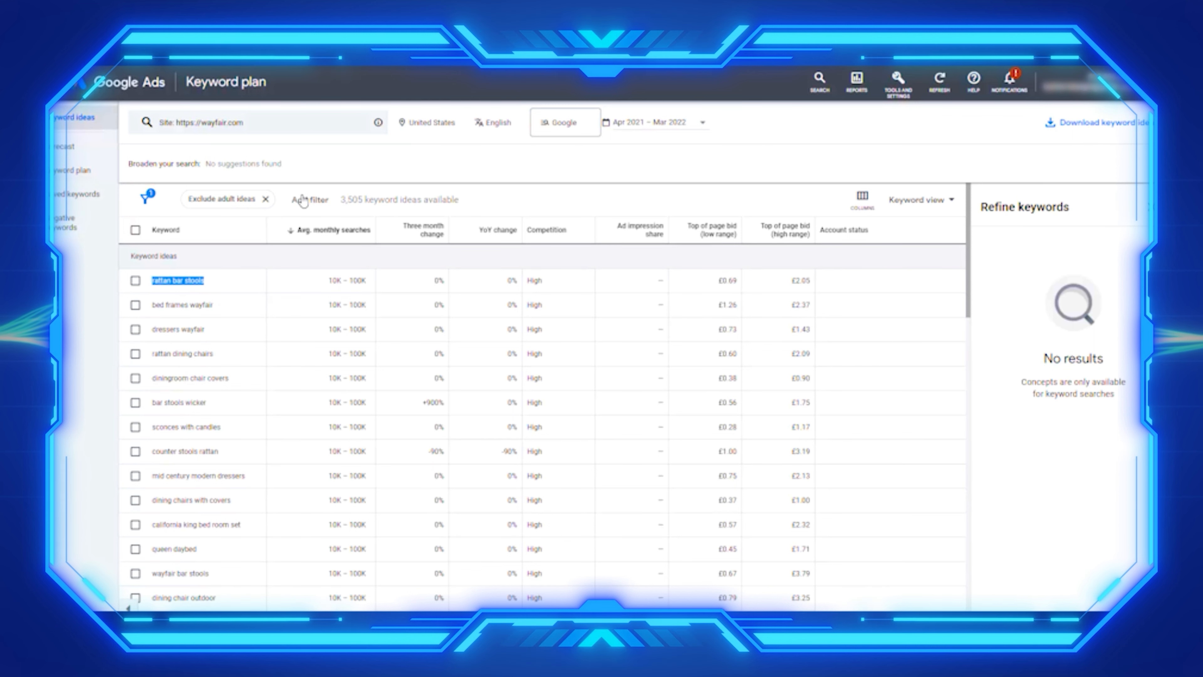
Filter the ideas with Keyword 'does not contain' wayfair and review the remaining list
click(306, 200)
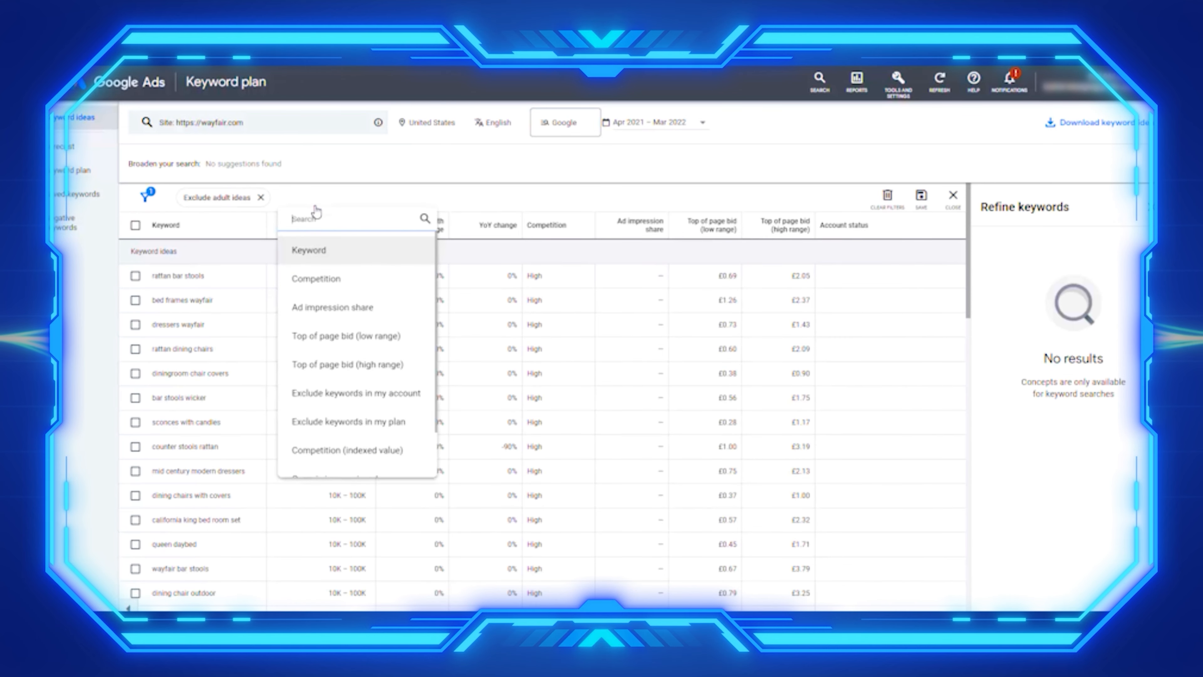
click(310, 250)
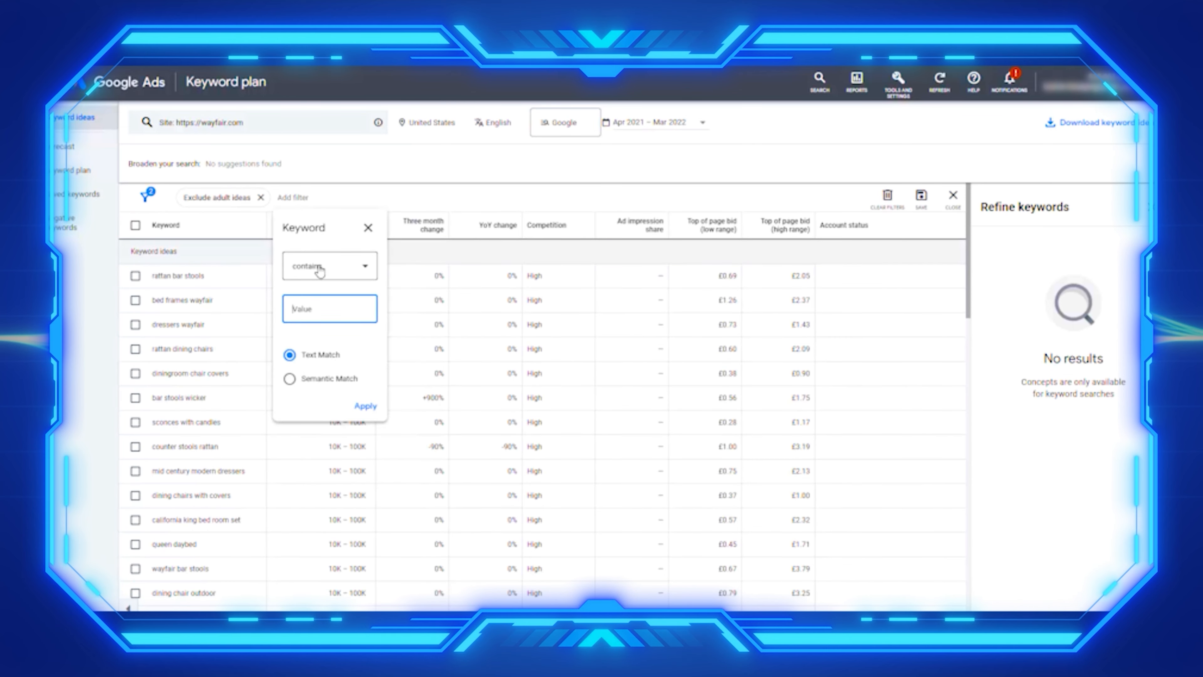
click(330, 266)
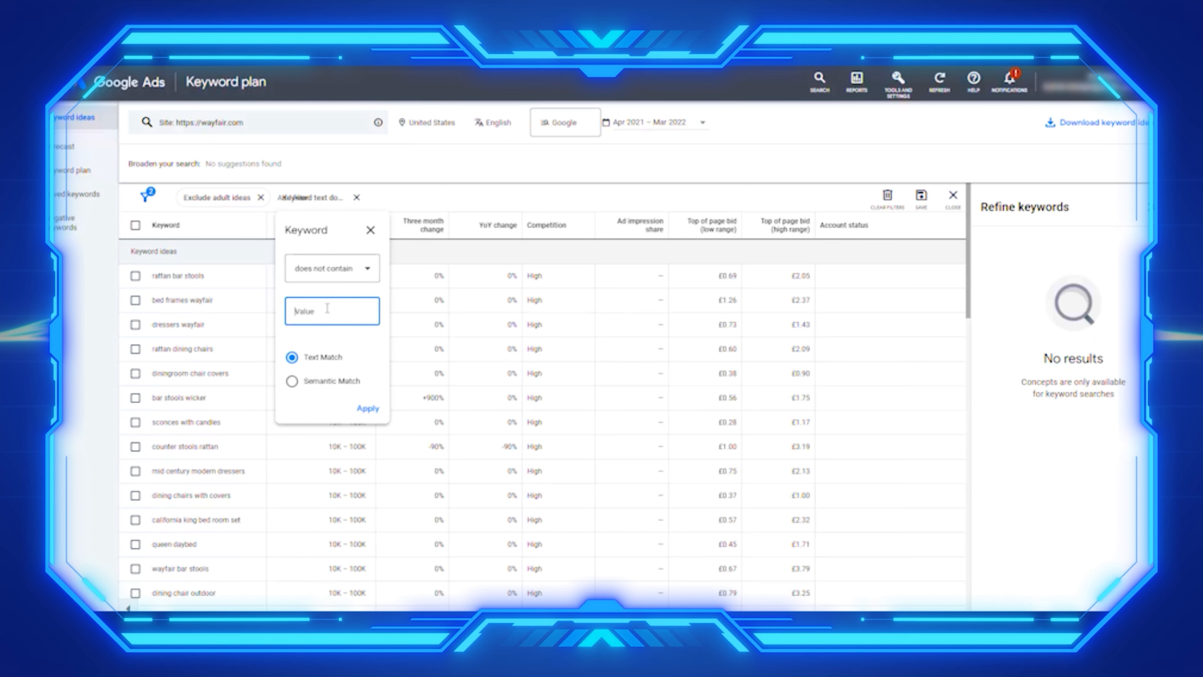
text(wayfAIR)
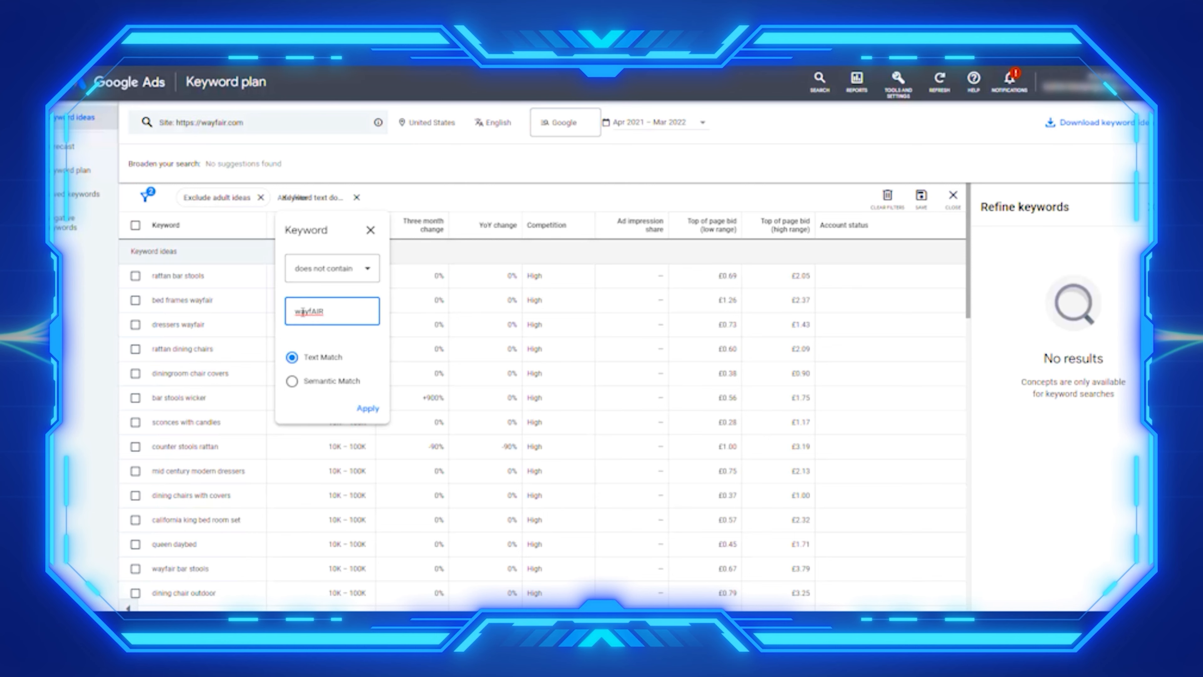
click(369, 409)
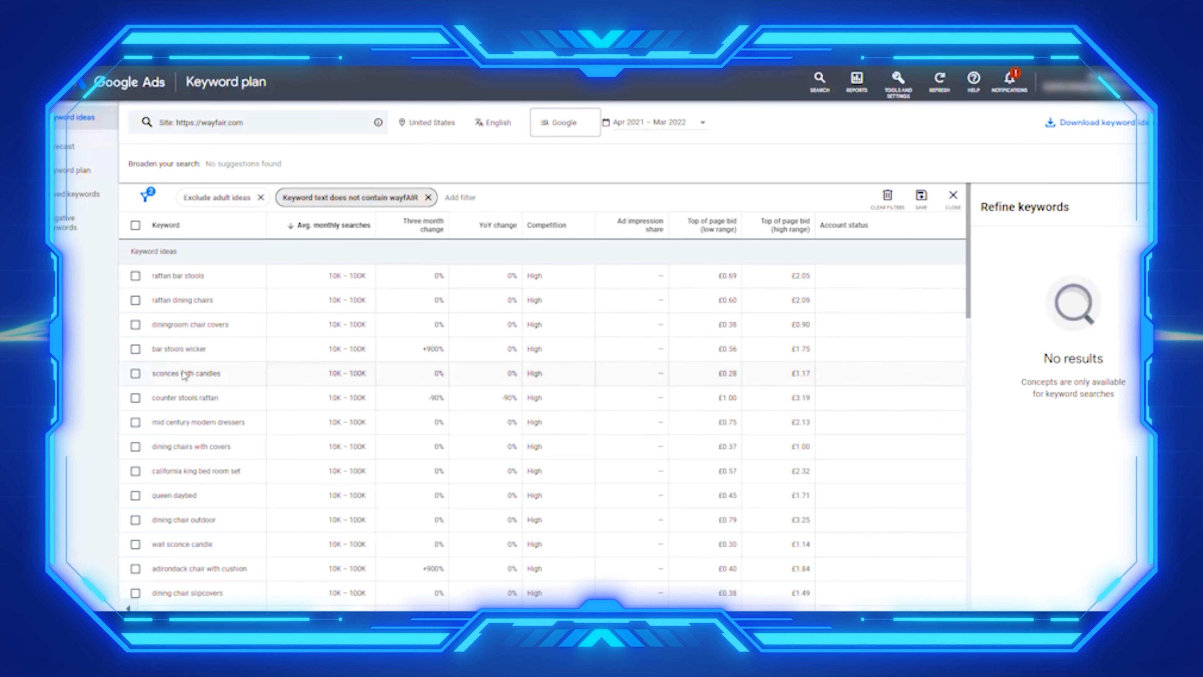
scroll(down, 3)
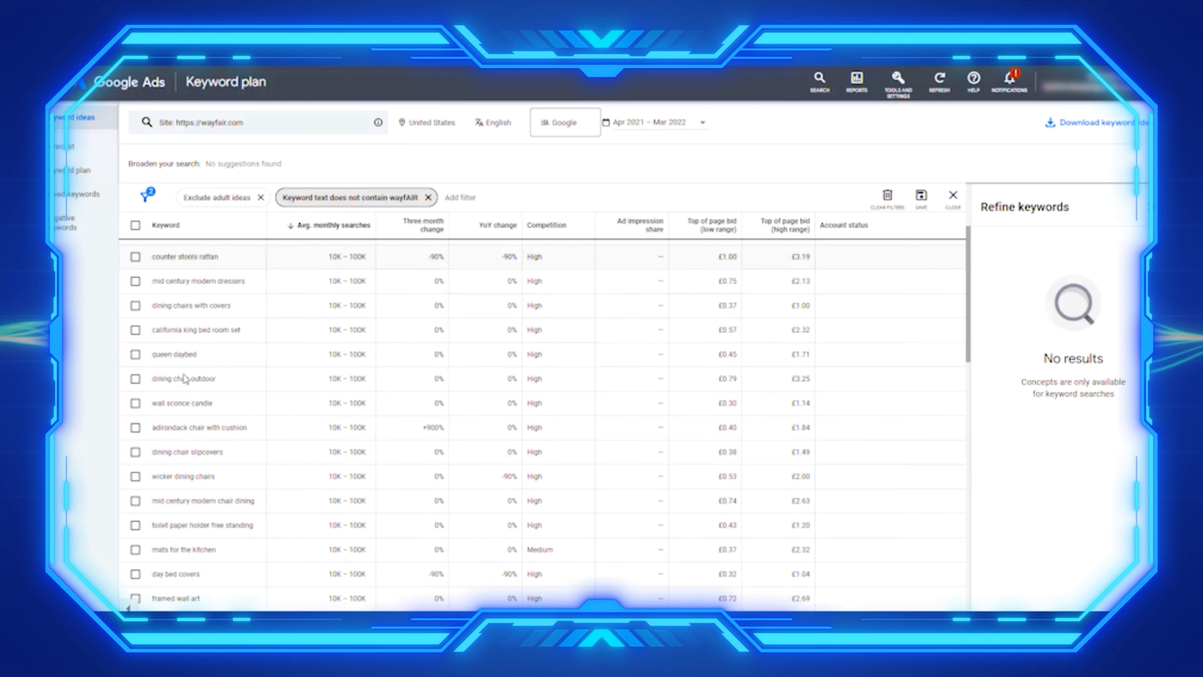
scroll(down, 3)
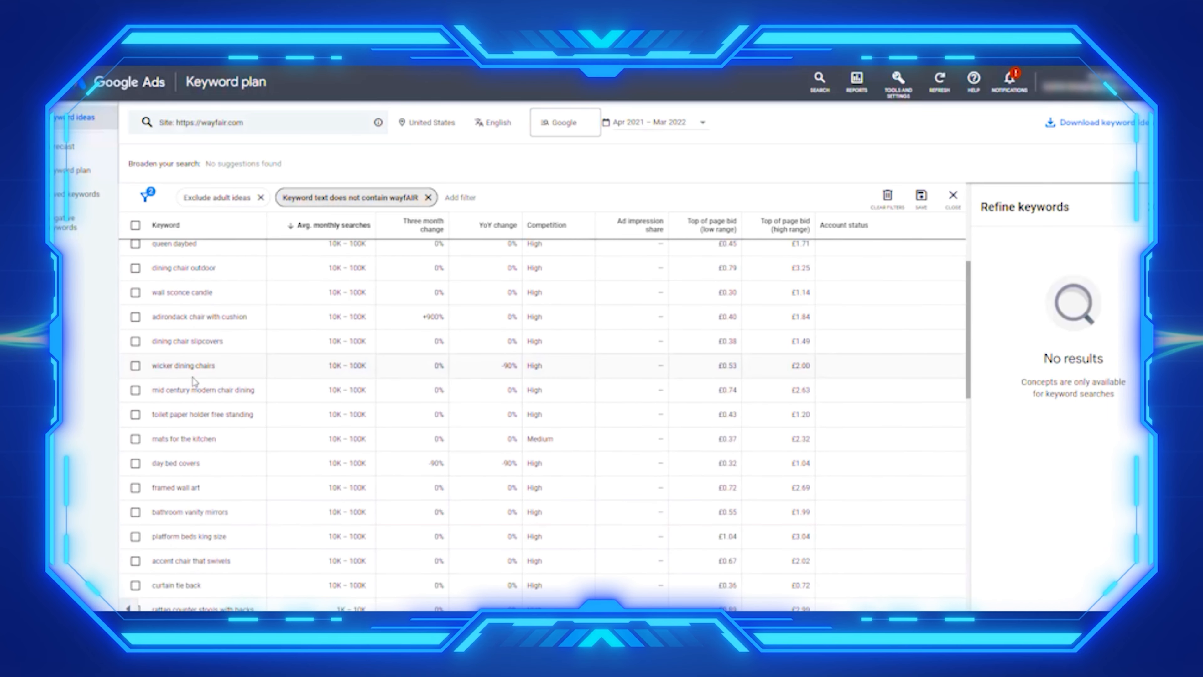
scroll(down, 3)
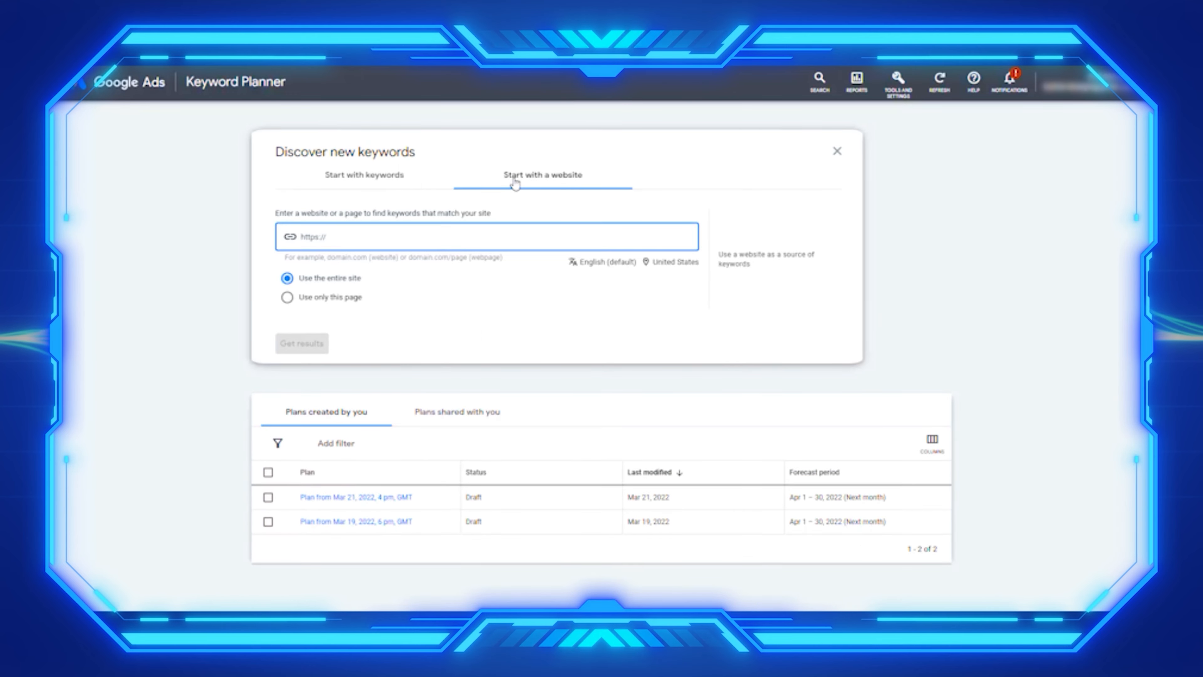
mouse_move(318, 301)
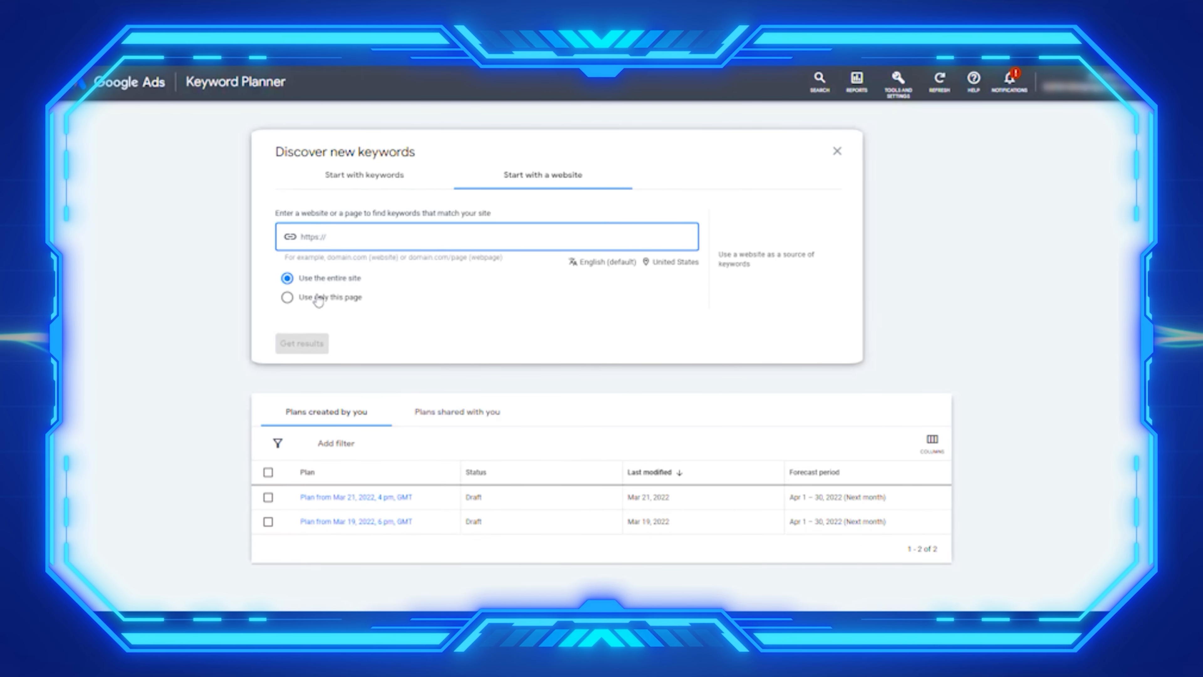
Limit website-based keyword discovery to 'Use only this page'
click(287, 297)
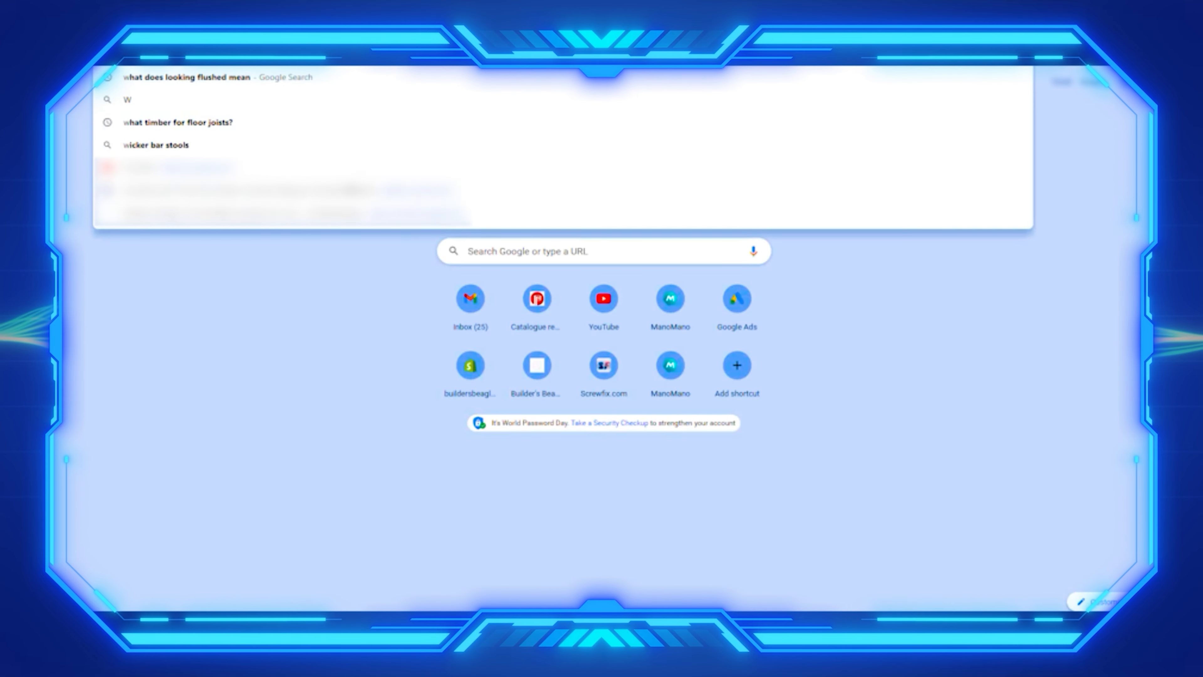
Get keyword ideas for Wayfair's Comforters & Sets page URL (648 ideas)
text(ayfair)
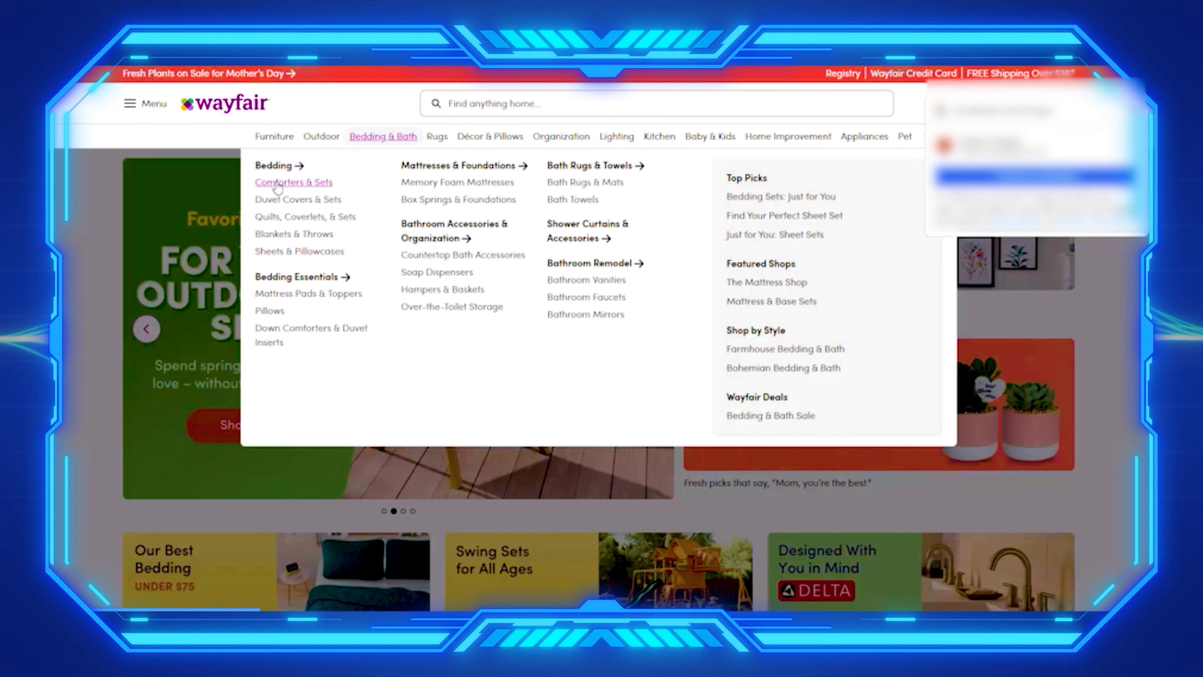
click(293, 182)
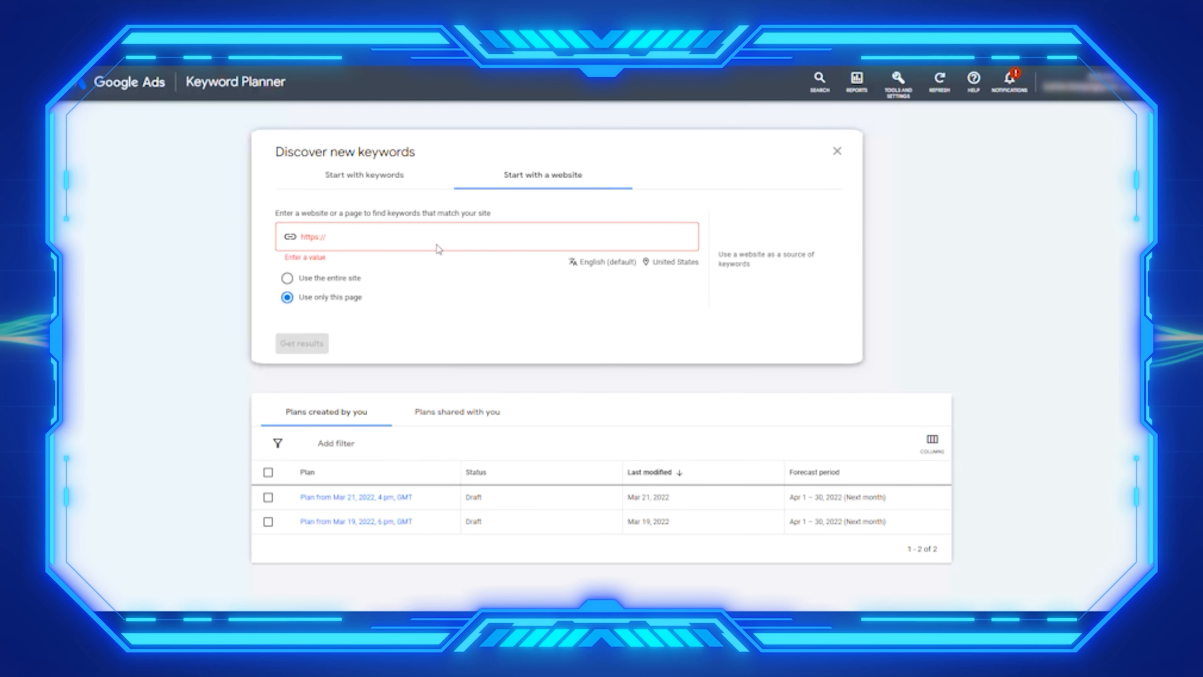
text(https://www.wayfair.com/bed-bath/sb0/comforters-sets-c215334.html)
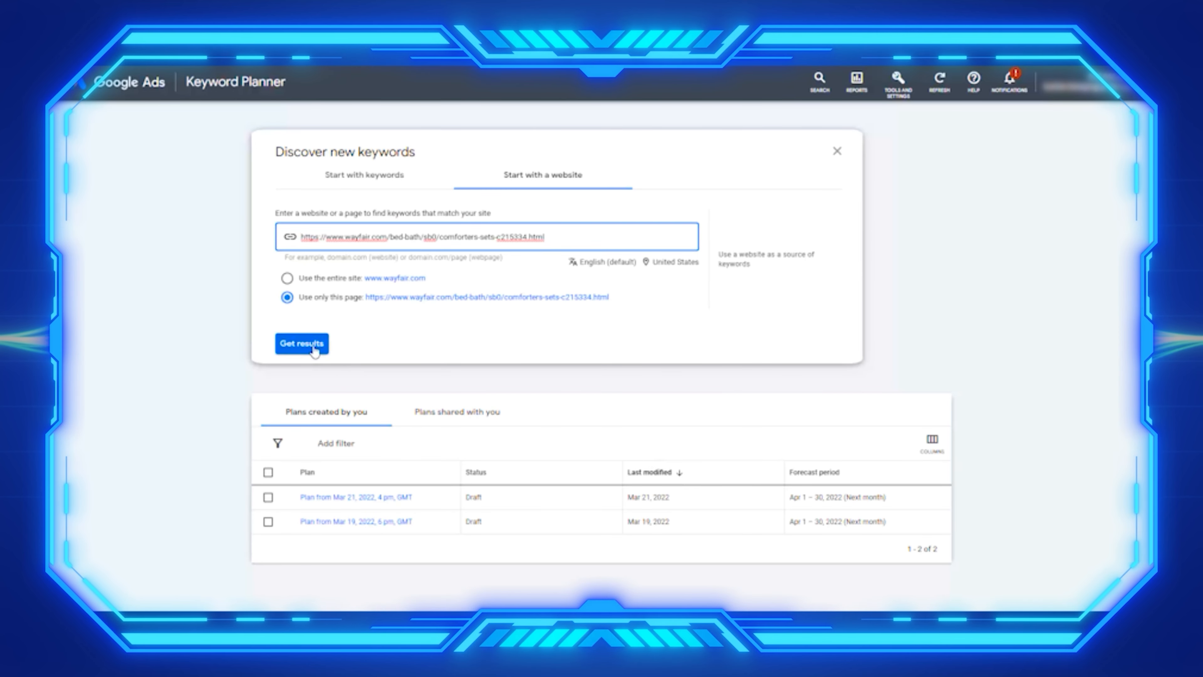
click(302, 343)
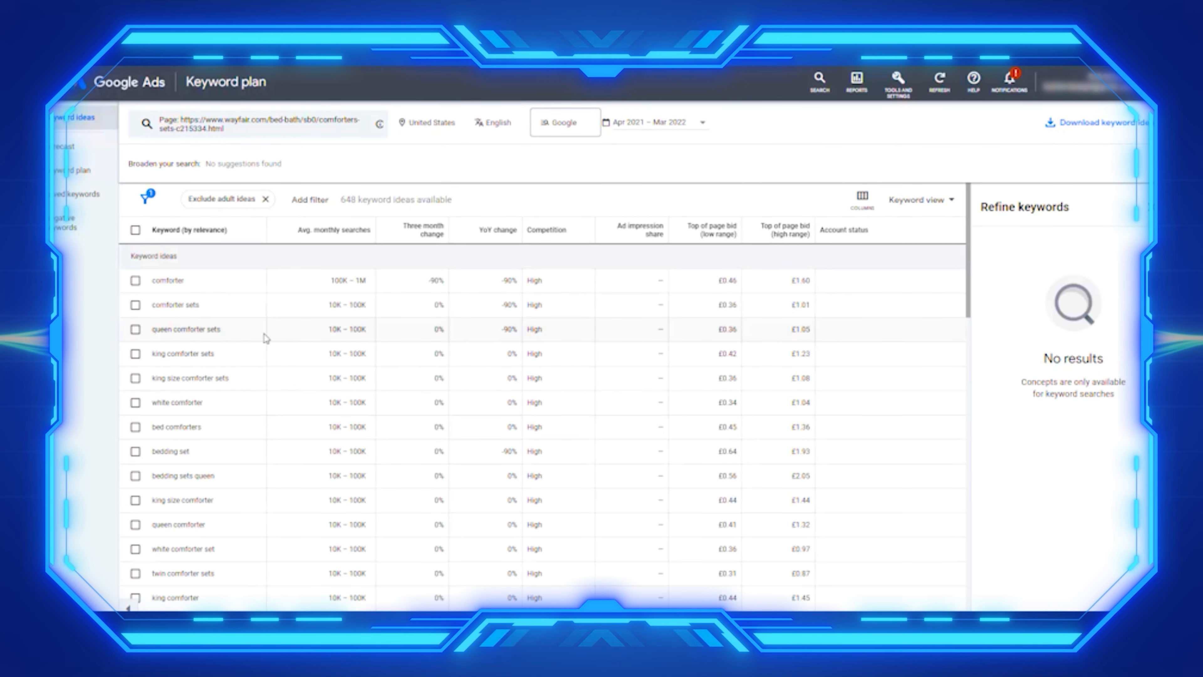
mouse_move(214, 284)
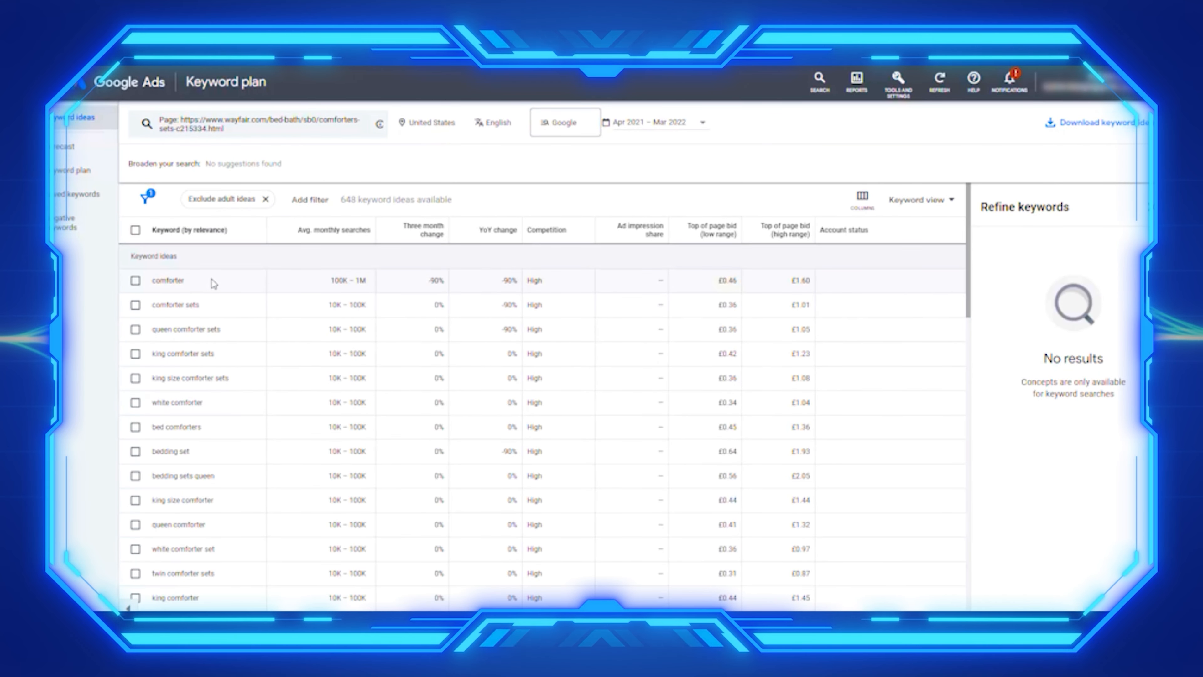
Review the comforter keyword ideas and apply the Modify columns choices to the table
scroll(down, 3)
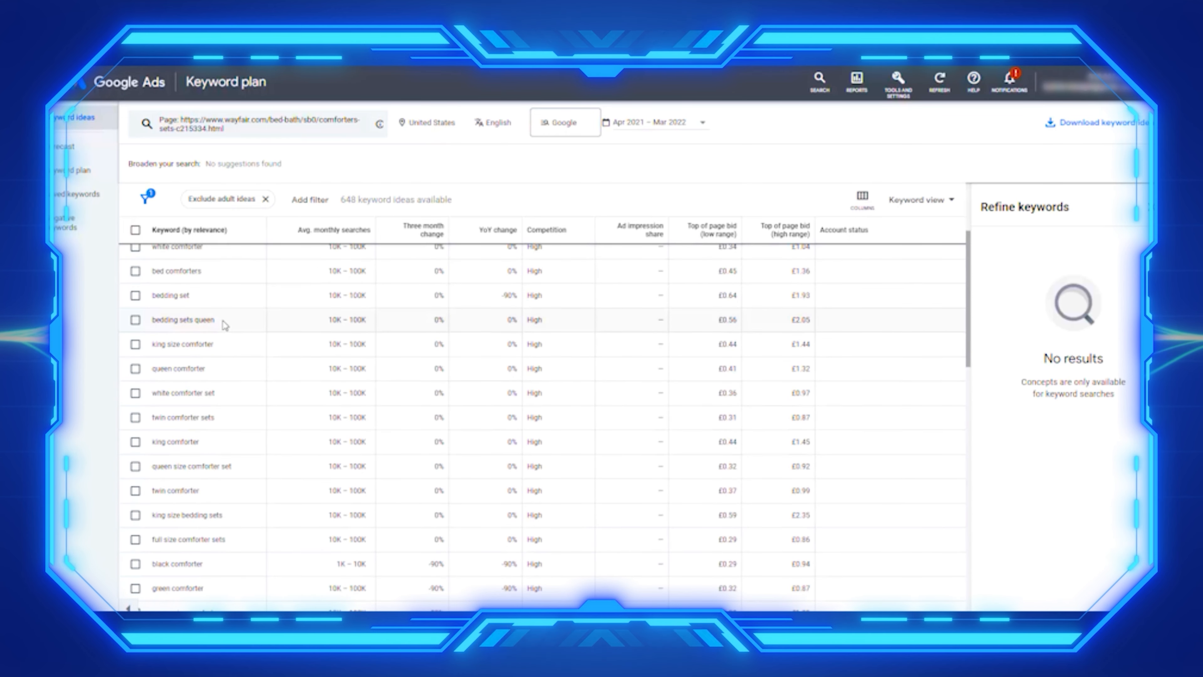
scroll(down, 3)
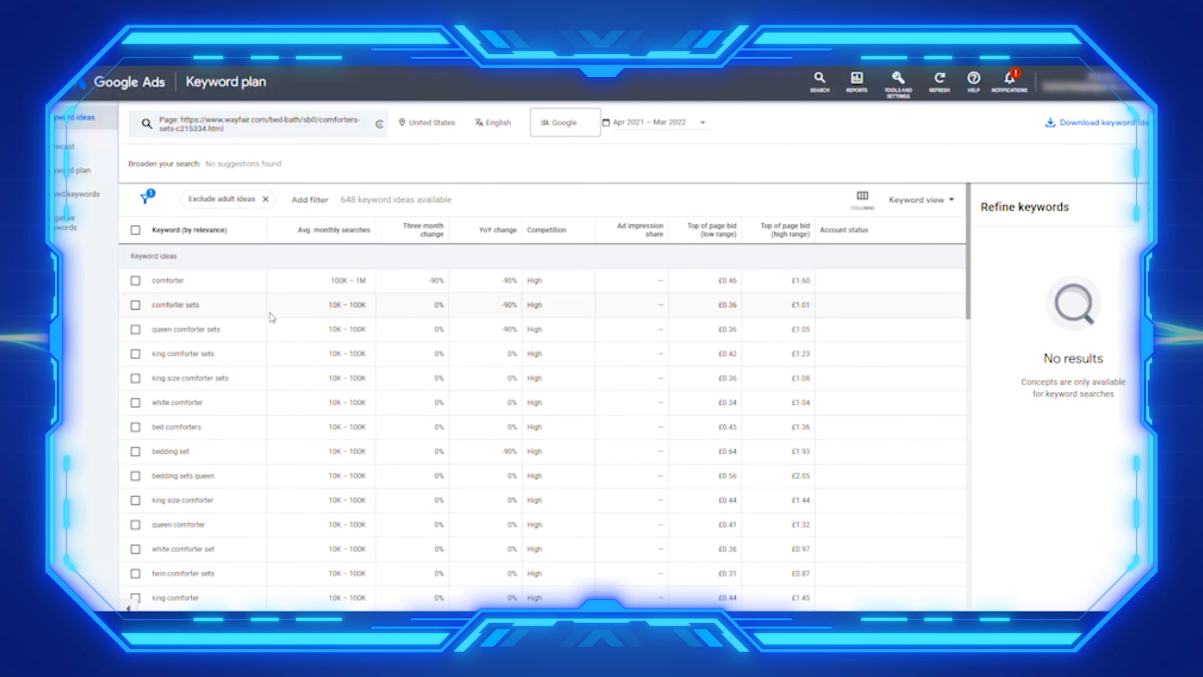
mouse_move(256, 322)
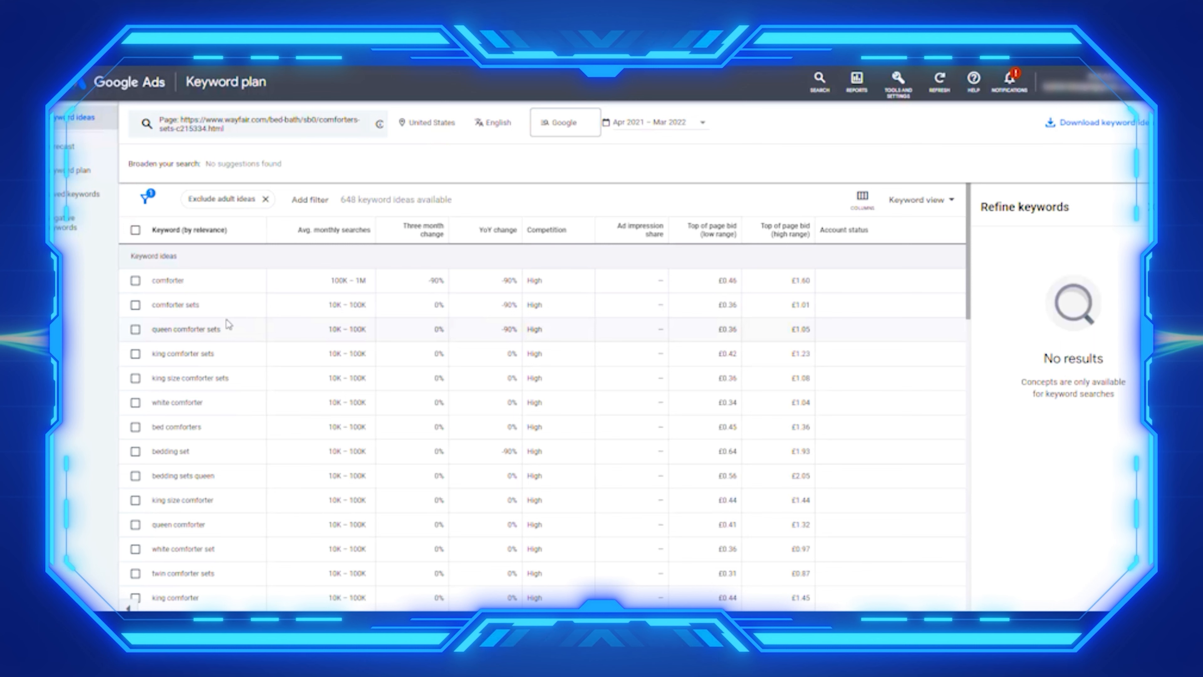
mouse_move(218, 413)
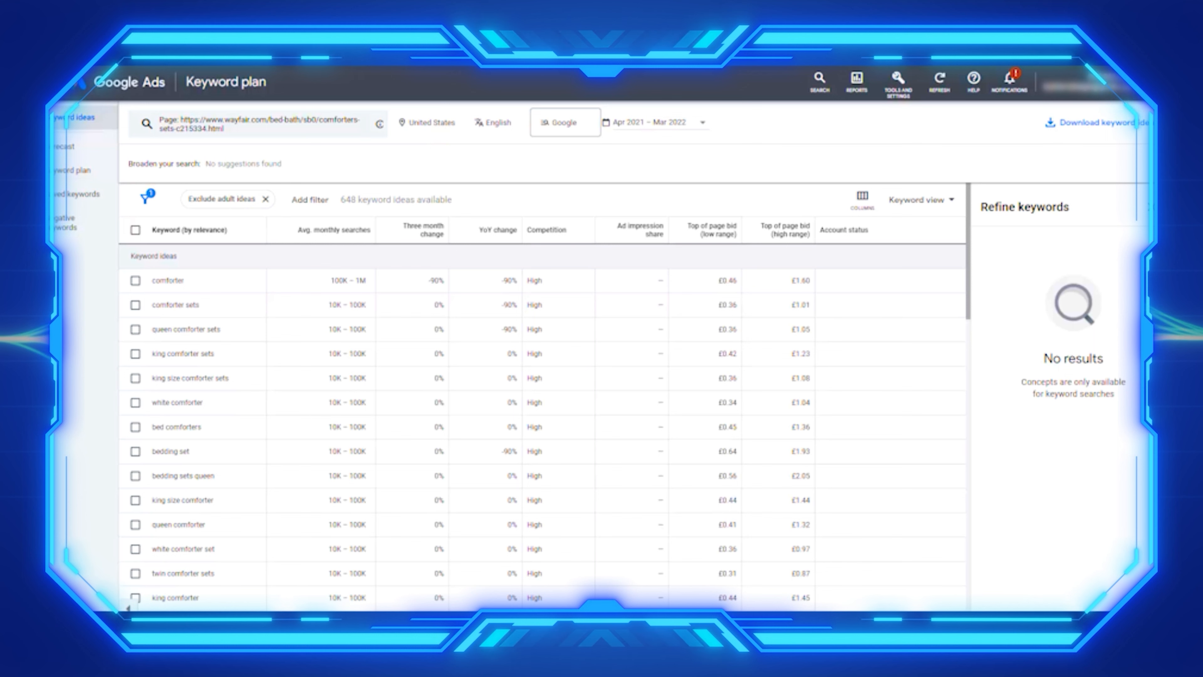
mouse_move(512, 190)
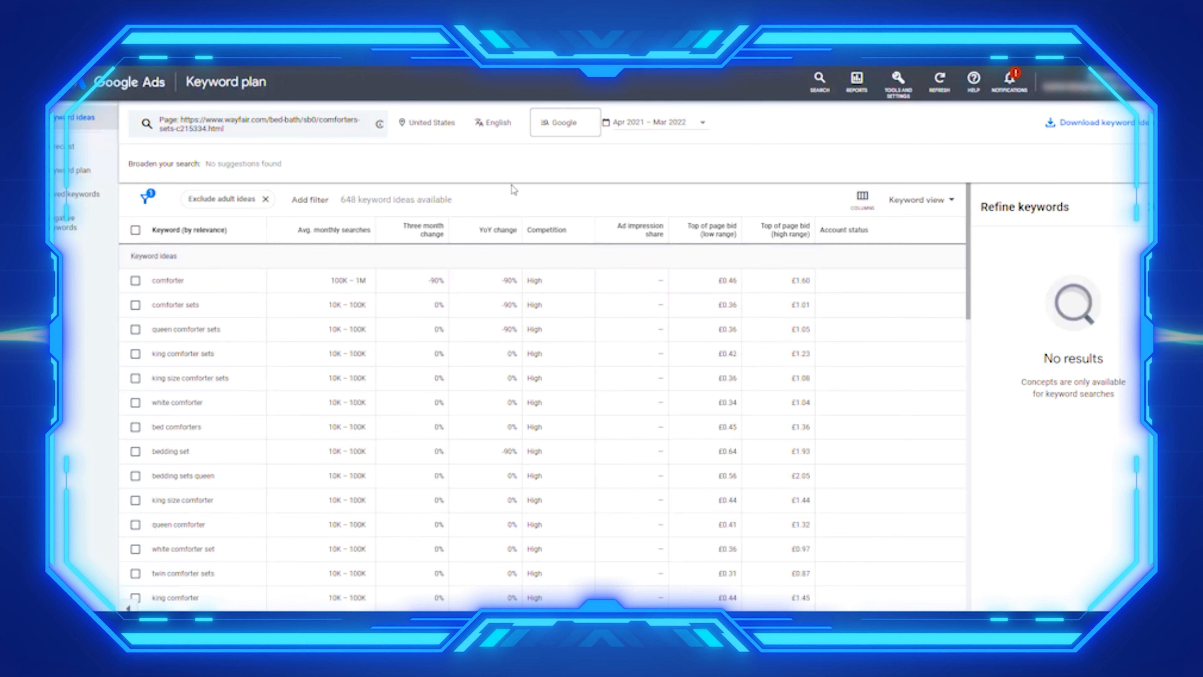
mouse_move(259, 147)
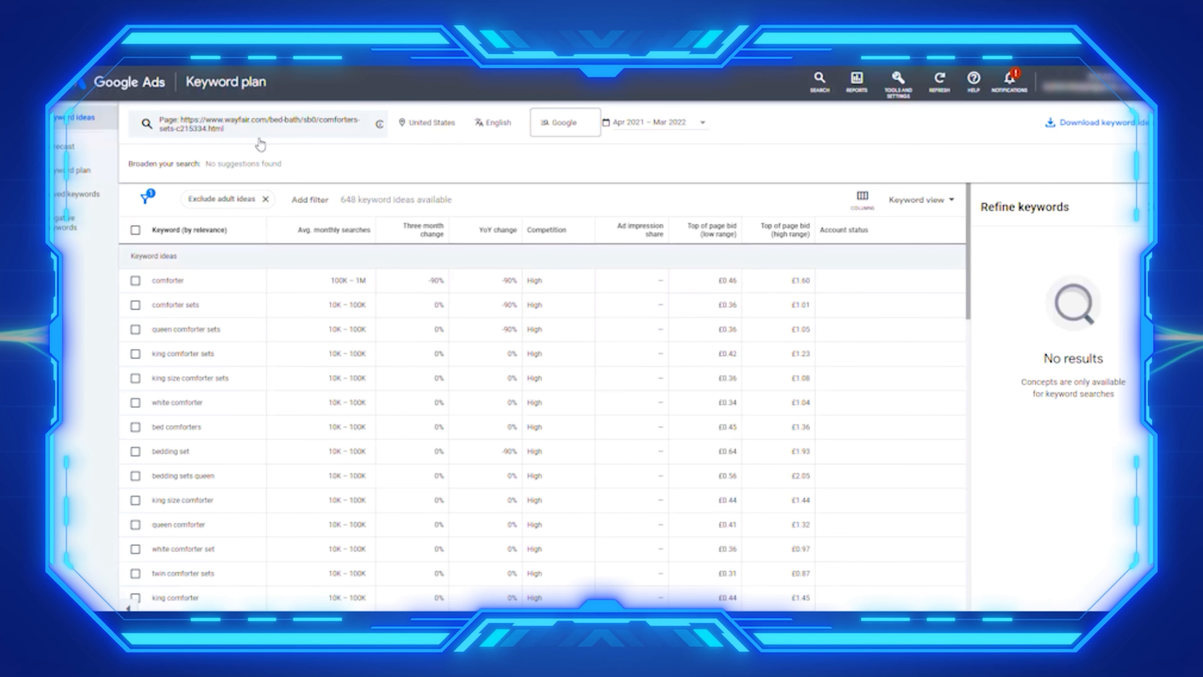
scroll(down, 3)
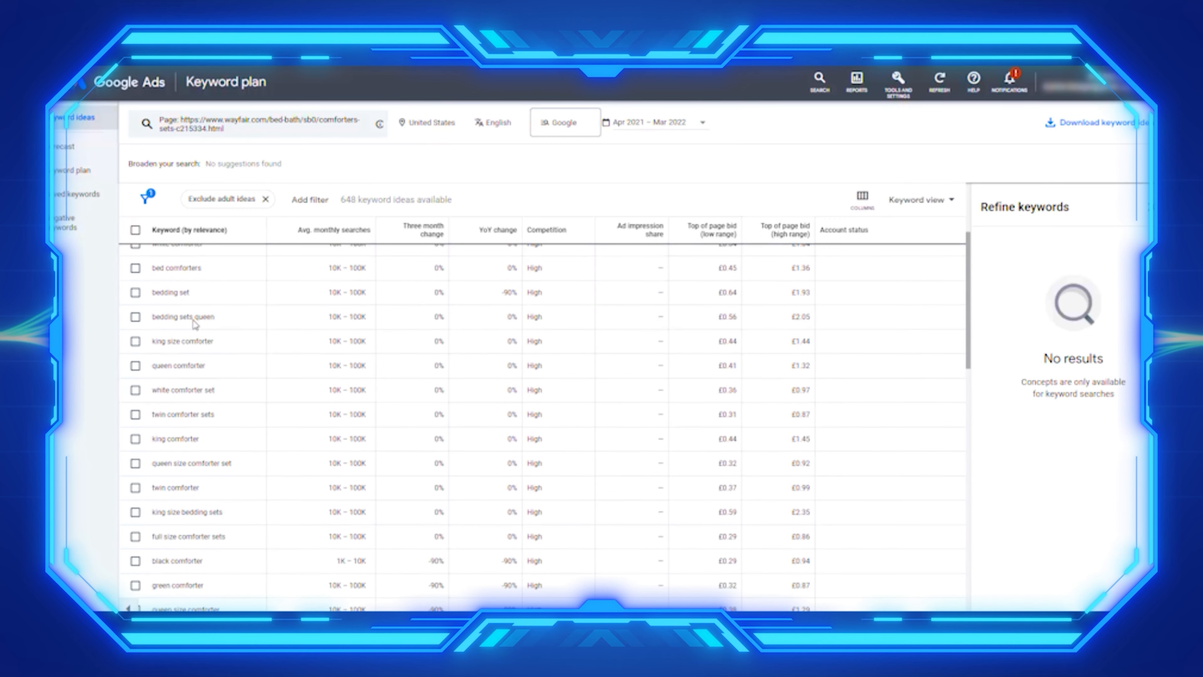
scroll(down, 3)
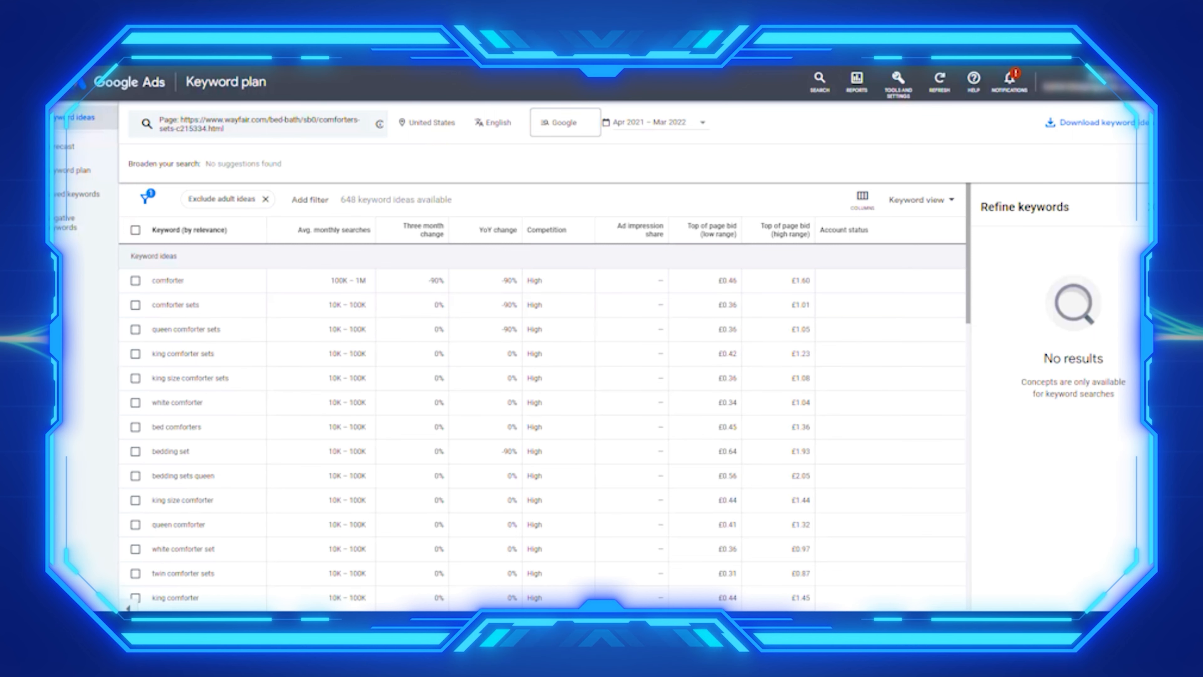
mouse_move(413, 378)
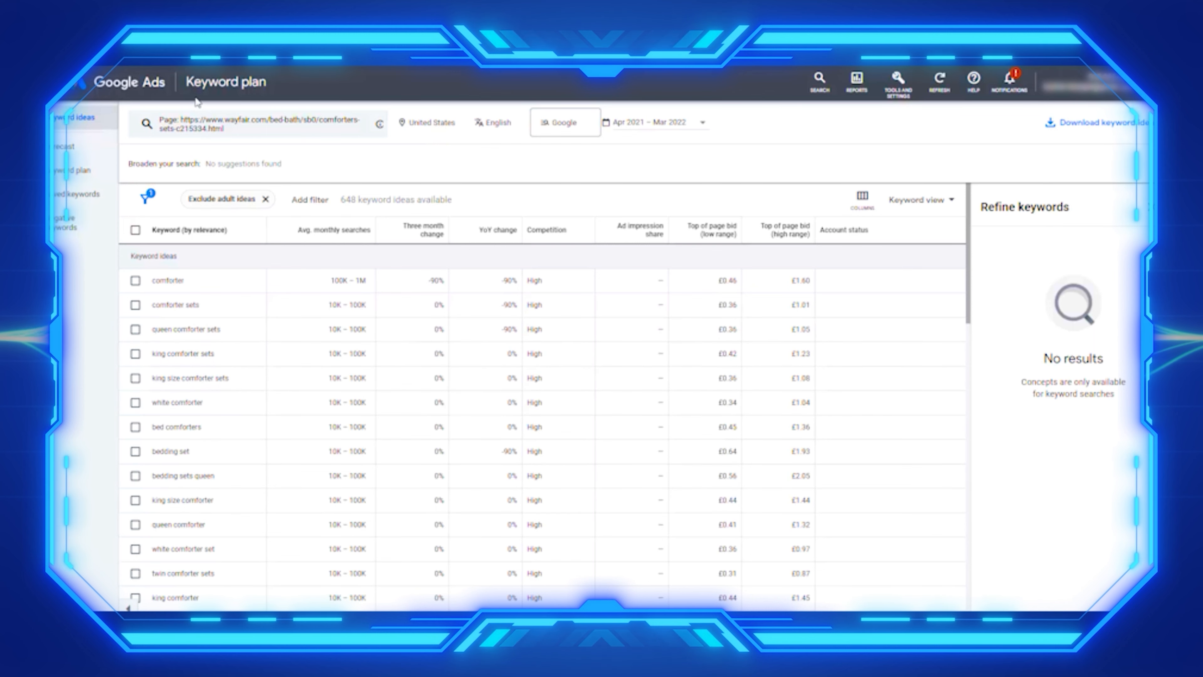
mouse_move(254, 412)
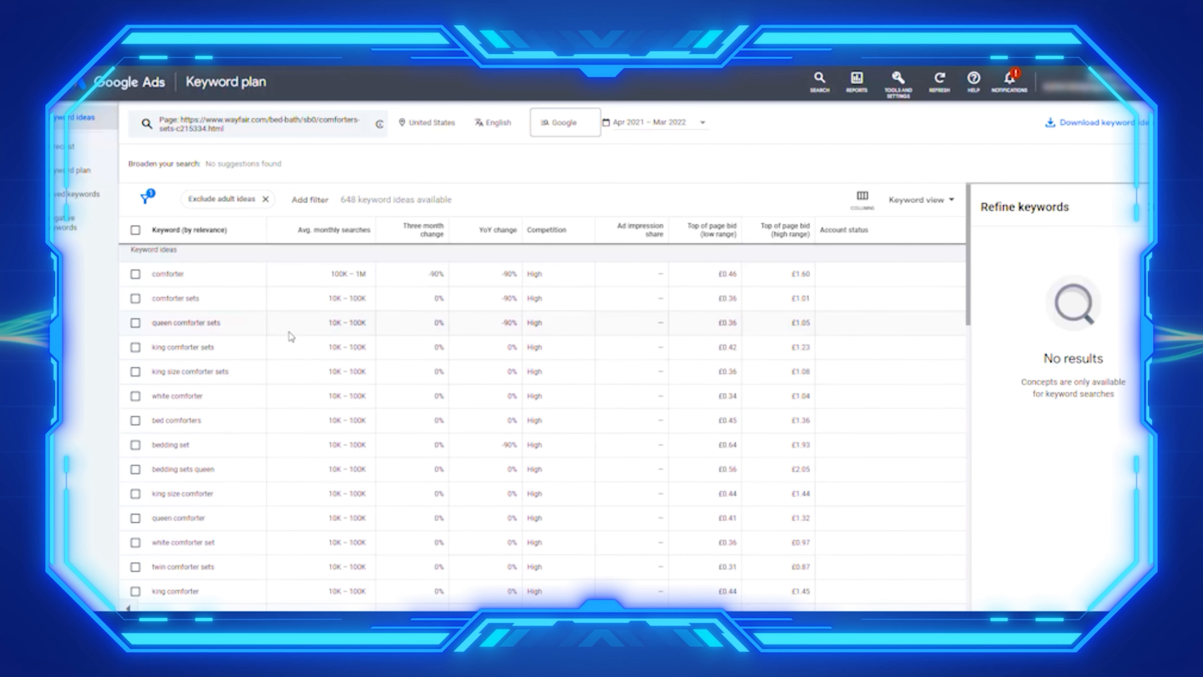
mouse_move(220, 385)
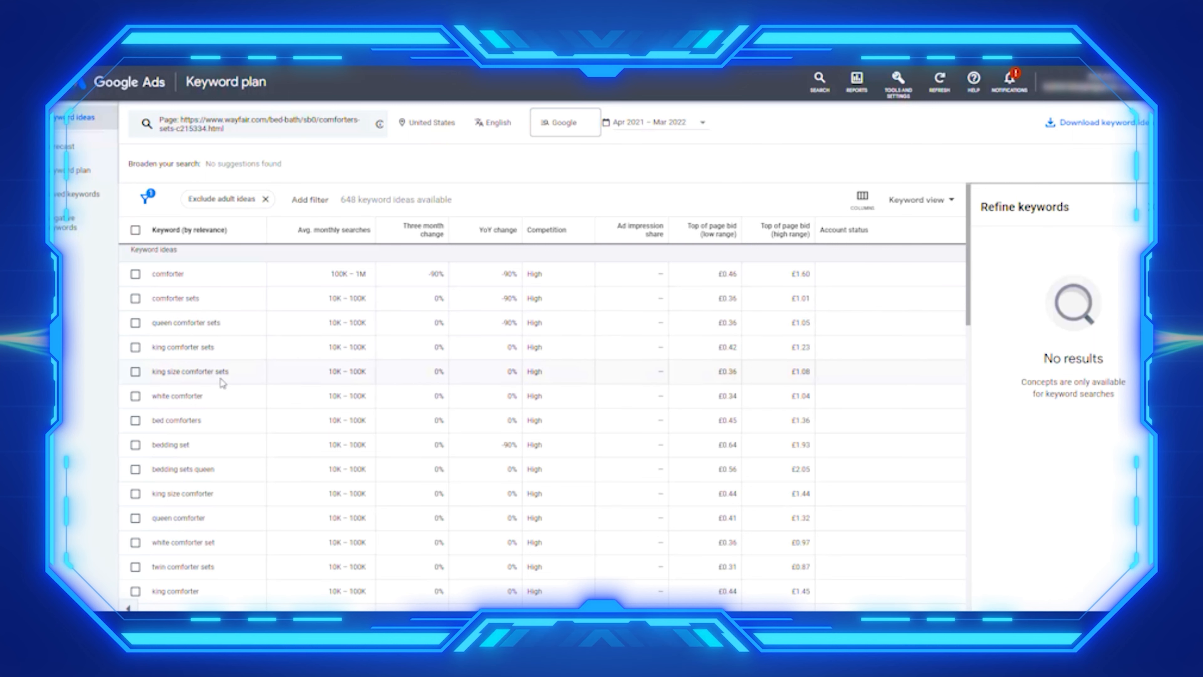
mouse_move(226, 390)
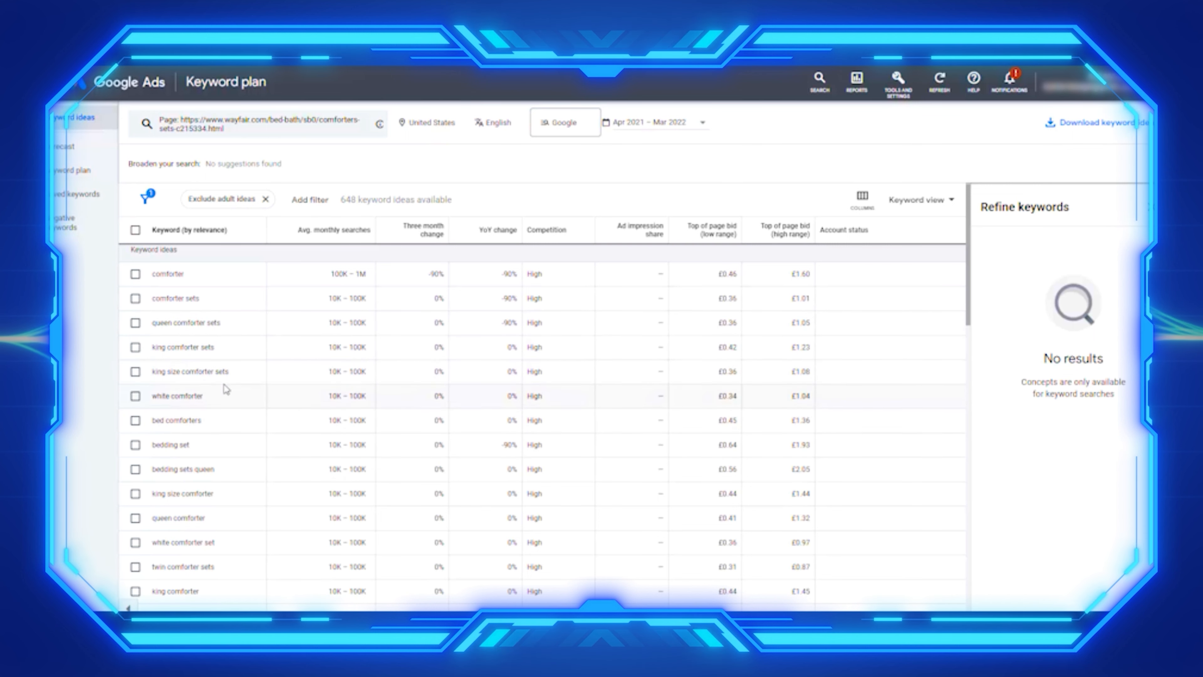
mouse_move(233, 452)
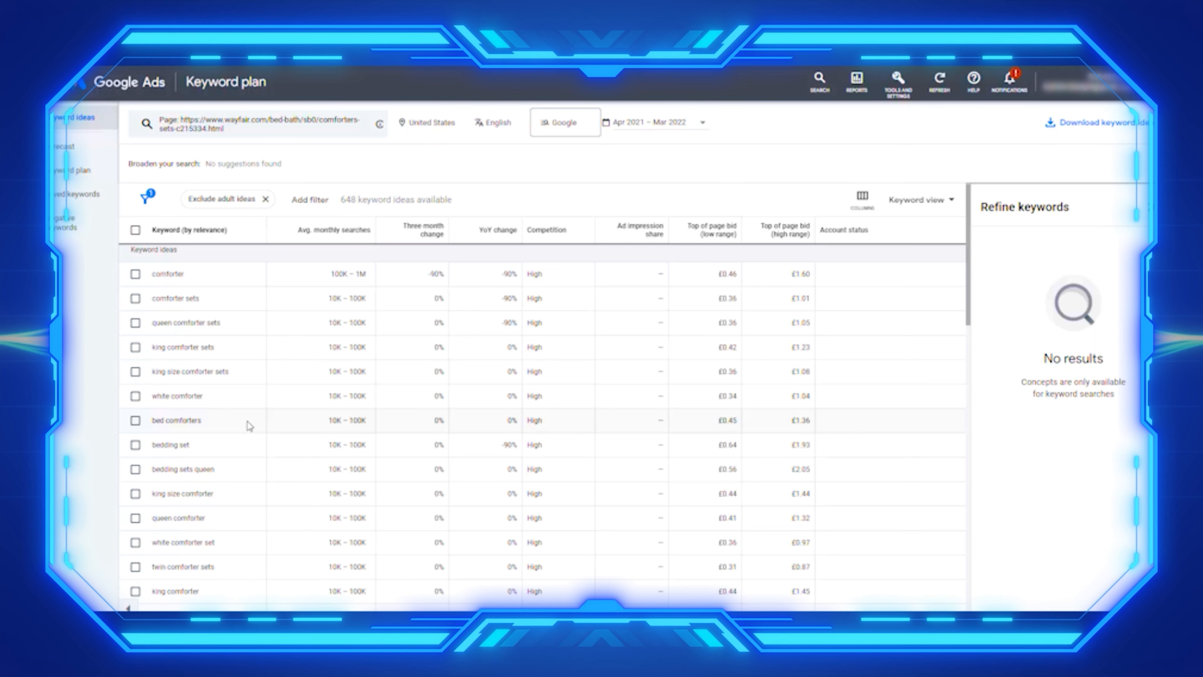
mouse_move(284, 447)
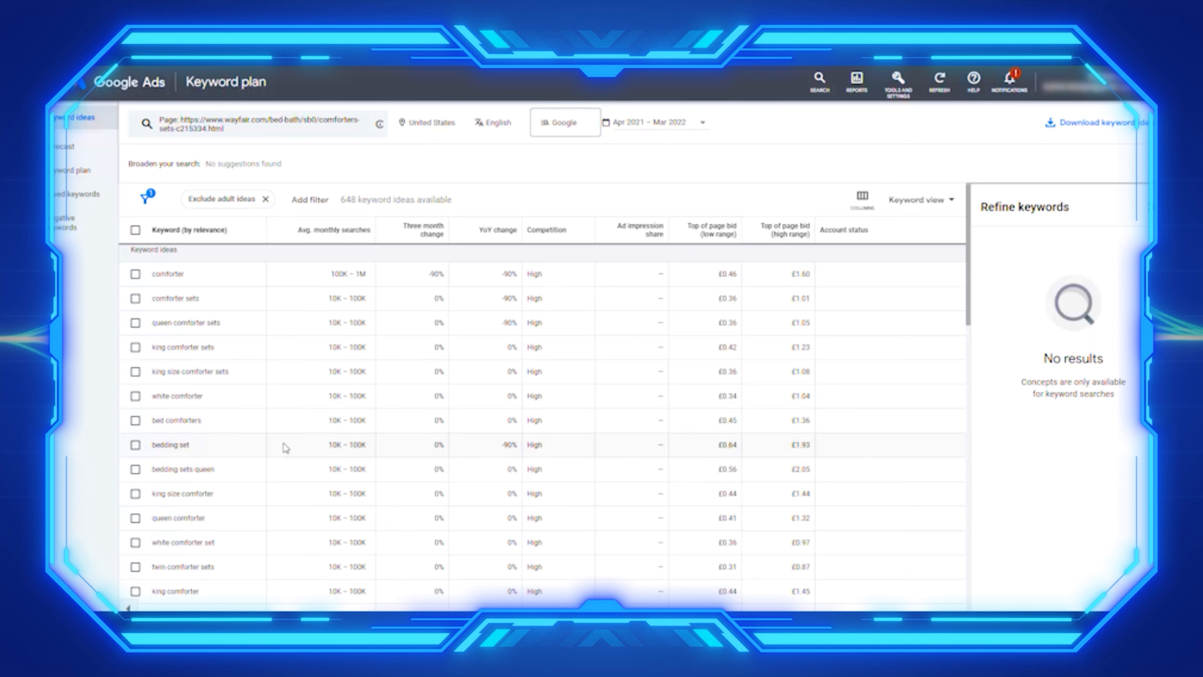
scroll(down, 3)
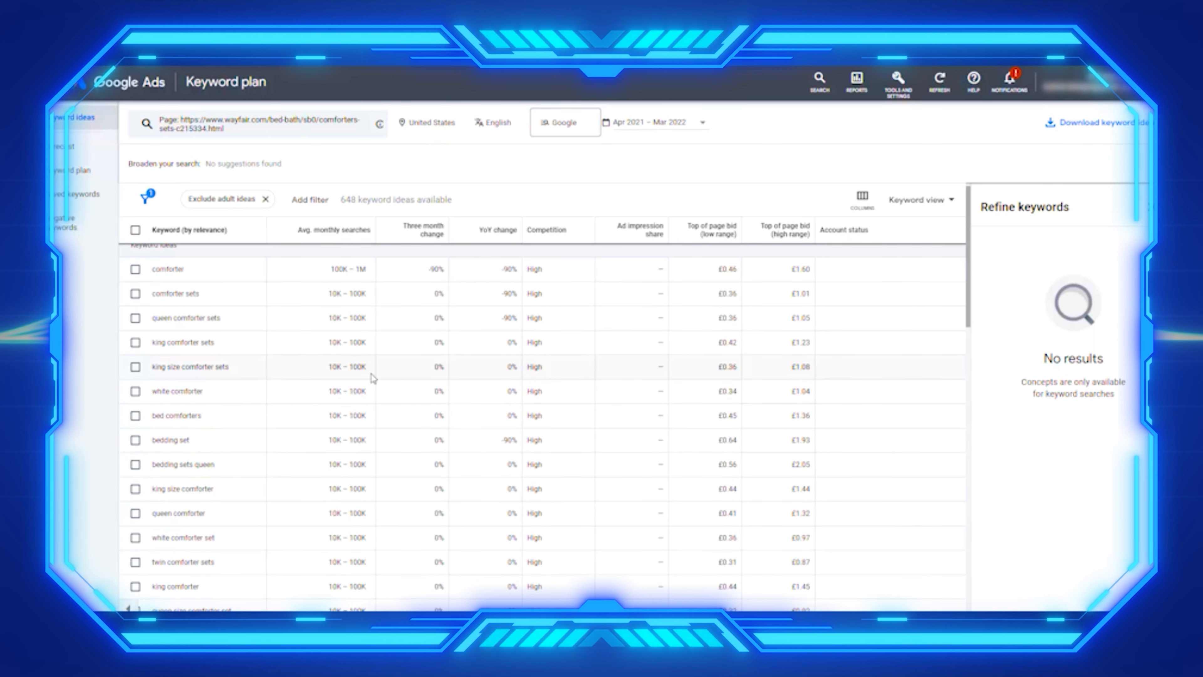
mouse_move(379, 375)
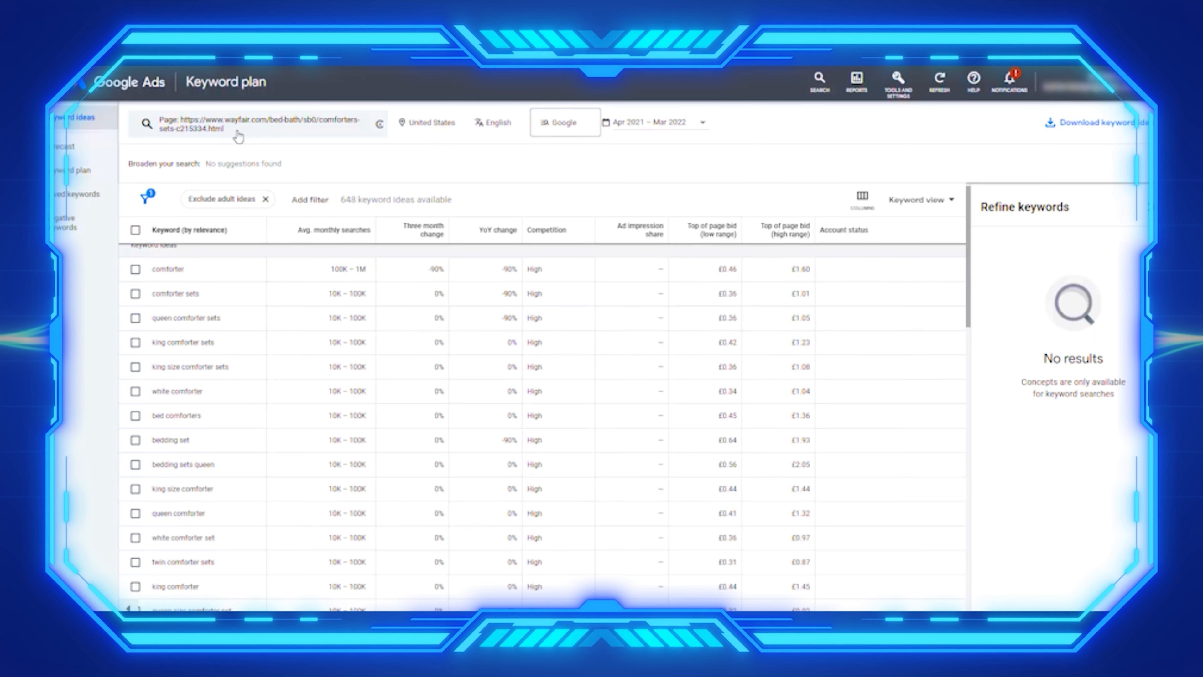
mouse_move(253, 107)
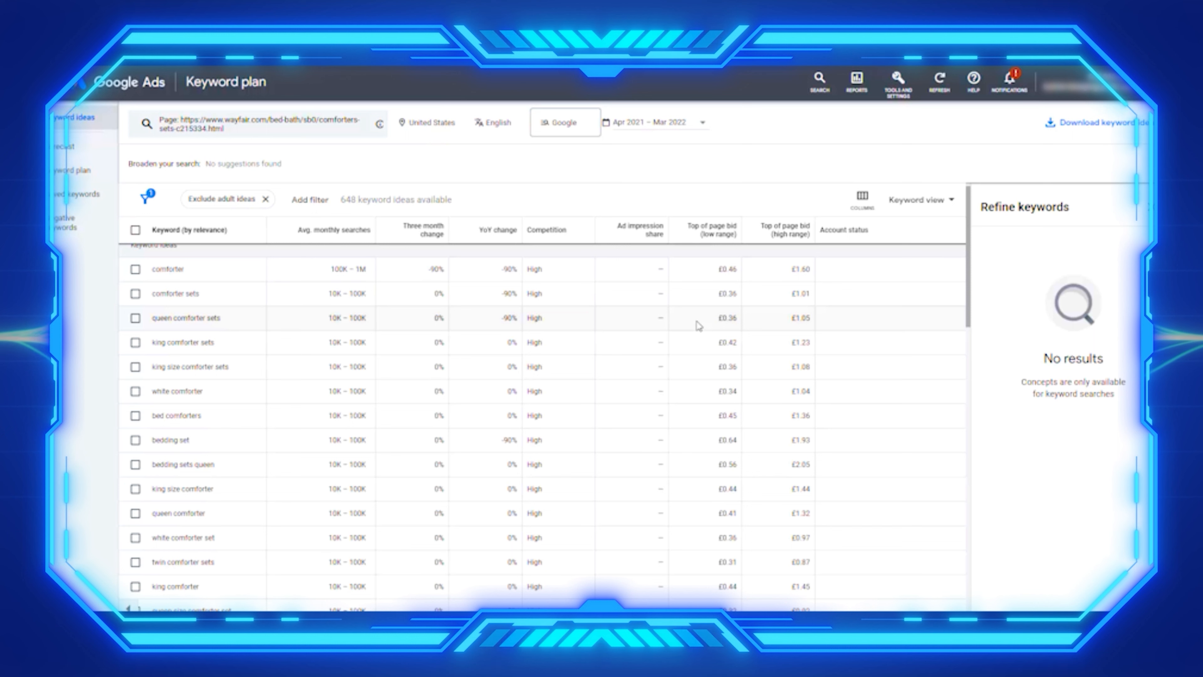
mouse_move(708, 344)
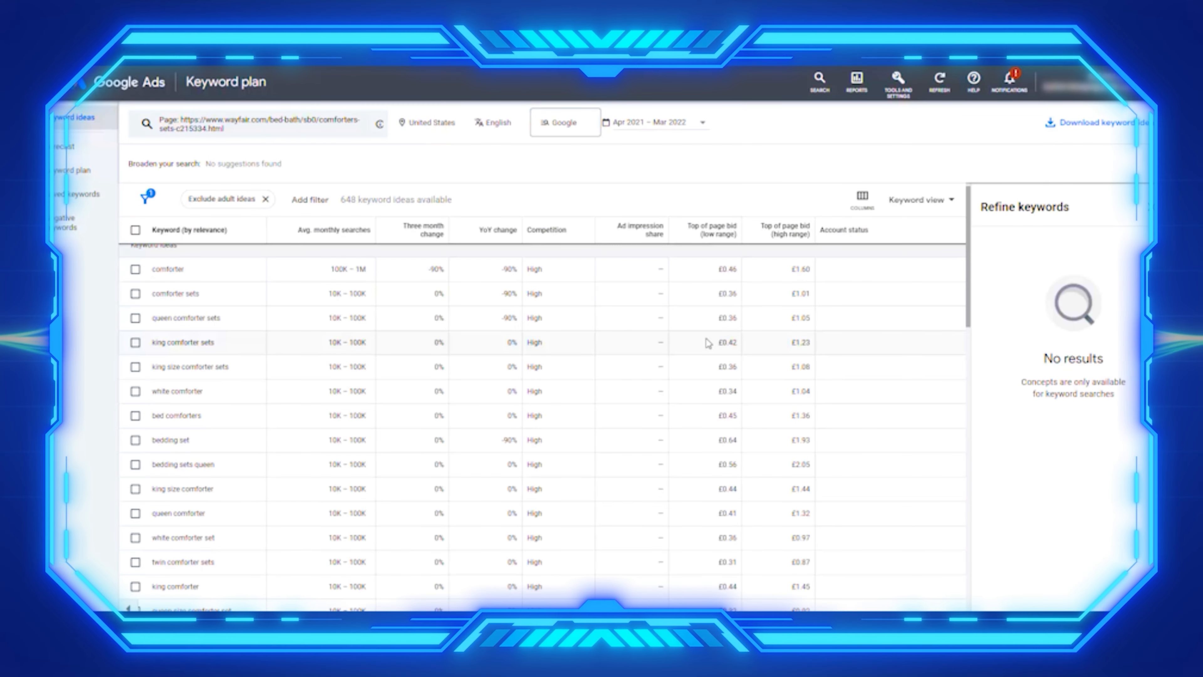
mouse_move(1084, 434)
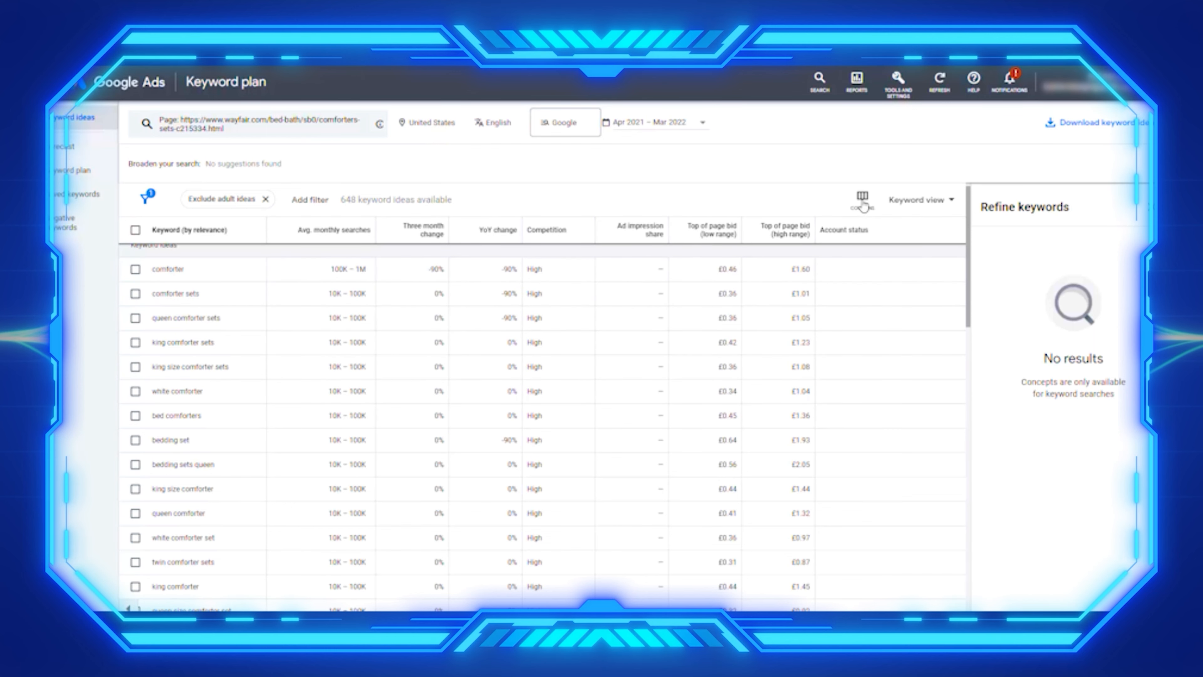
click(861, 199)
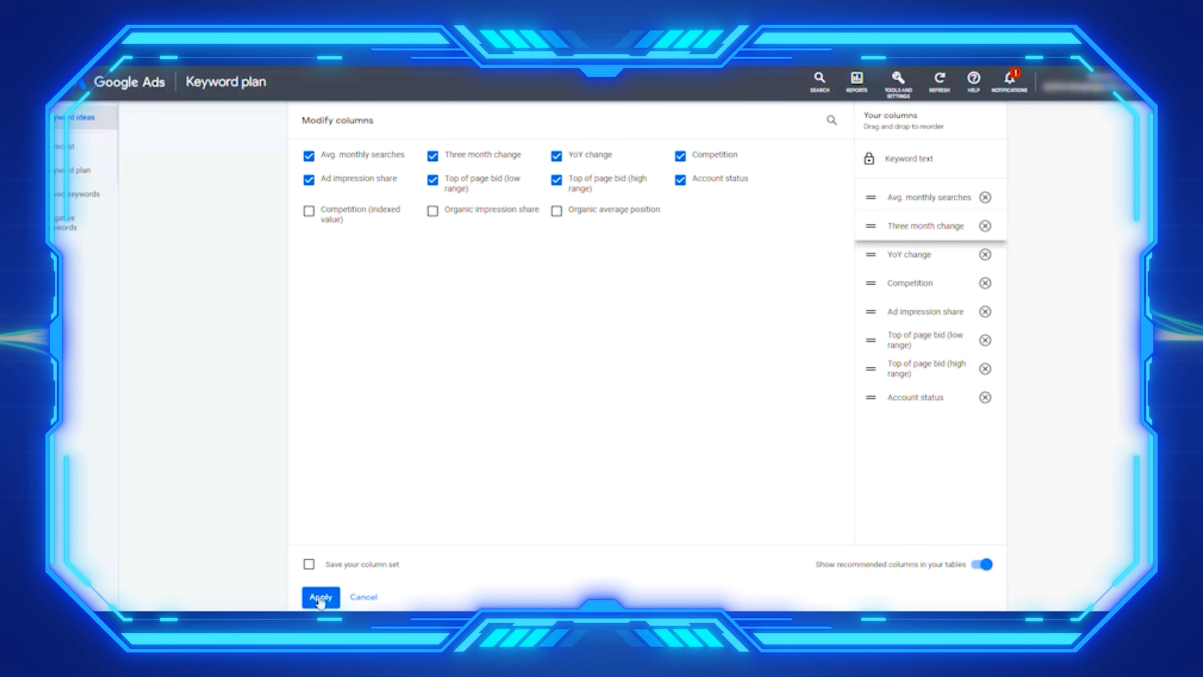
click(320, 597)
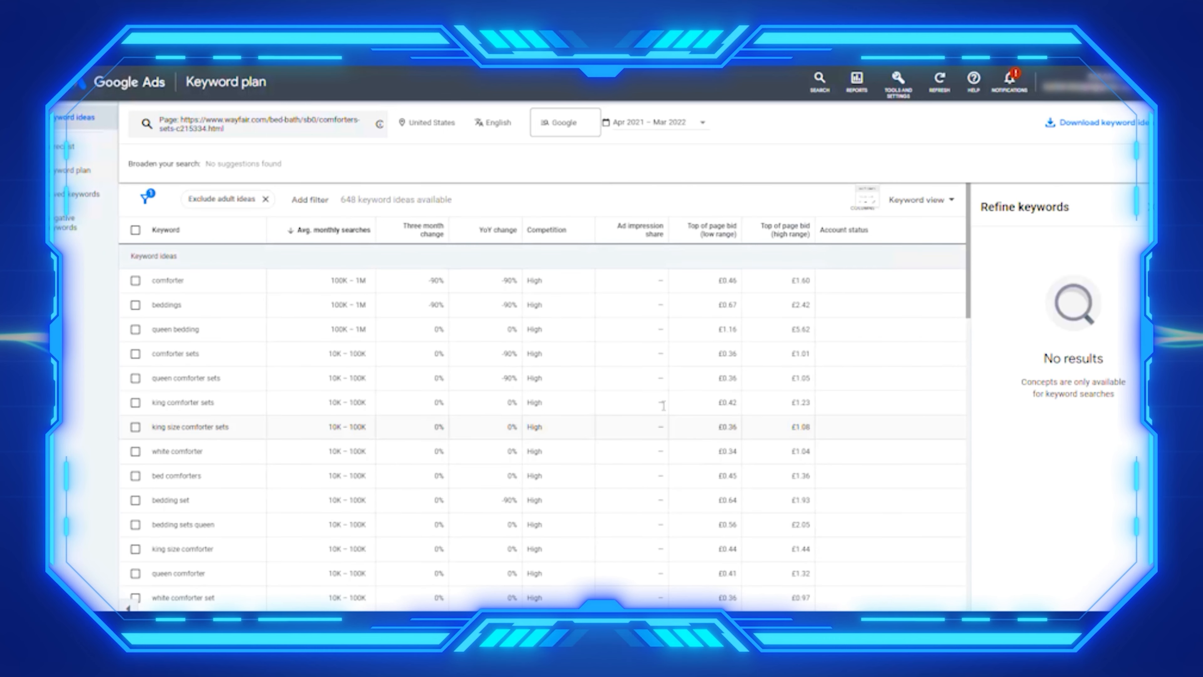
mouse_move(429, 239)
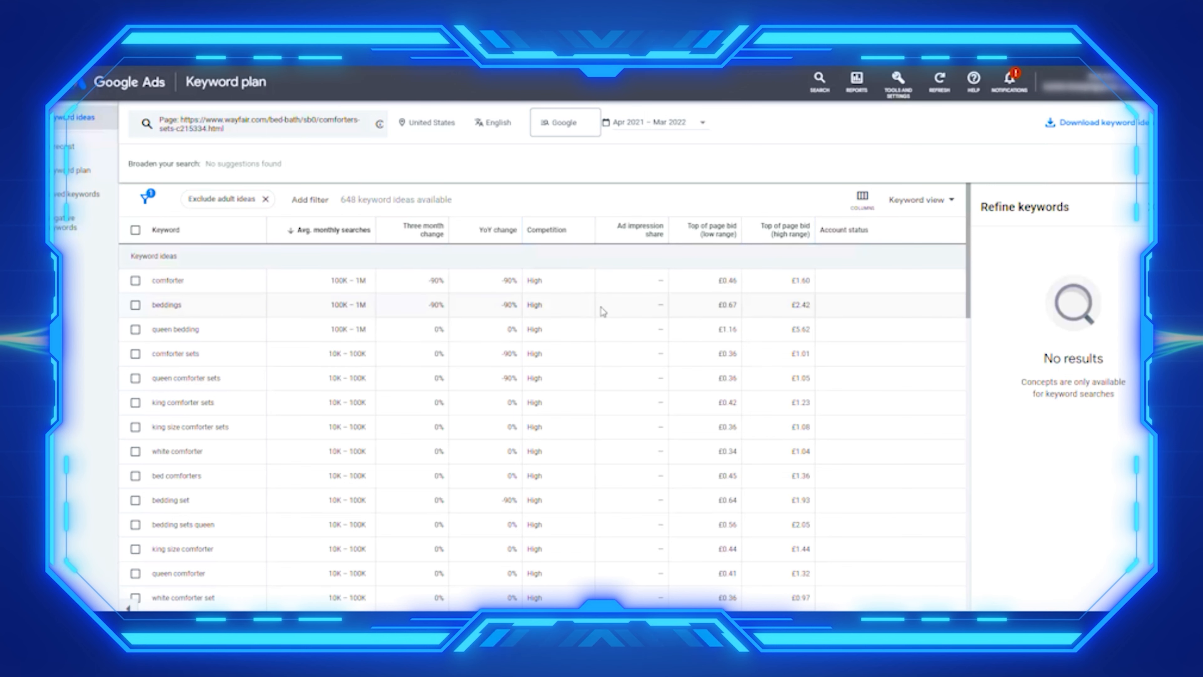
mouse_move(517, 251)
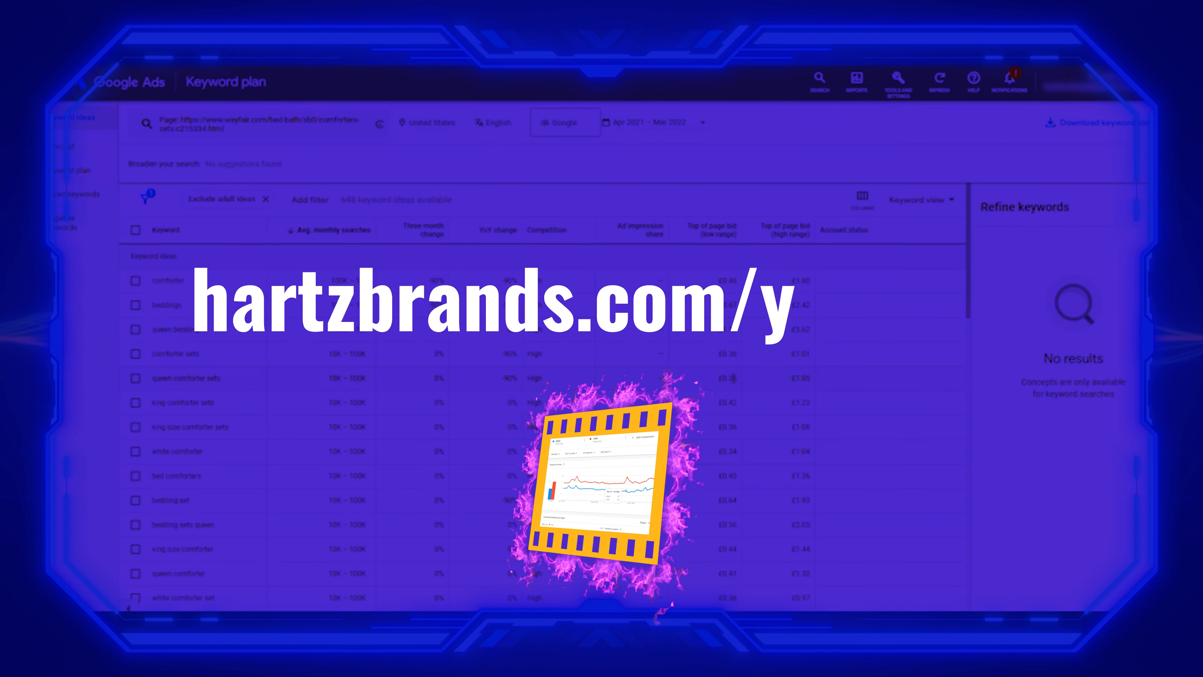
Sort the 648 comforter ideas by three-month change so 'spring comforter sets' (+900%) leads
text(outube)
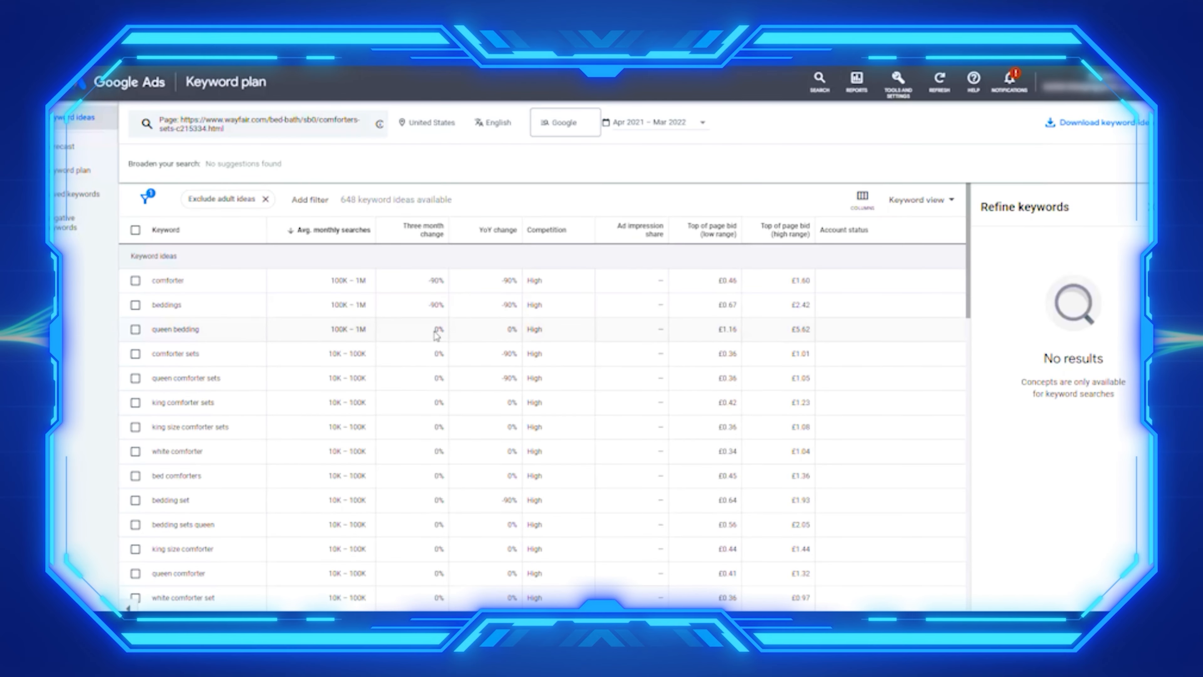
mouse_move(413, 294)
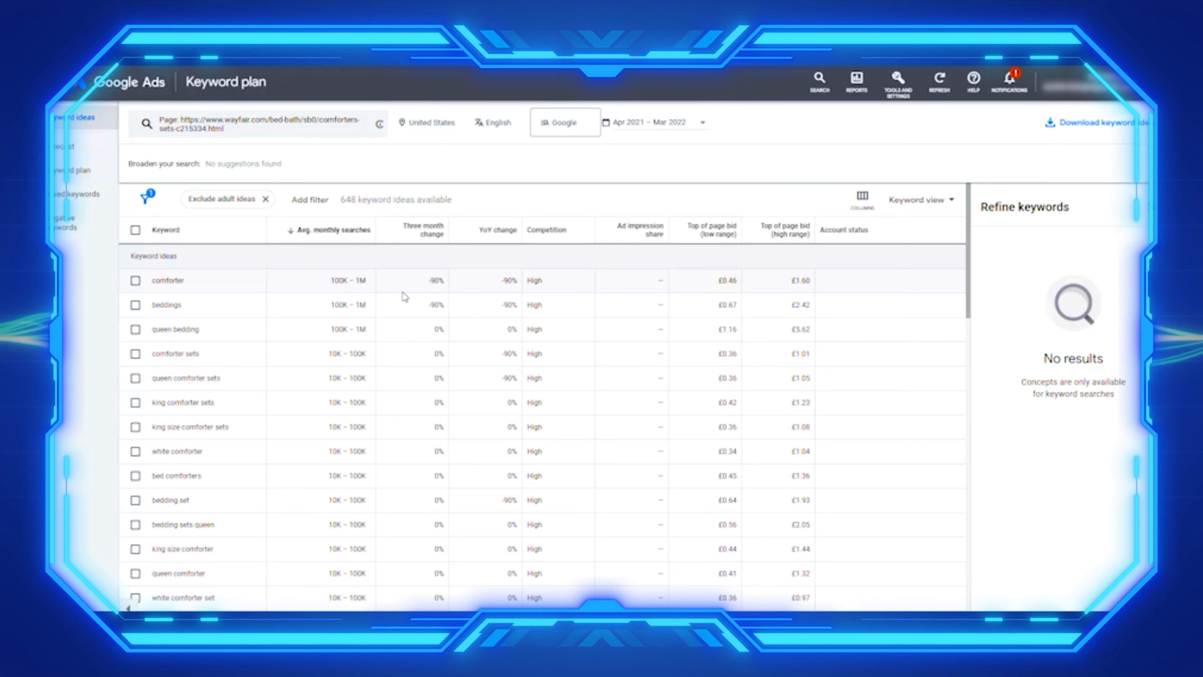
scroll(down, 3)
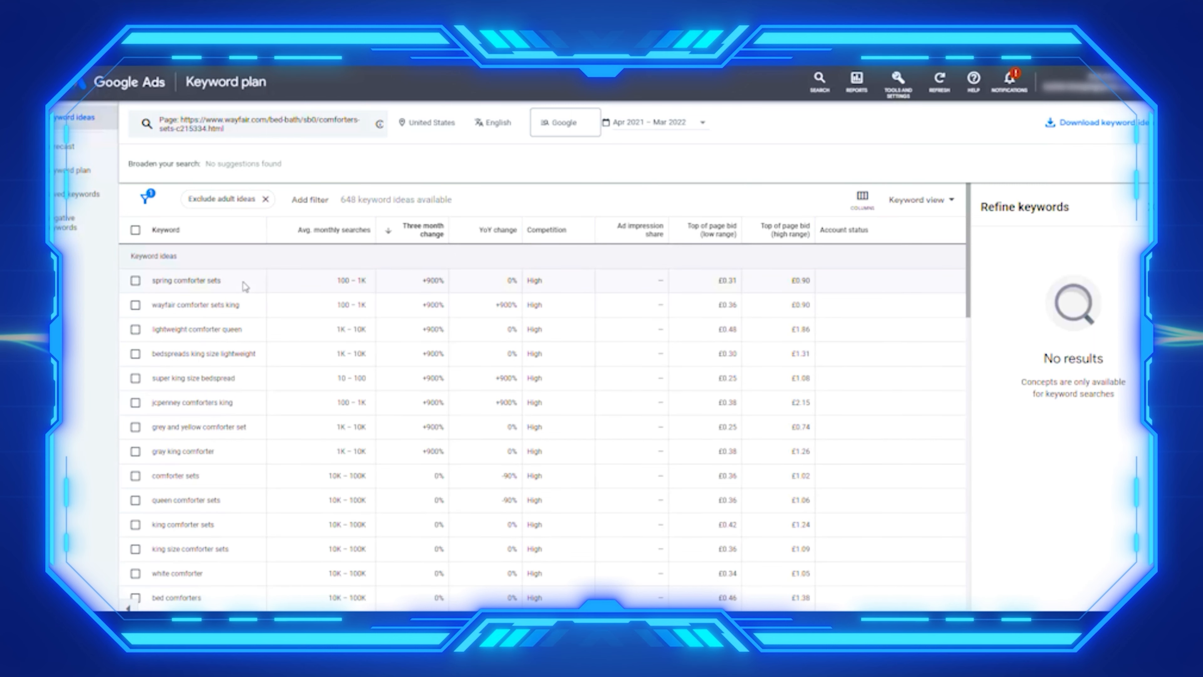
mouse_move(440, 293)
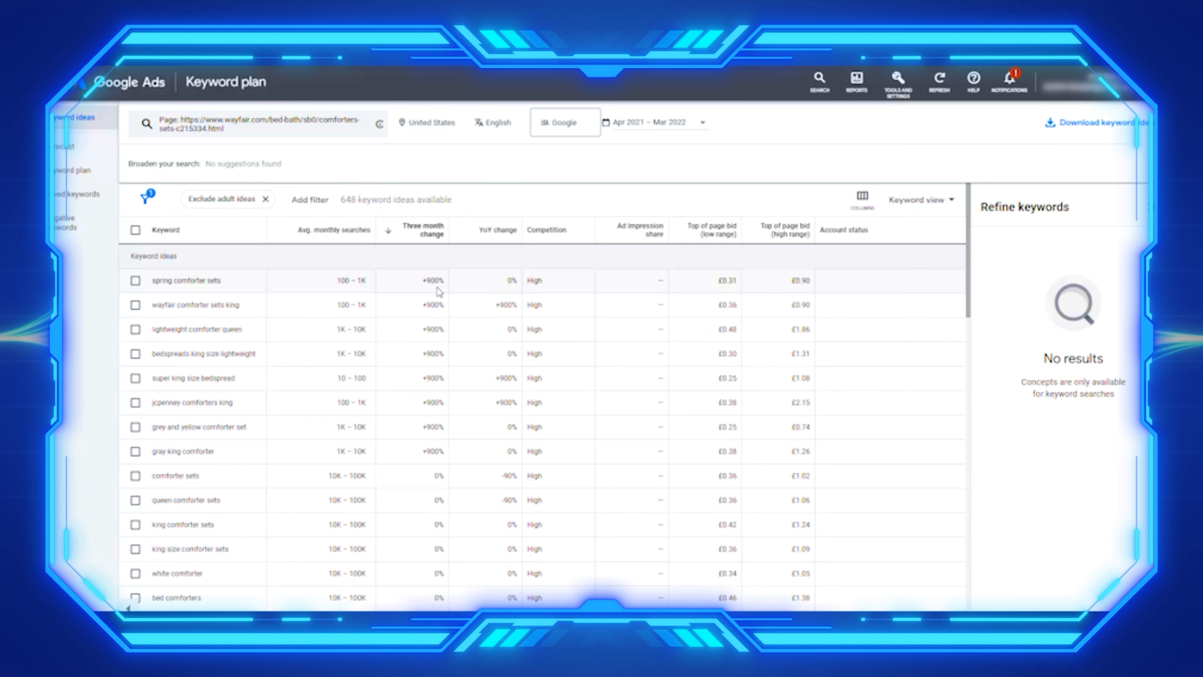
mouse_move(484, 318)
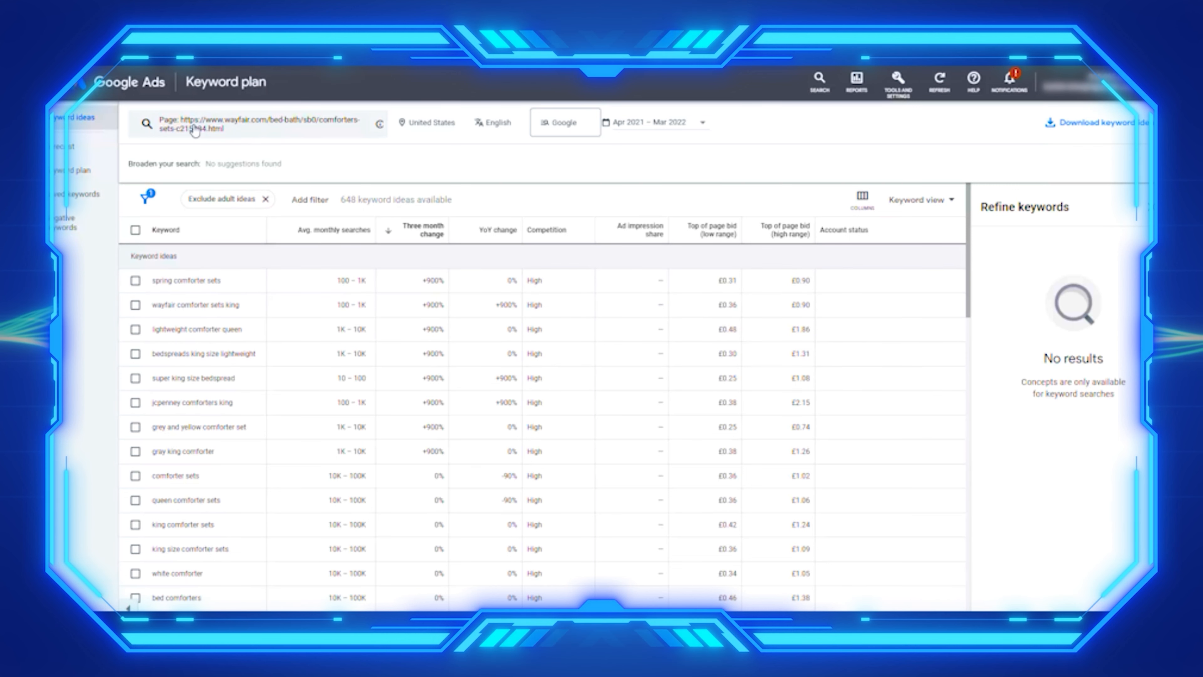
Run a new keyword discovery for 'double glazing' and rank its 516 ideas by three-month change
click(897, 79)
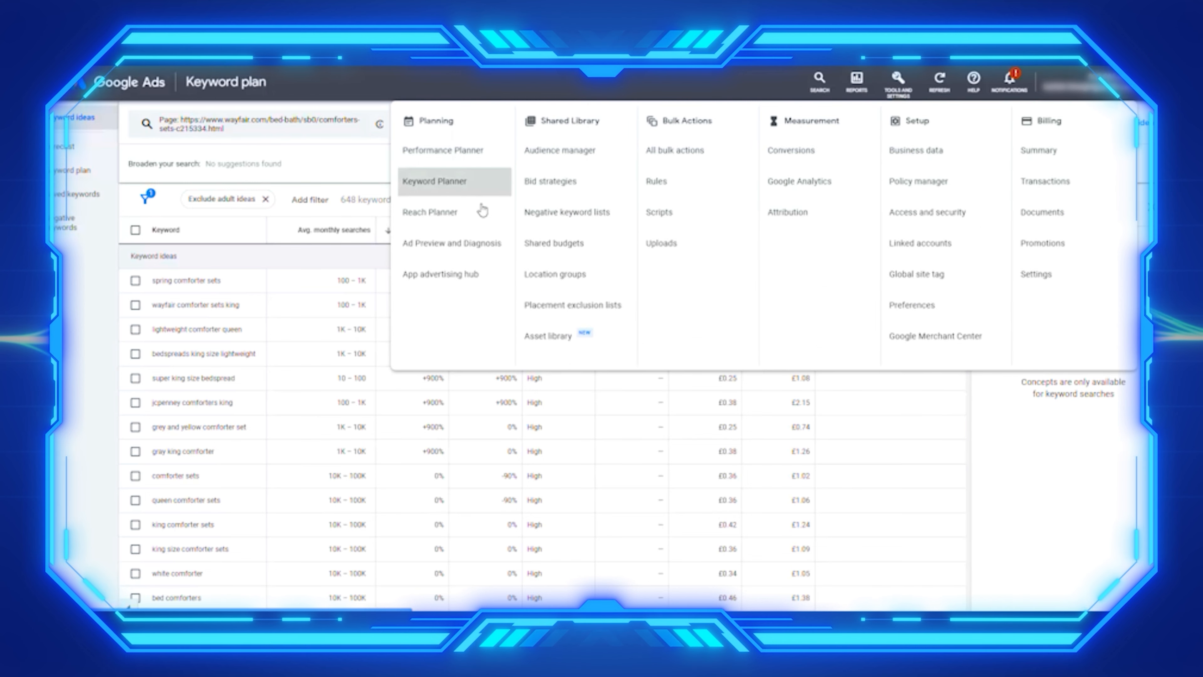
click(454, 181)
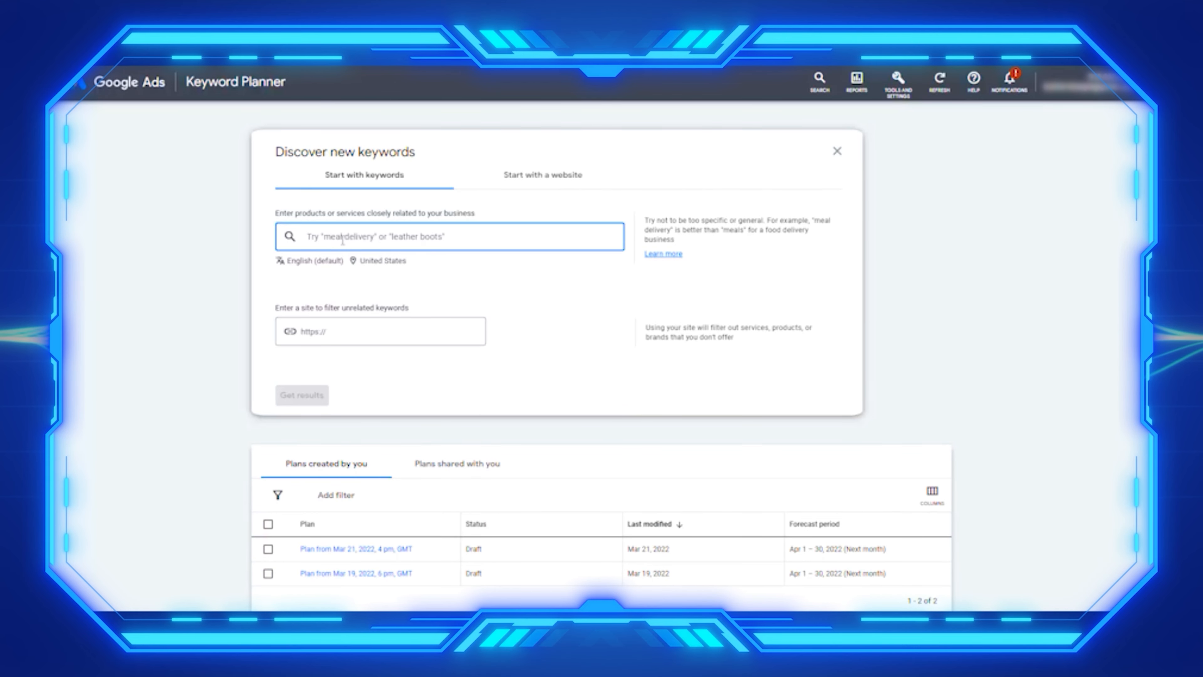
text(double glazing)
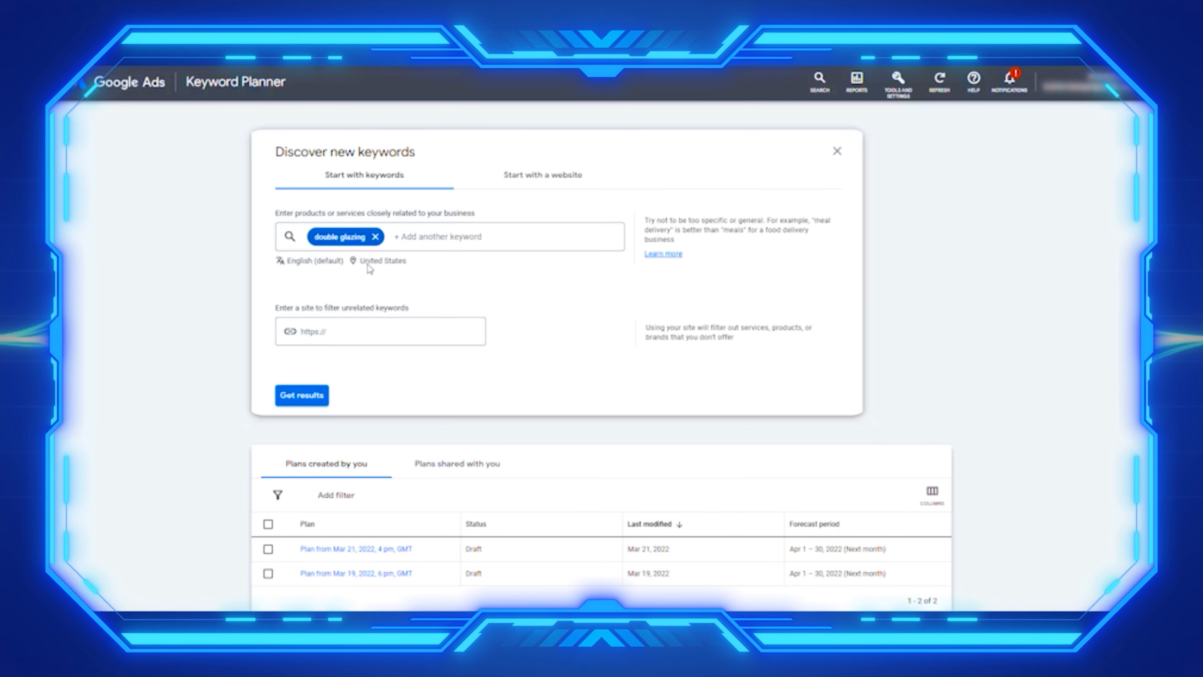
click(302, 395)
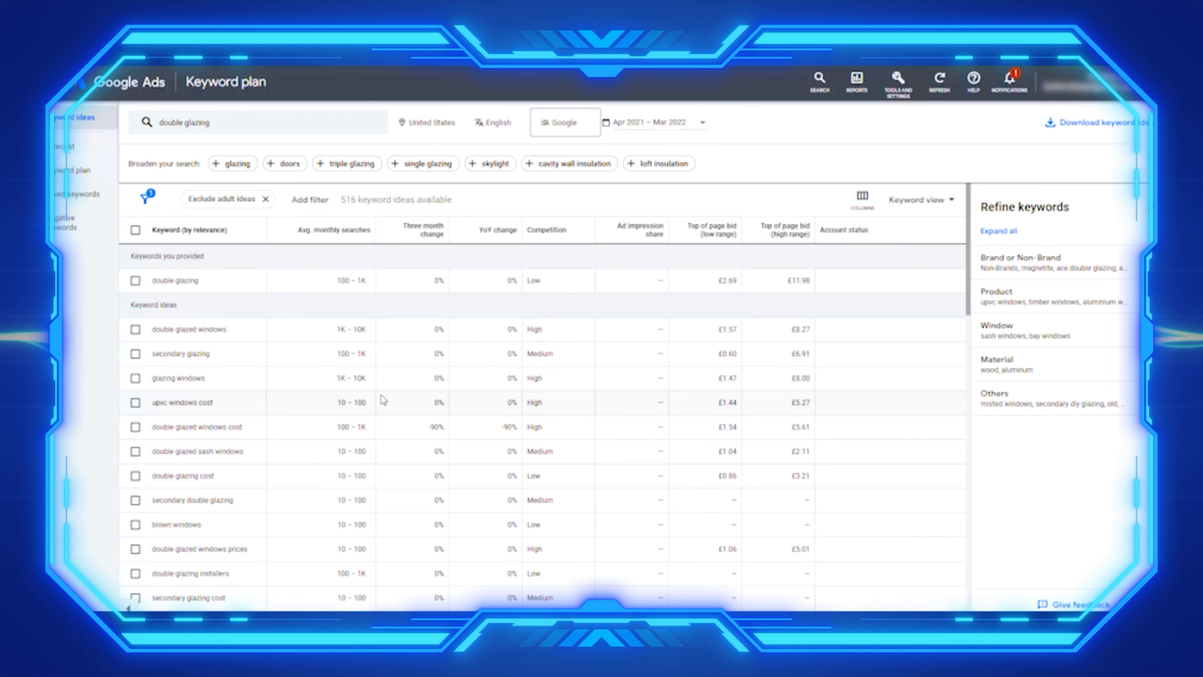
mouse_move(431, 243)
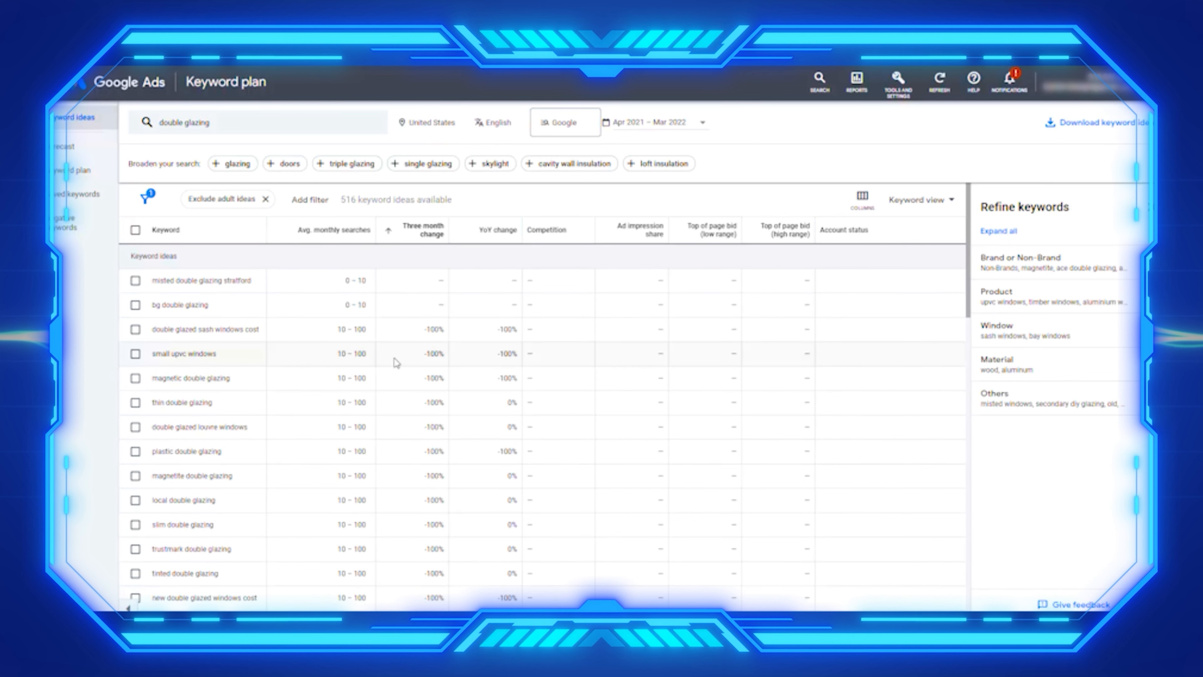
scroll(down, 3)
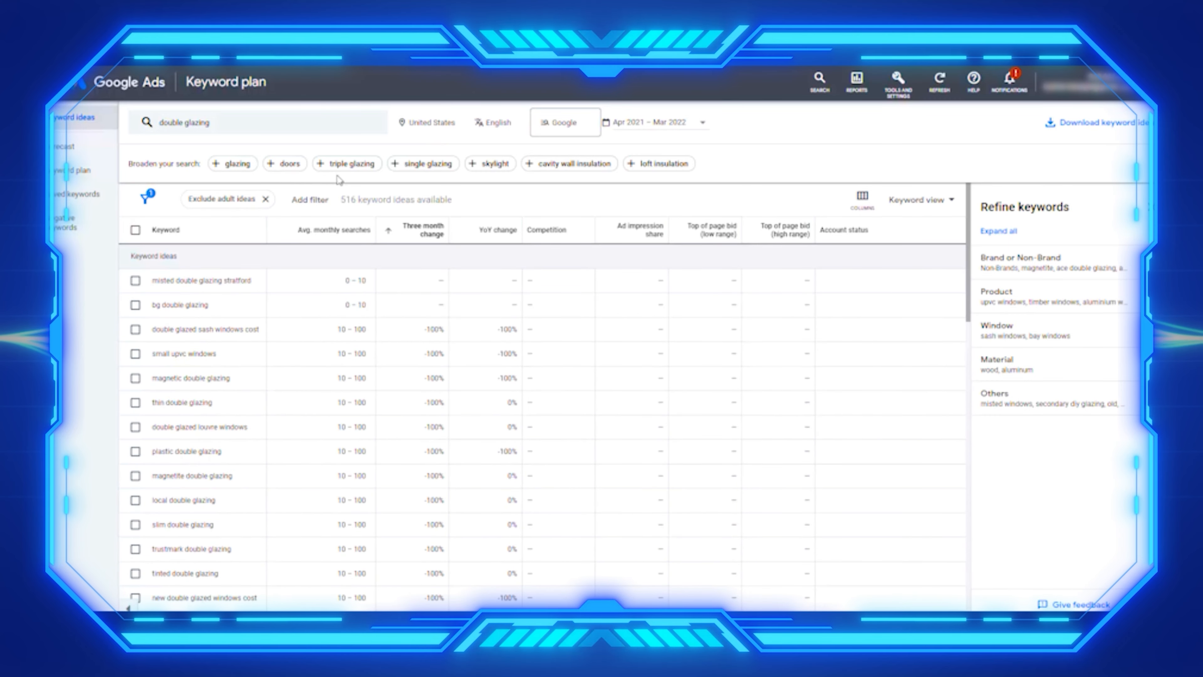
Change the targeted location from United States to United Kingdom for the double glazing ideas
click(426, 123)
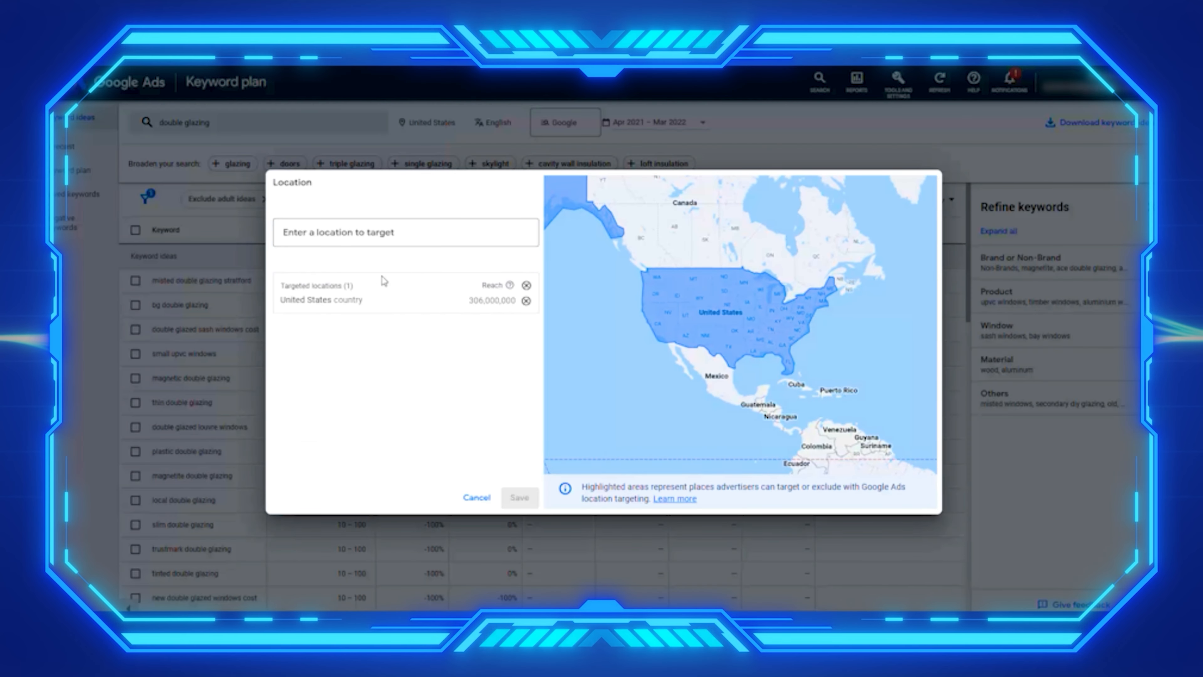
text(u)
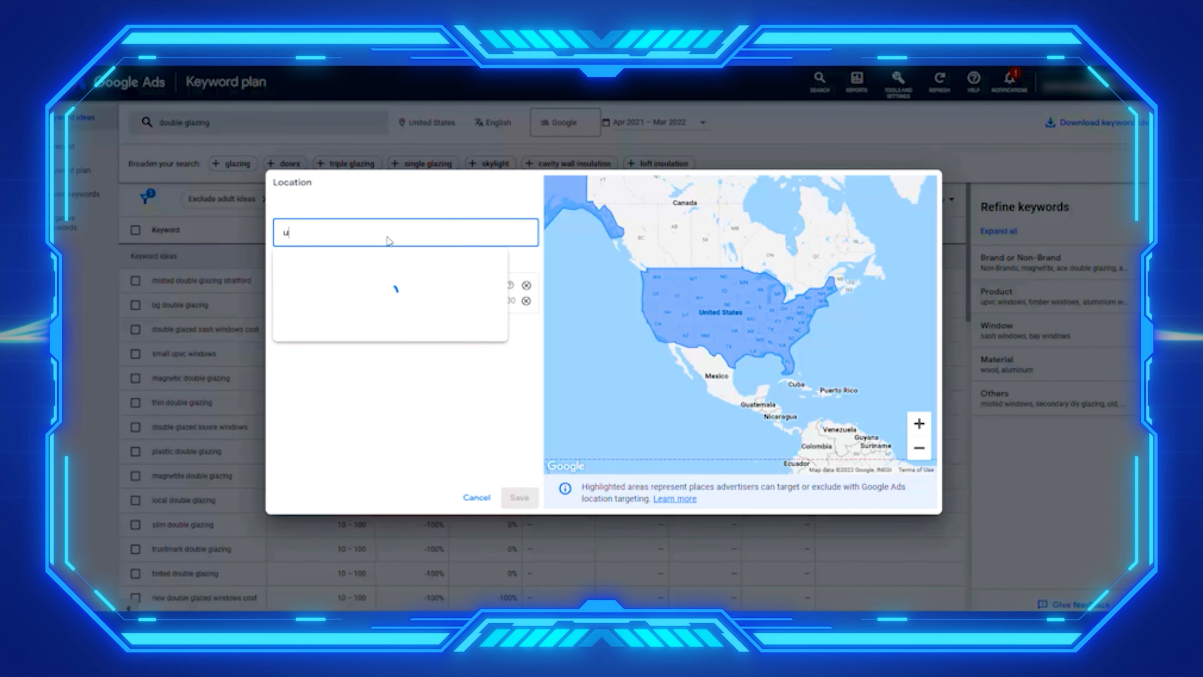
text(nited)
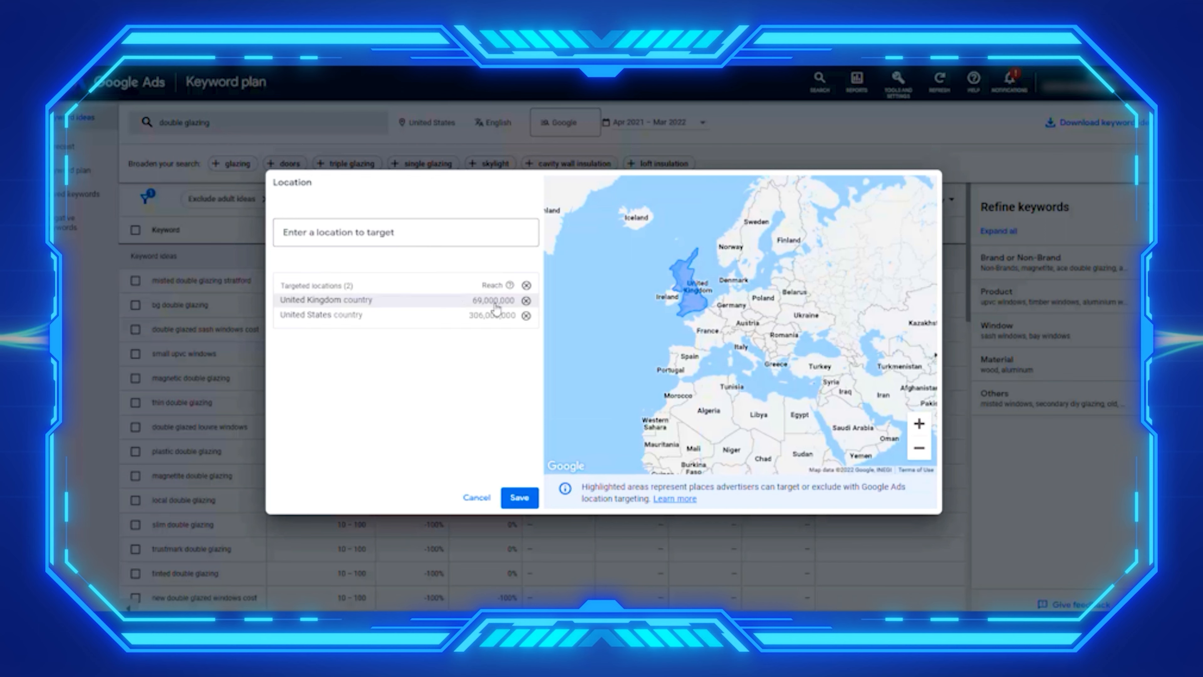
click(525, 315)
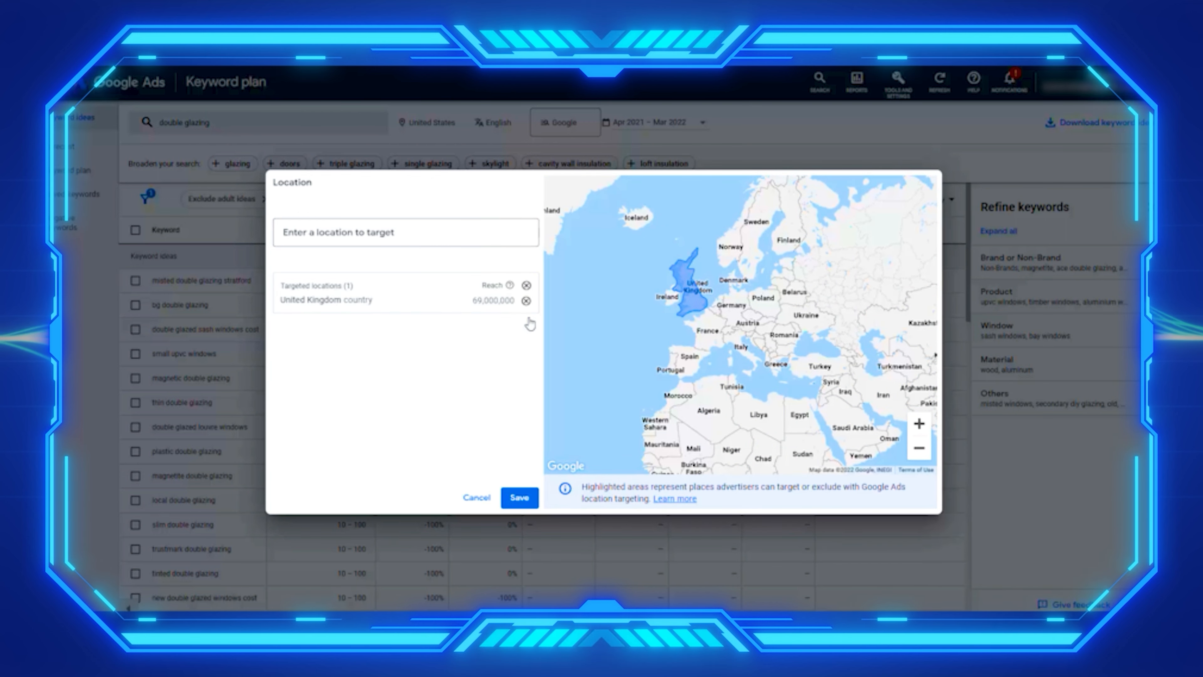
click(520, 497)
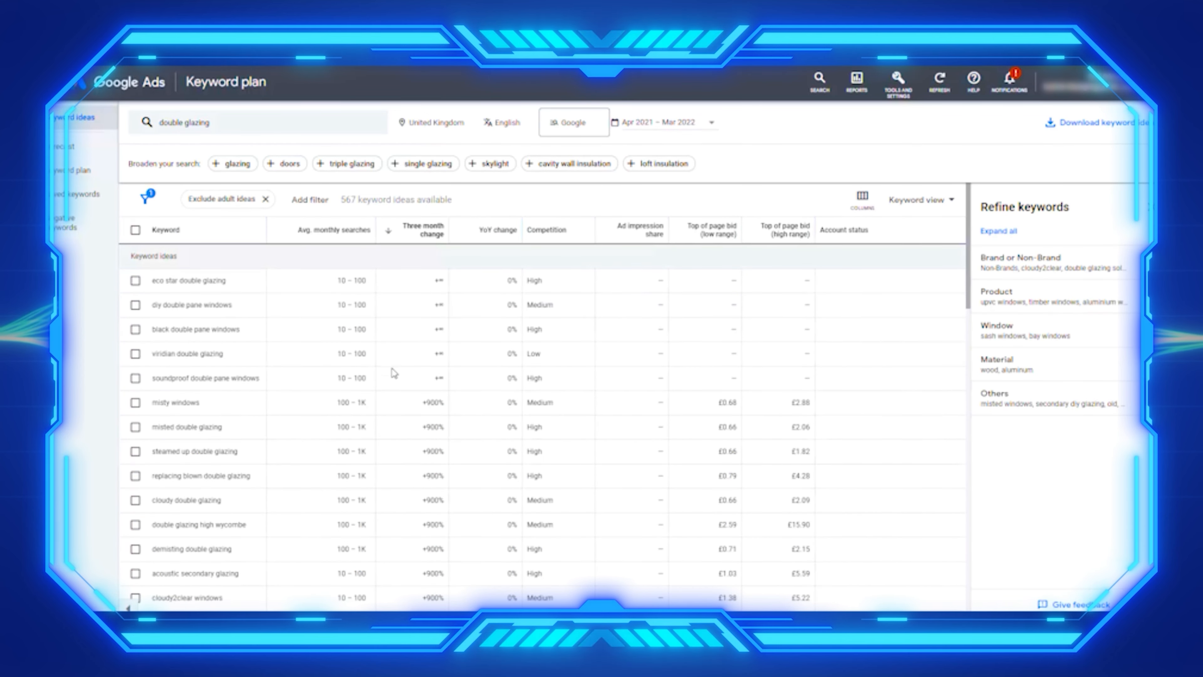
scroll(down, 3)
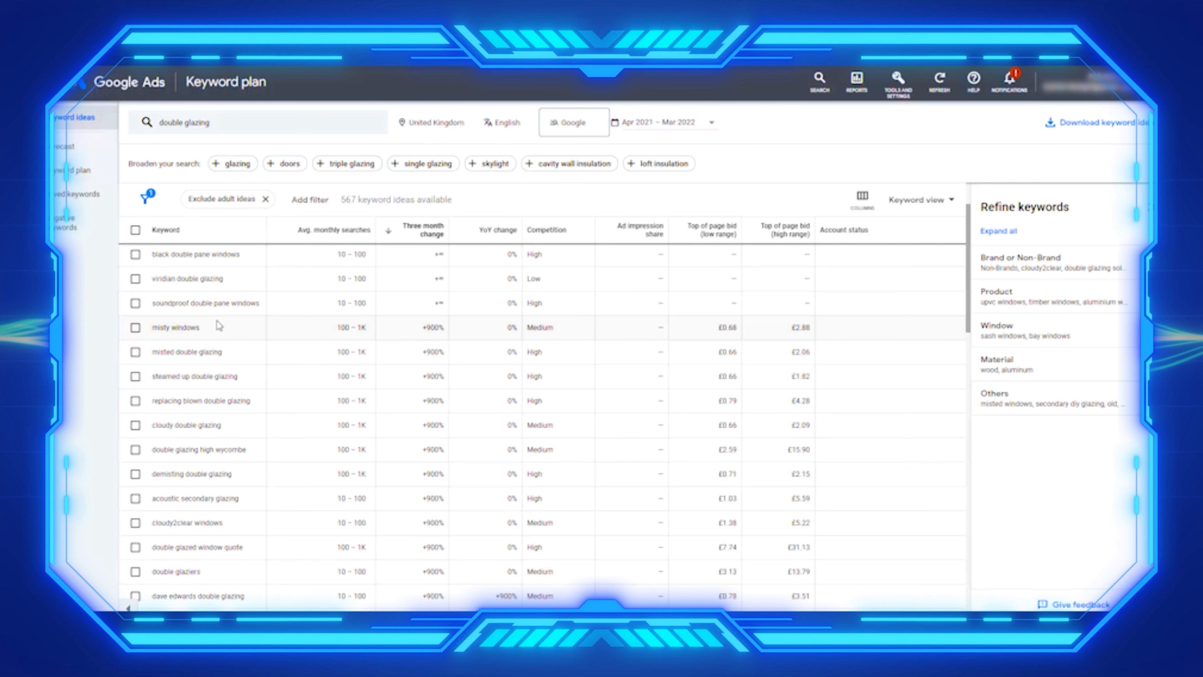
mouse_move(230, 381)
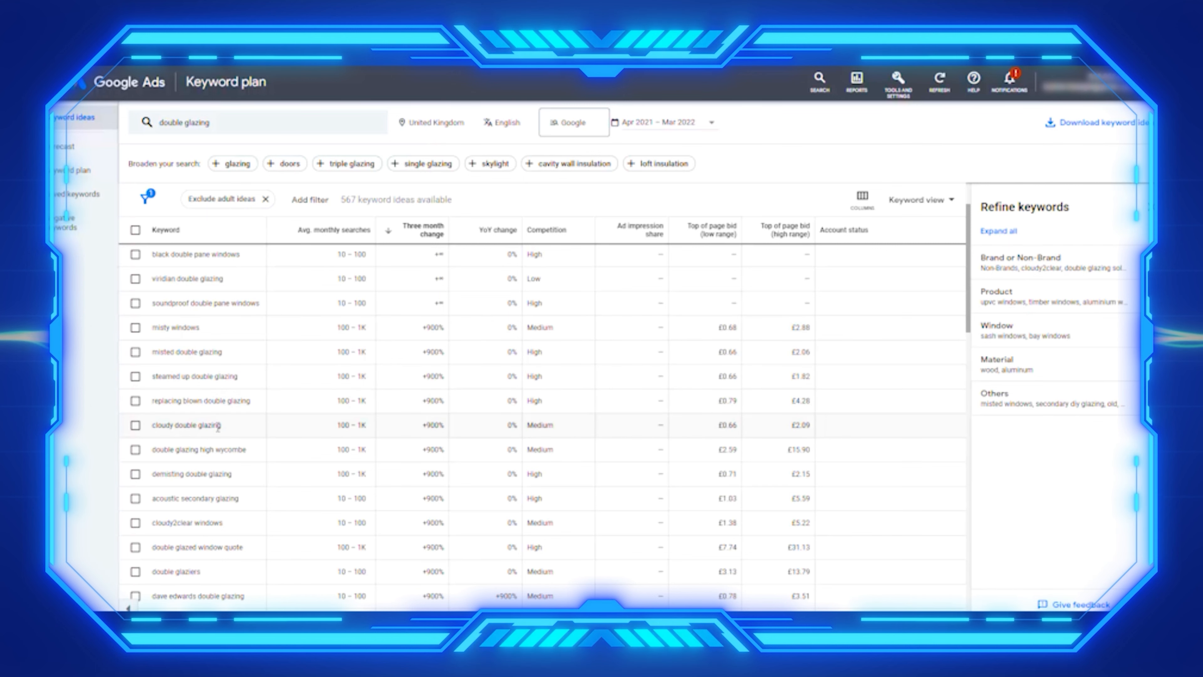
scroll(down, 3)
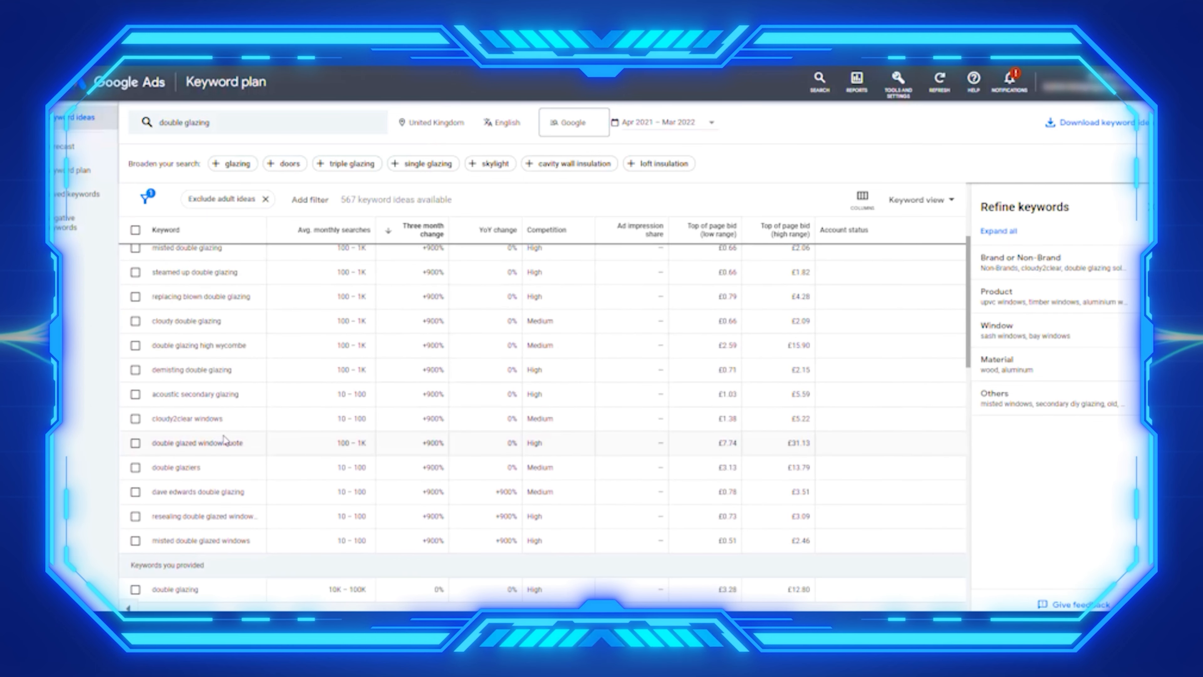
scroll(down, 3)
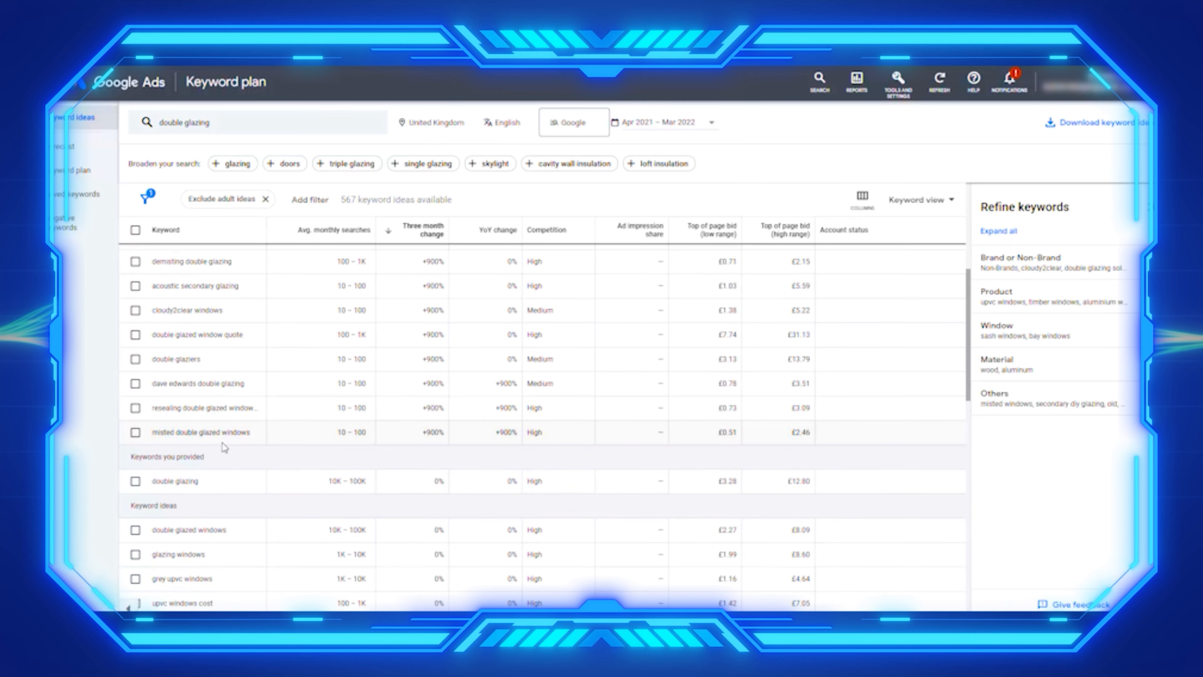
scroll(down, 3)
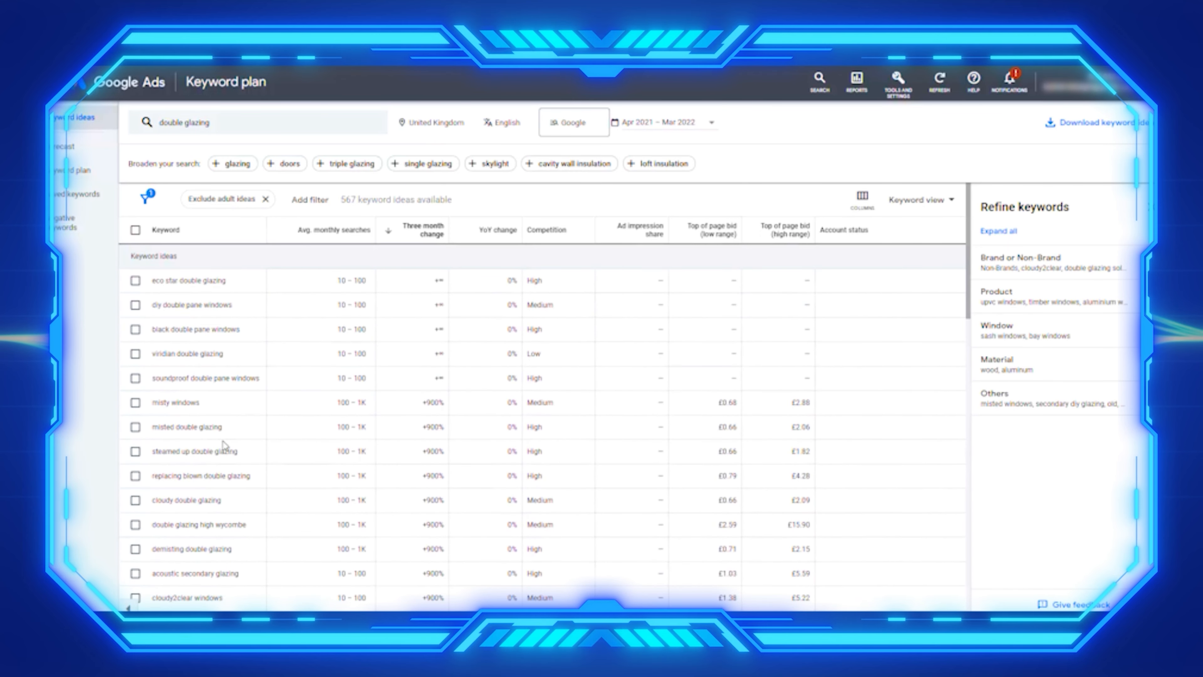
scroll(down, 3)
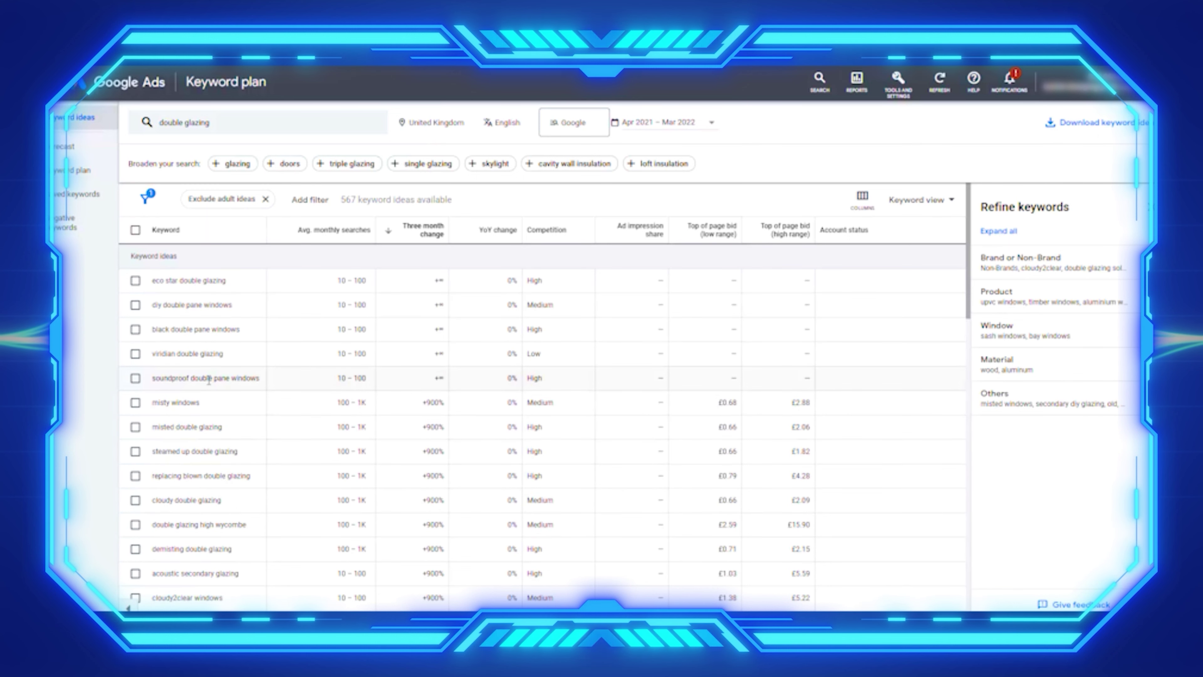
mouse_move(424, 415)
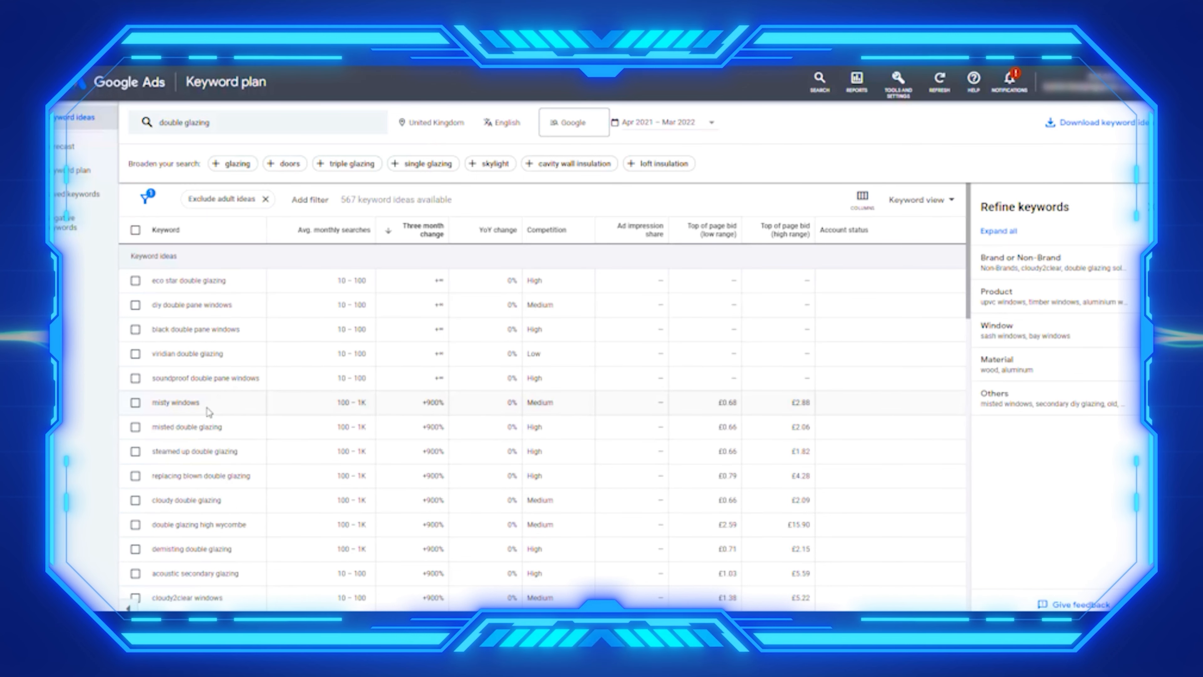
double_click(176, 403)
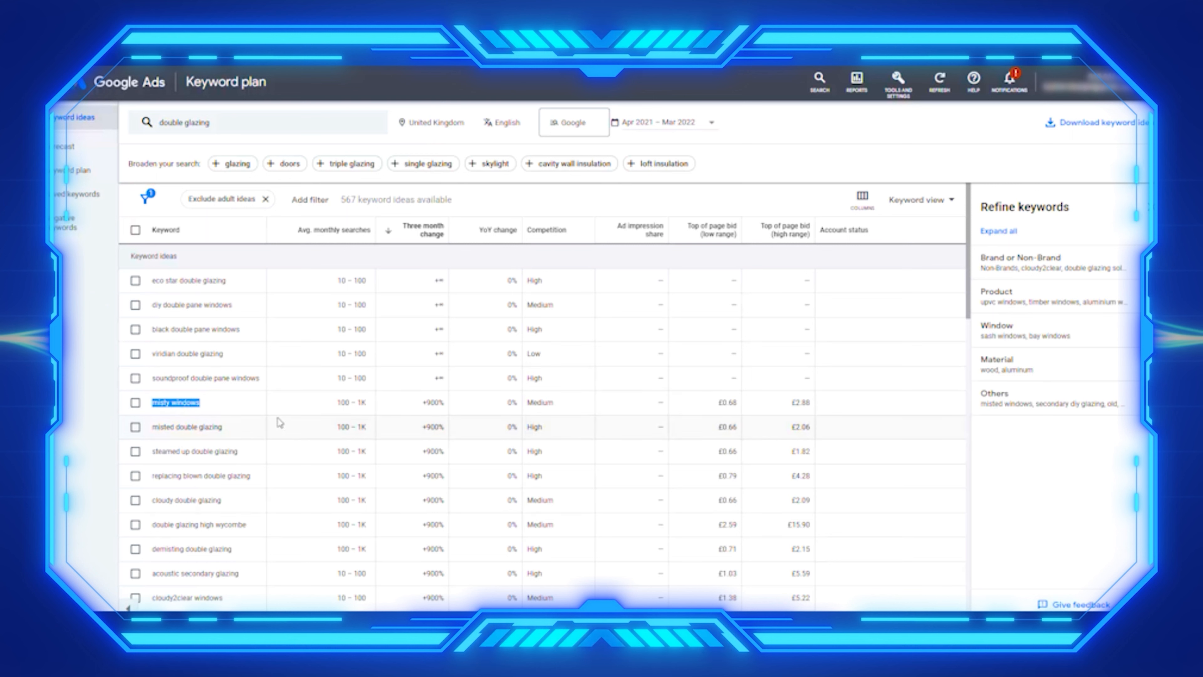
mouse_move(134, 387)
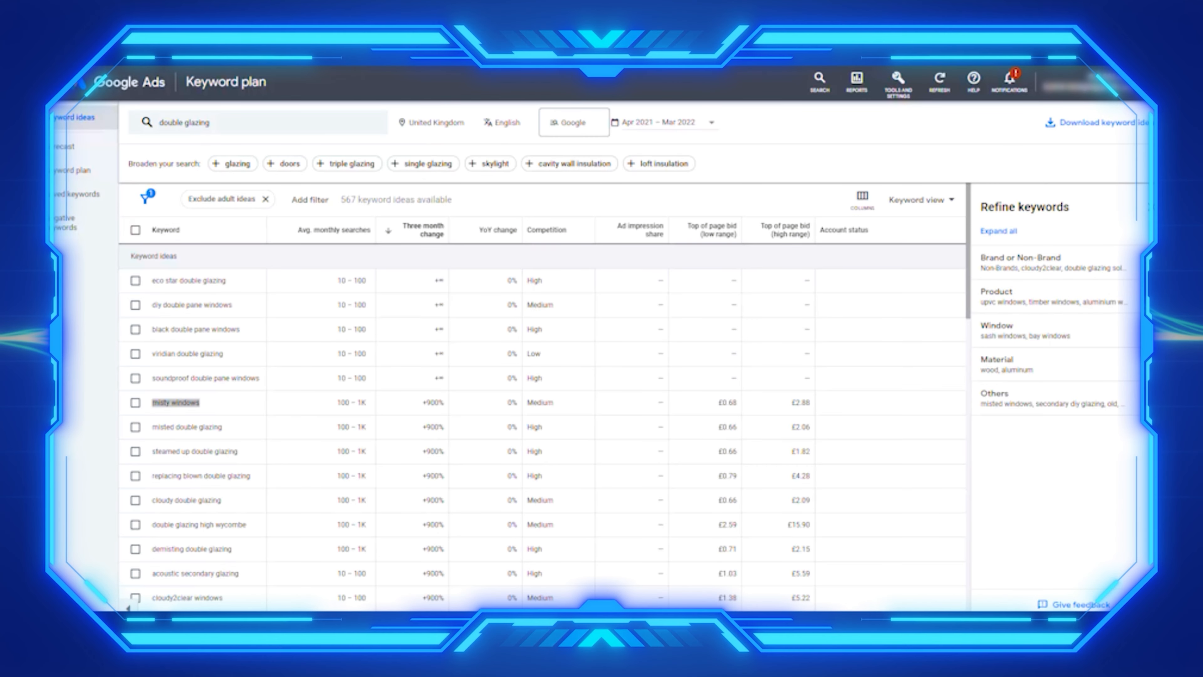
mouse_move(1050, 221)
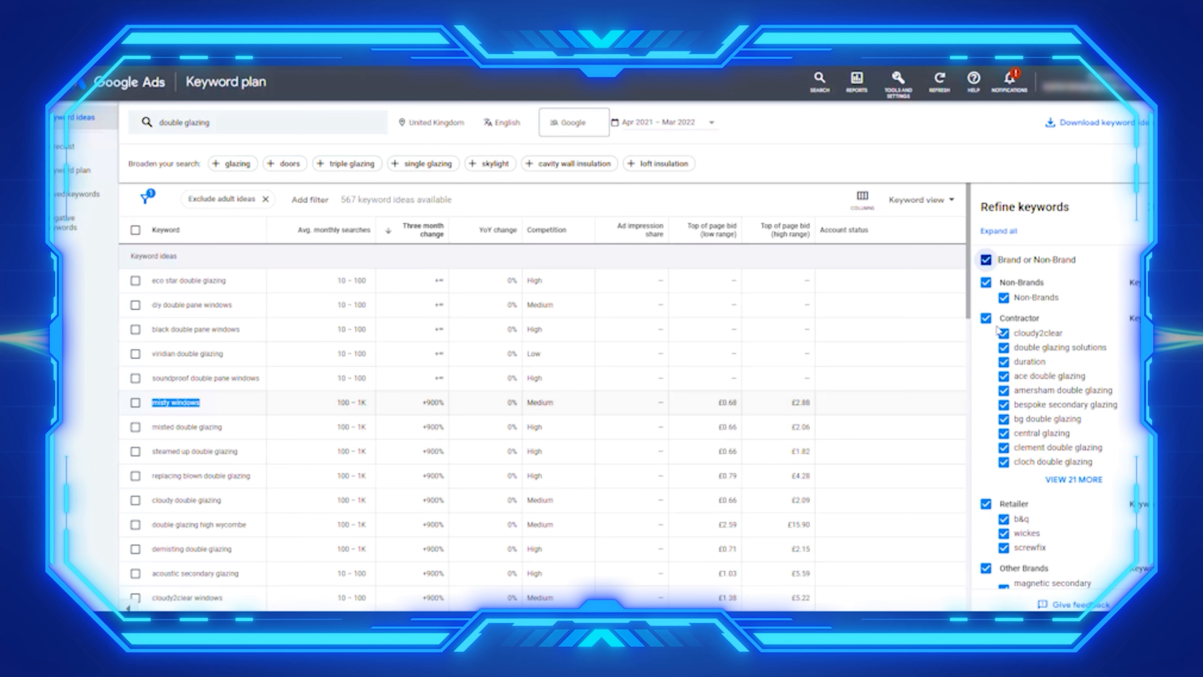
mouse_move(1012, 419)
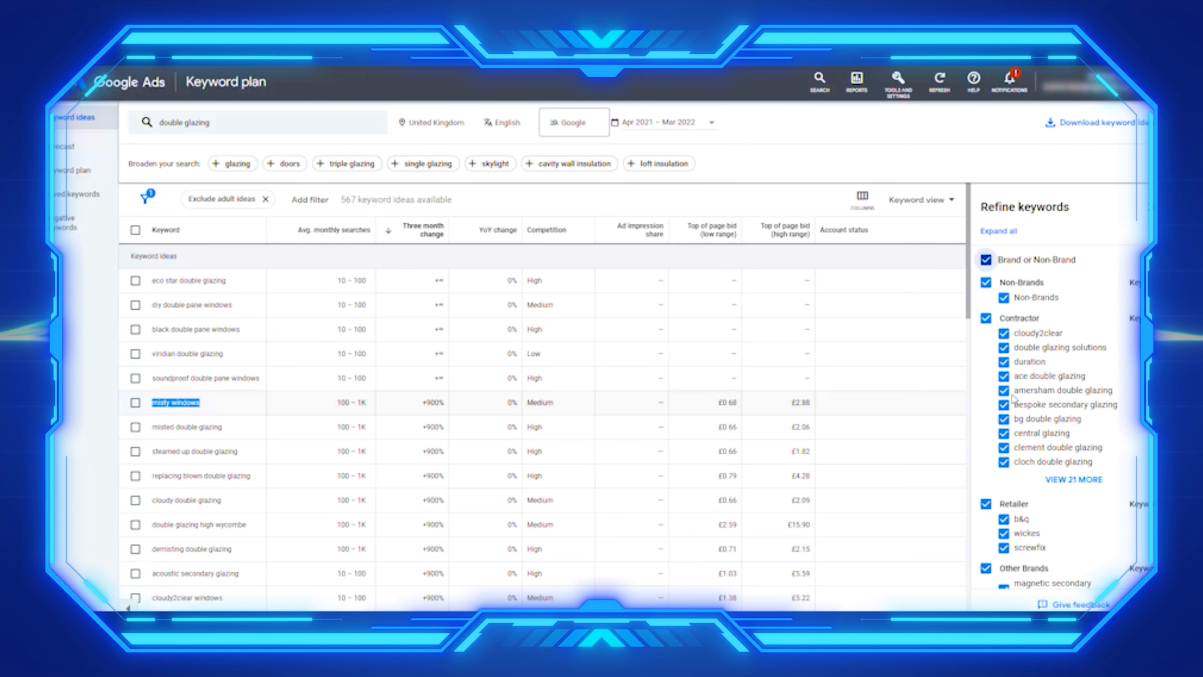
Expand Brand or Non-Brand to show its Non-Brands, Contractor, Retailer and Other Brands groups
scroll(down, 3)
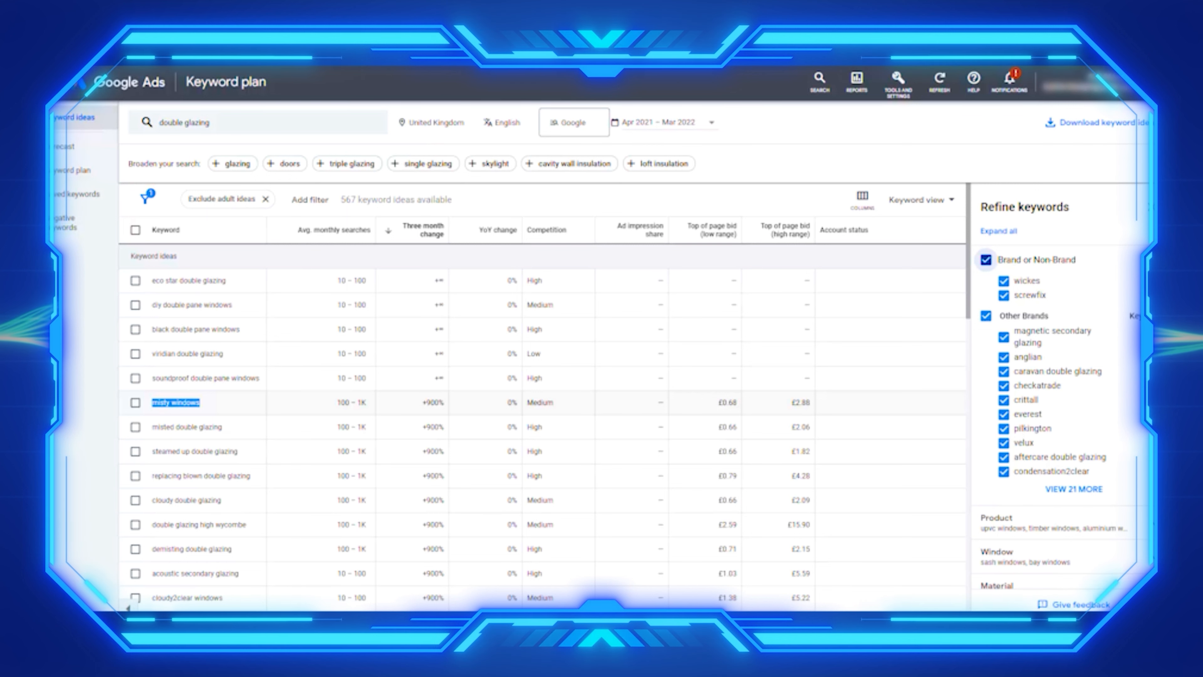
mouse_move(1046, 357)
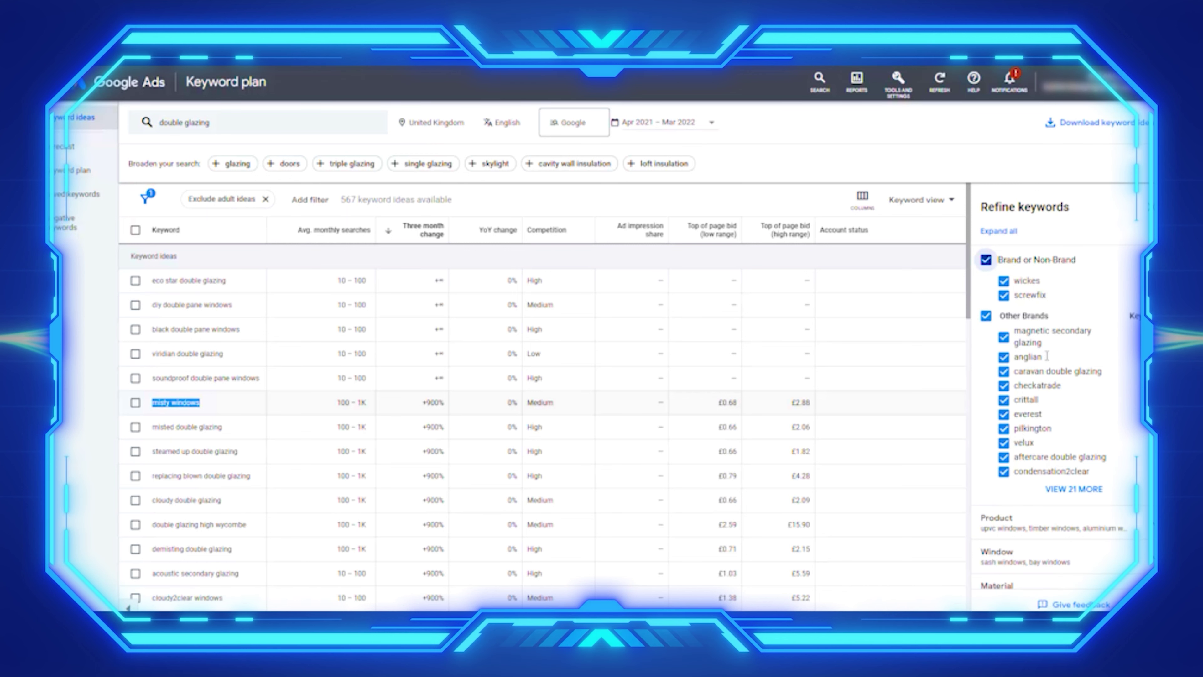
mouse_move(1074, 392)
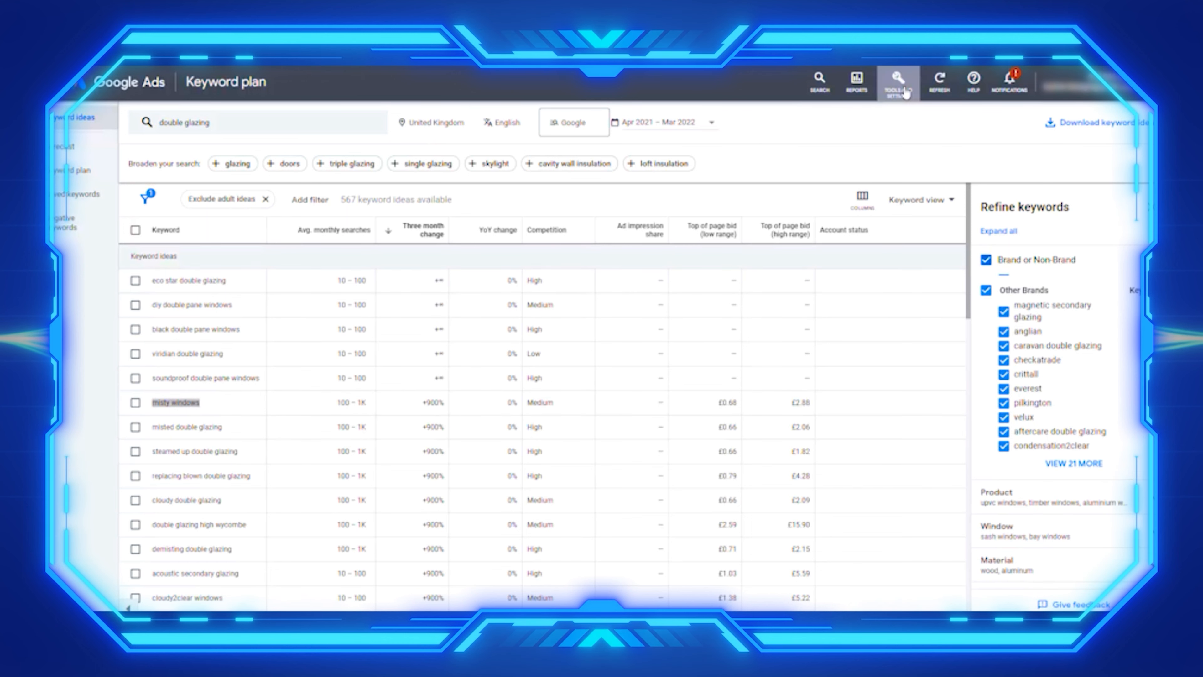
Return to the Keyword Planner start page with an empty 'Start with keywords' field ready
click(897, 79)
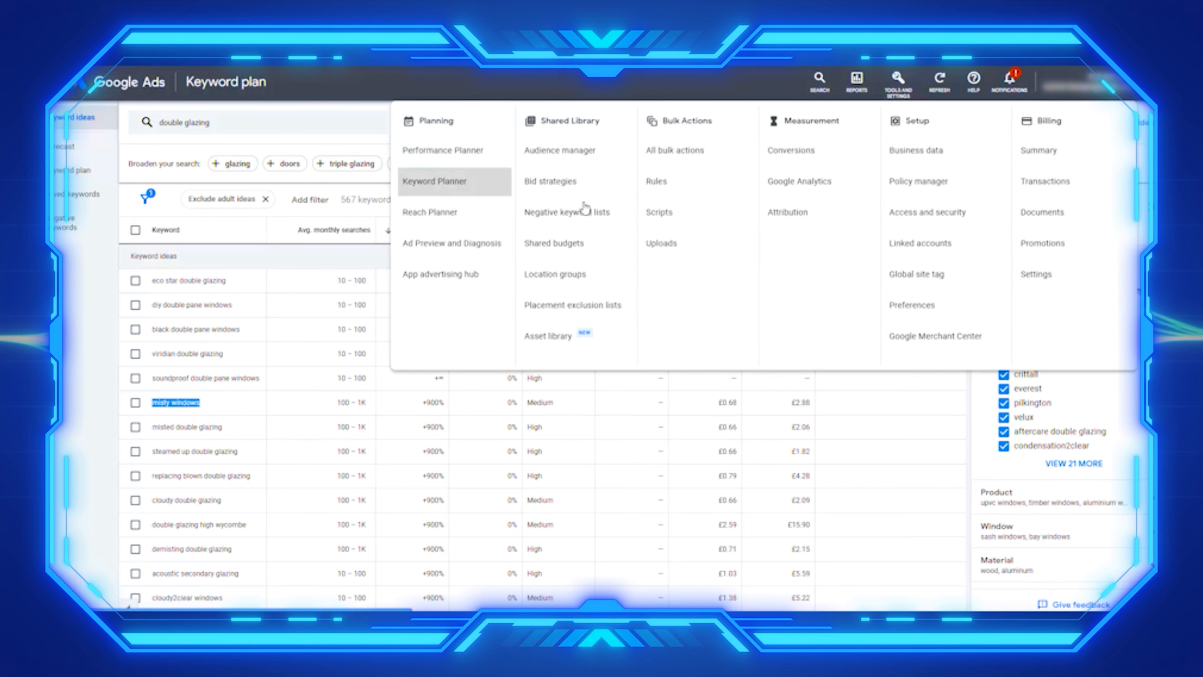
click(435, 182)
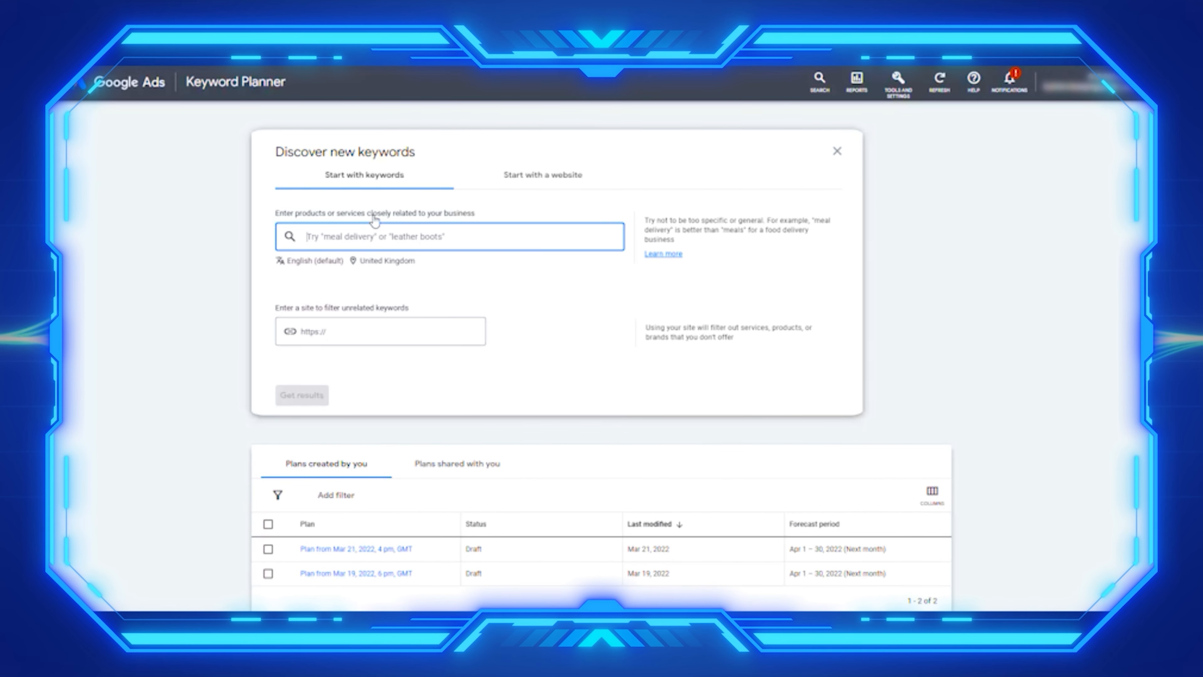
mouse_move(395, 211)
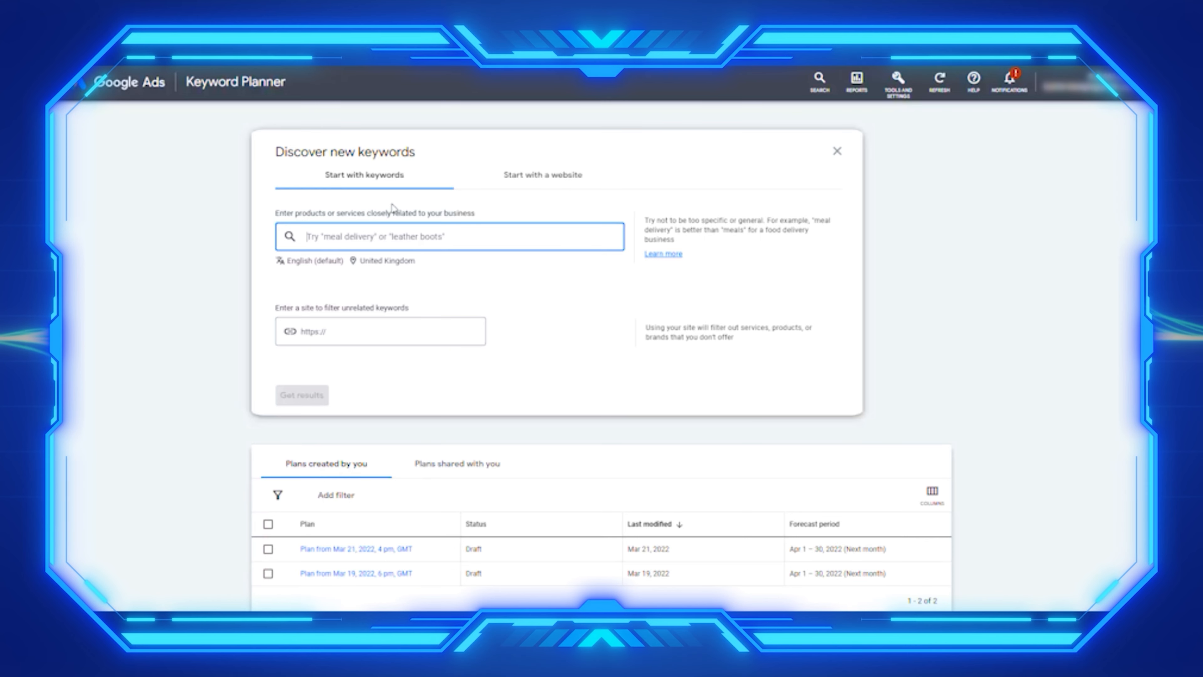
mouse_move(495, 231)
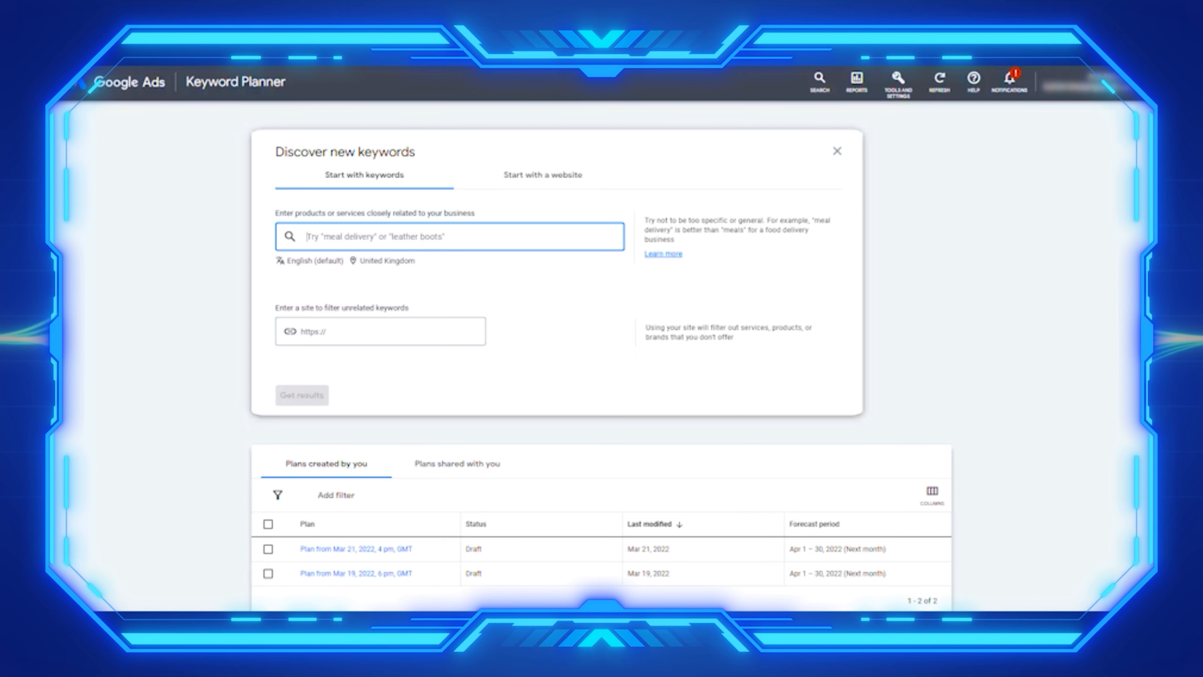
mouse_move(692, 253)
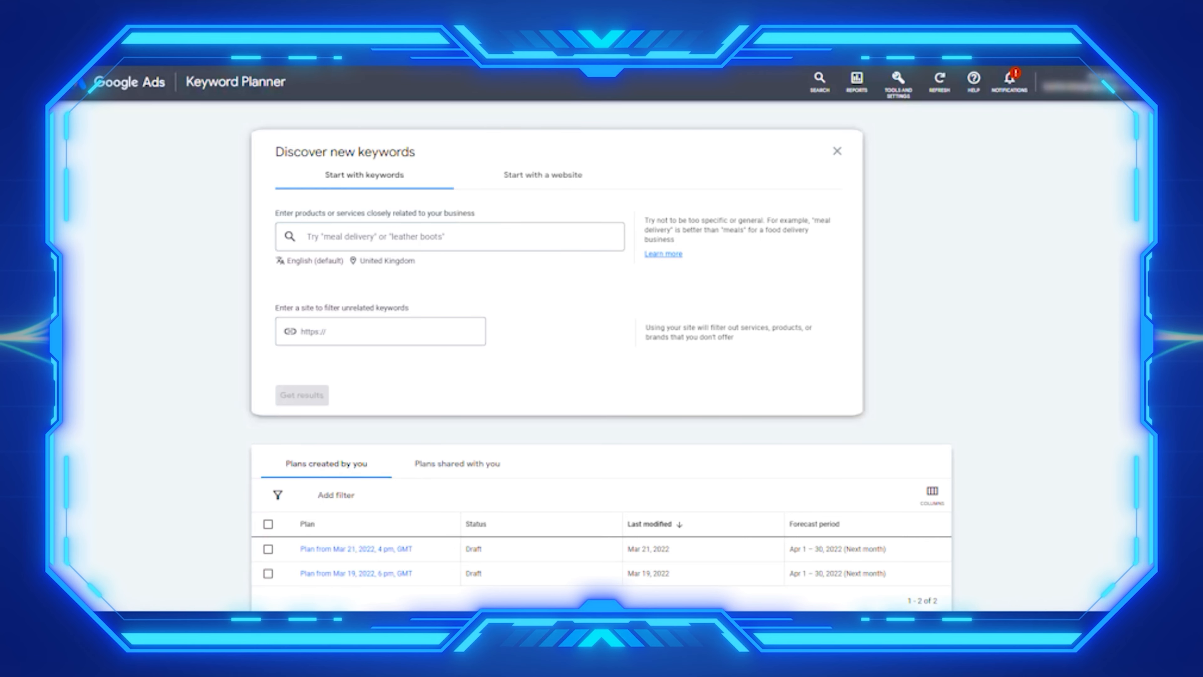
click(478, 237)
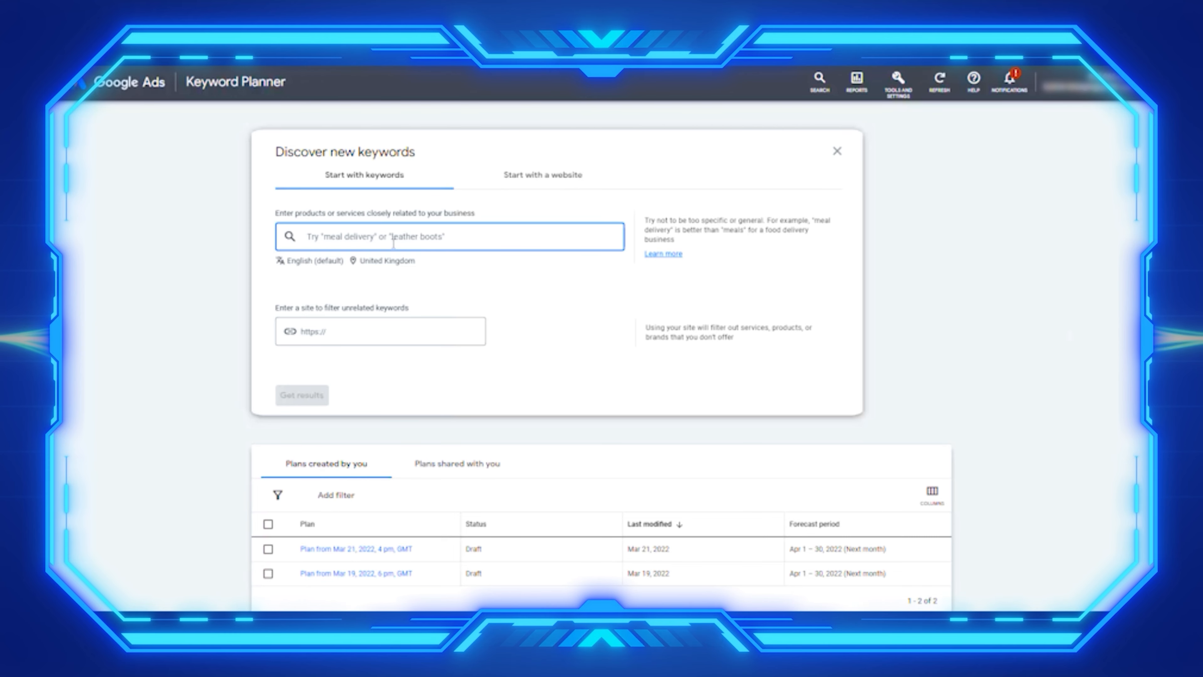
Enter the seed keywords who guitar, where guitar and what guitar
text(who)
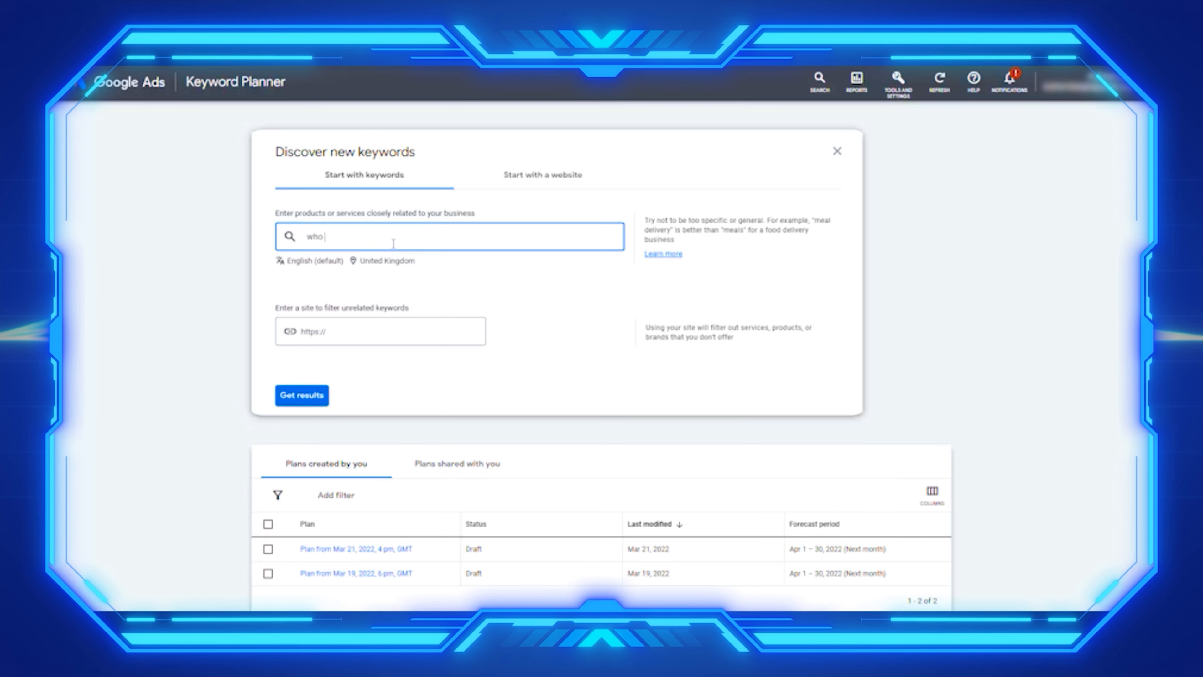
text(guitar)
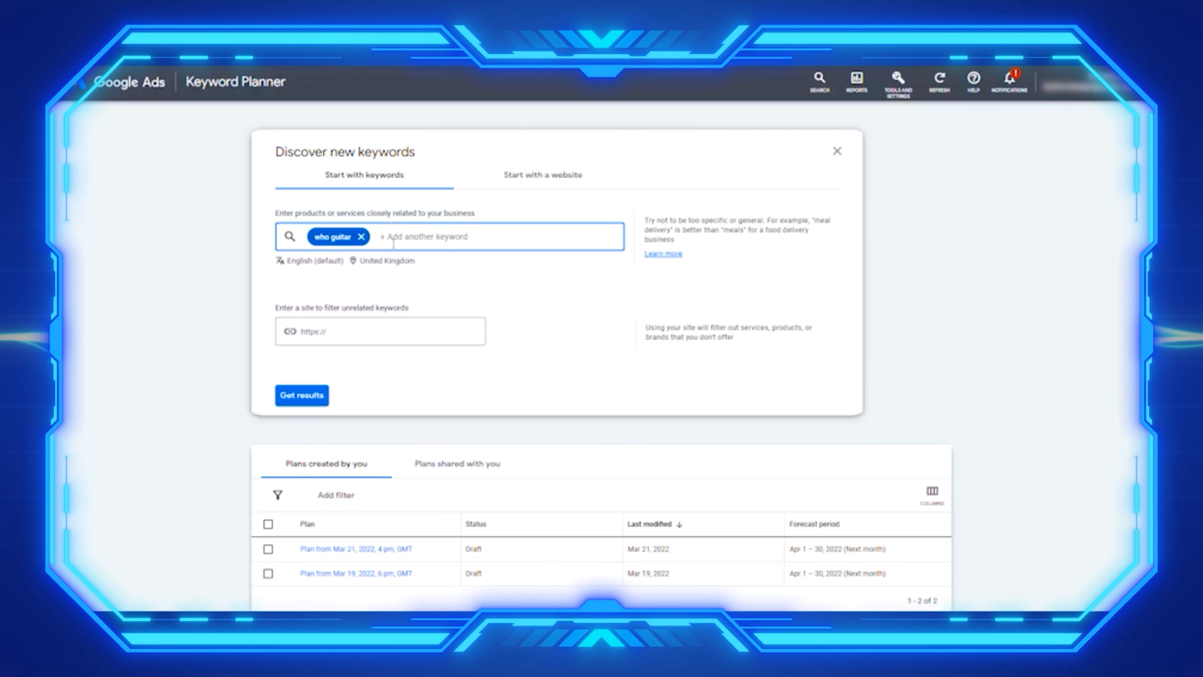
text(where)
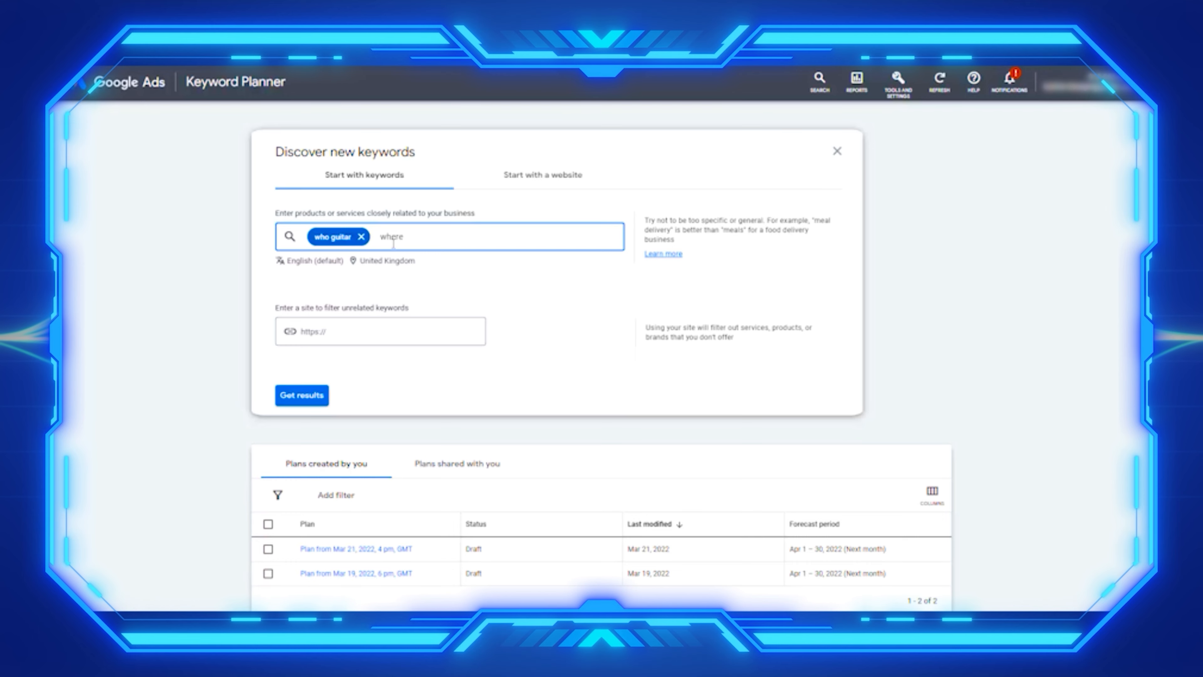
text(guitar)
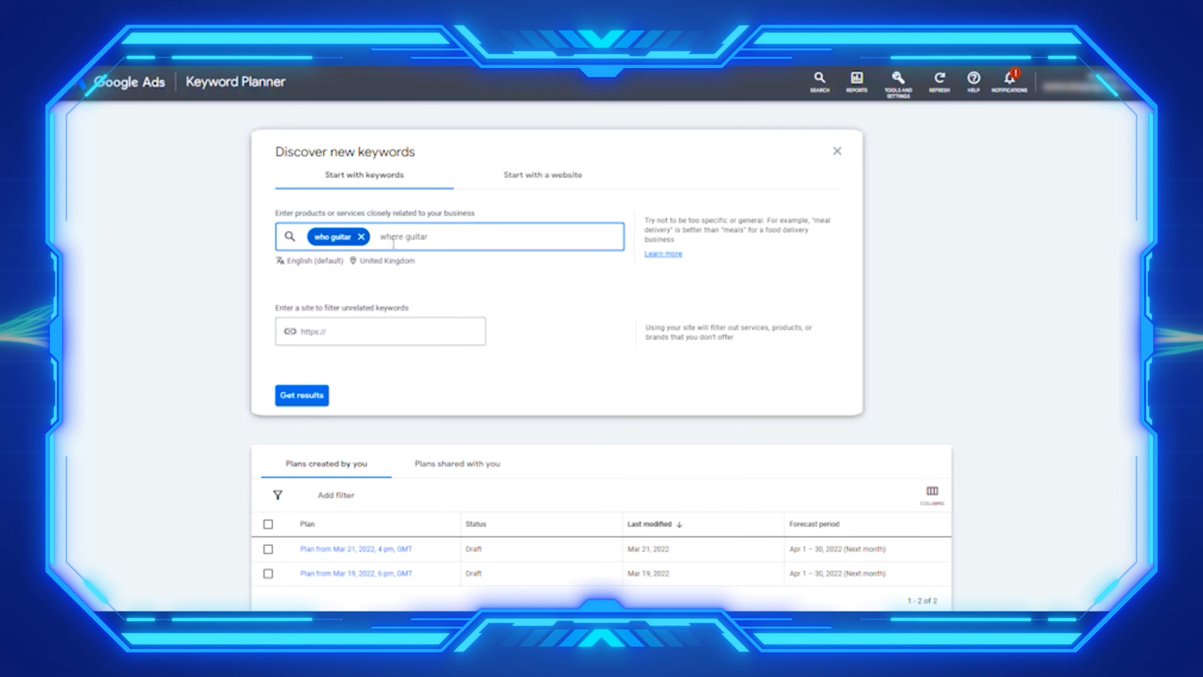
key(Enter)
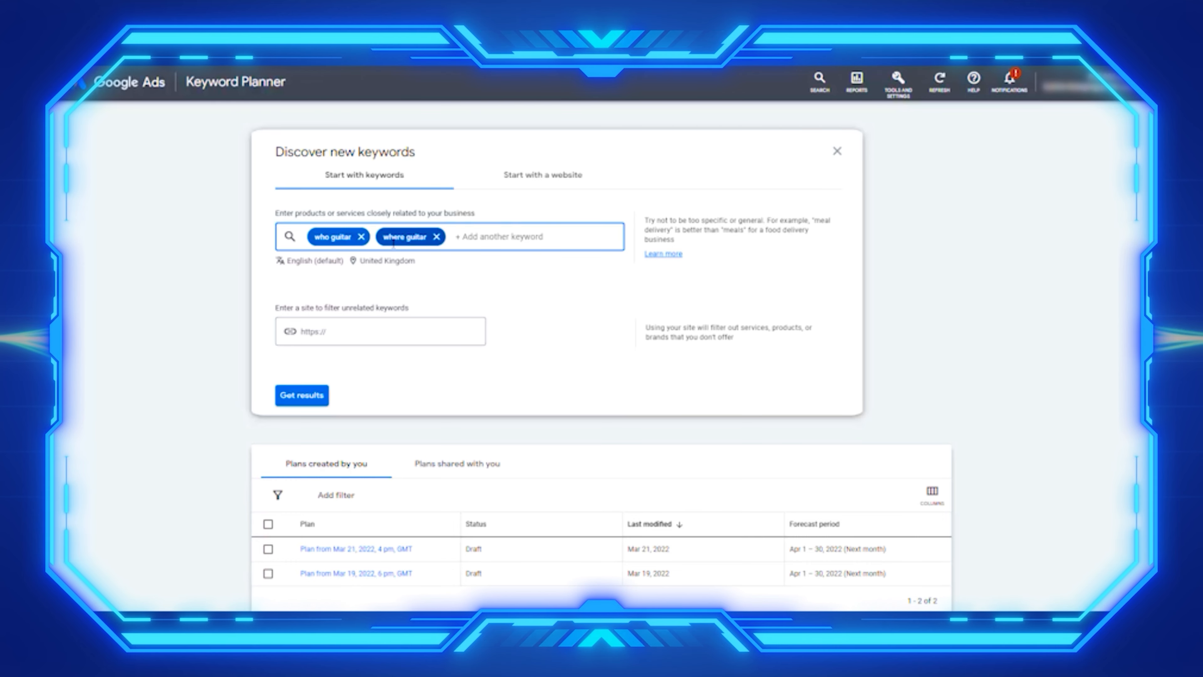
text(what g)
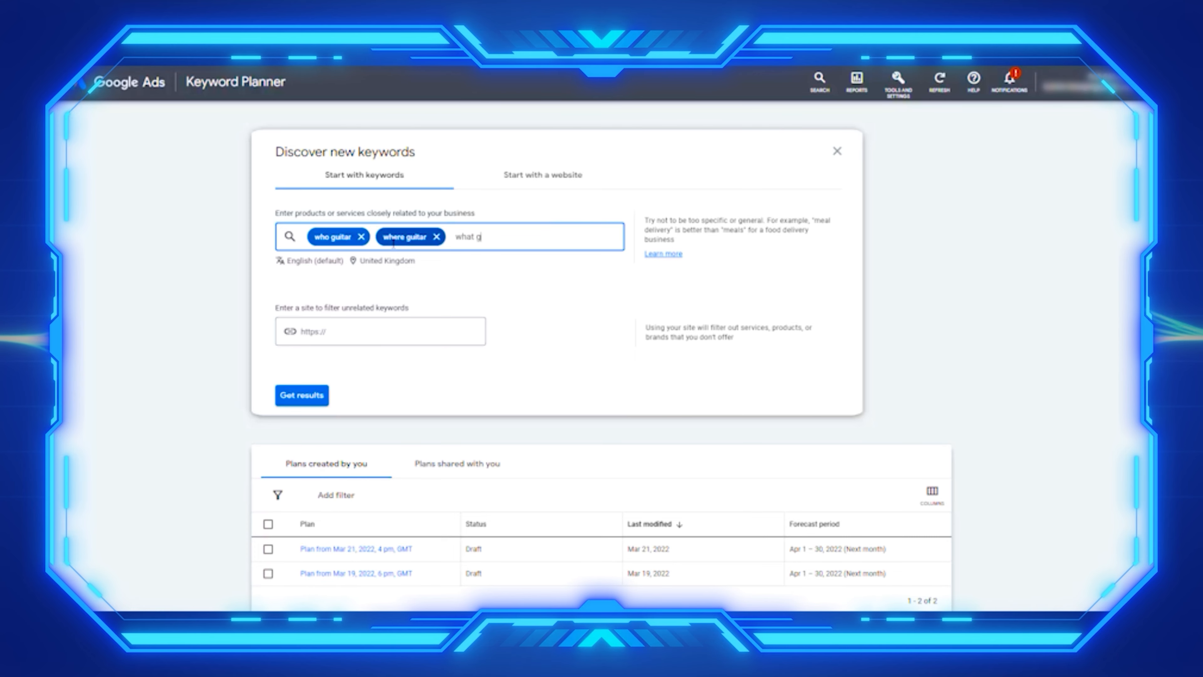
text(uitar)
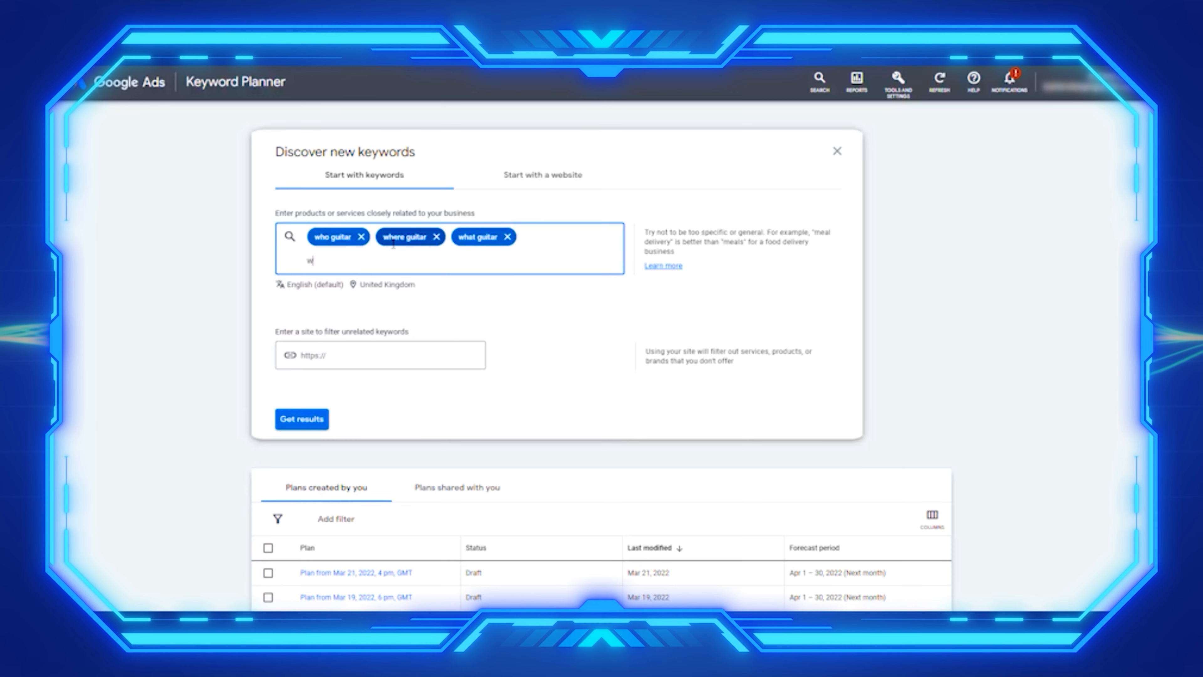
Add why guitar, when guitar and how guitar to complete the six question-style seeds
text(hy)
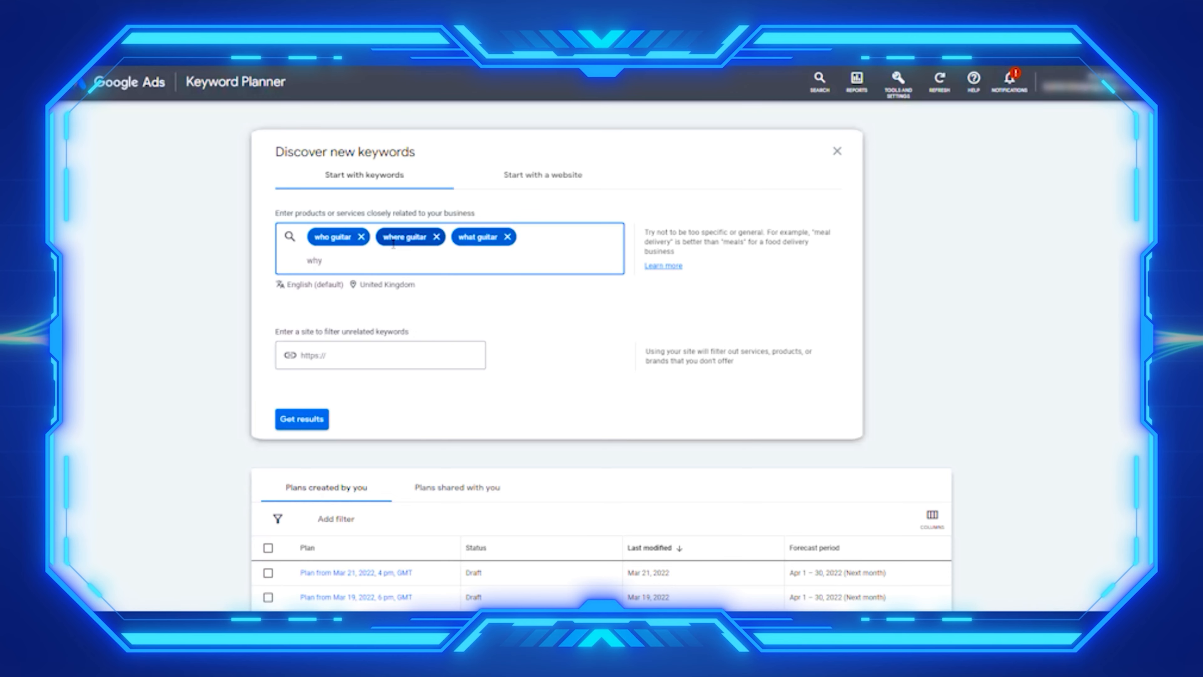
text(guitar)
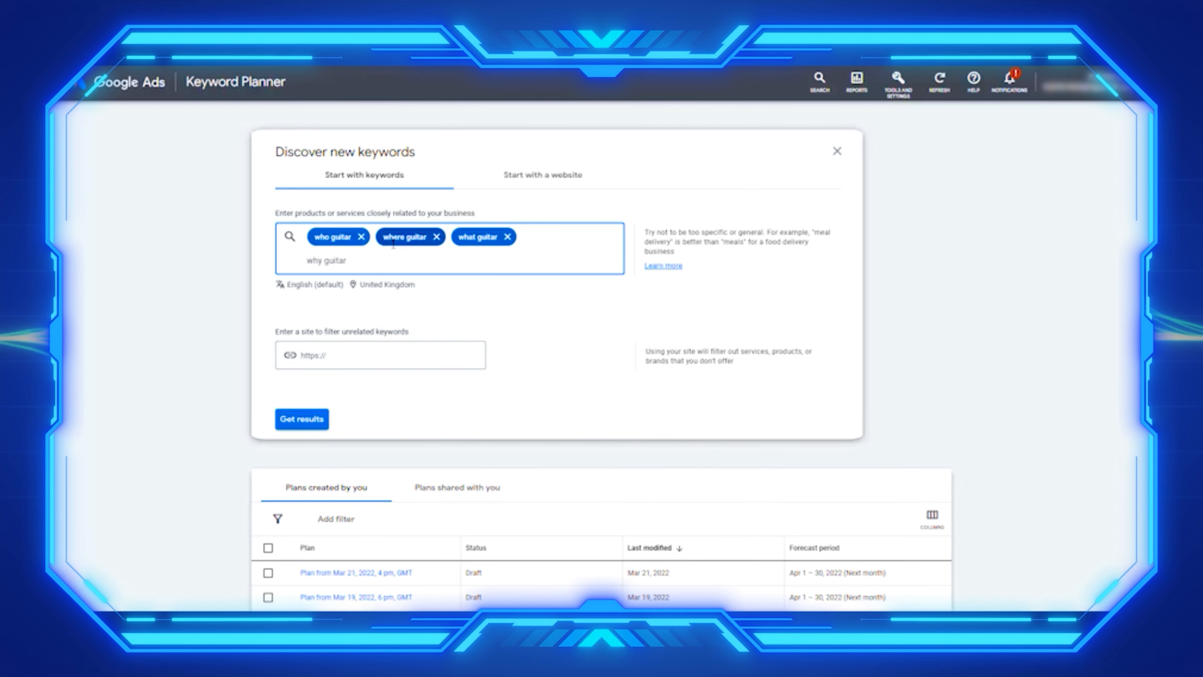
key(Enter)
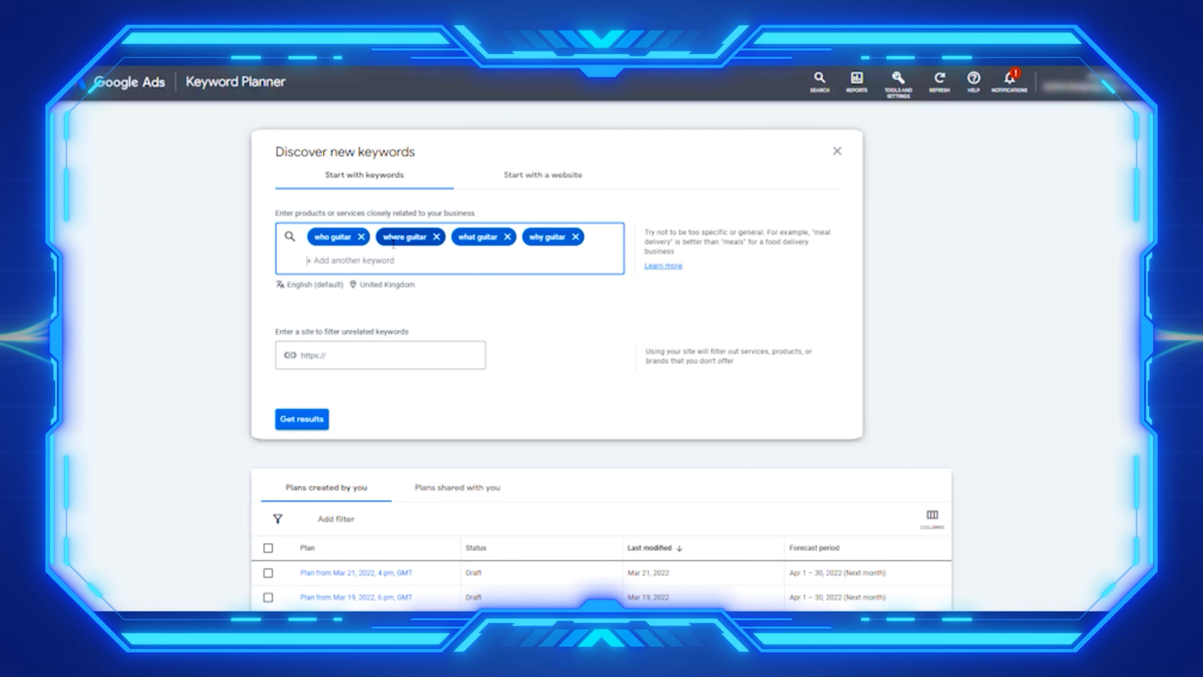
text(when)
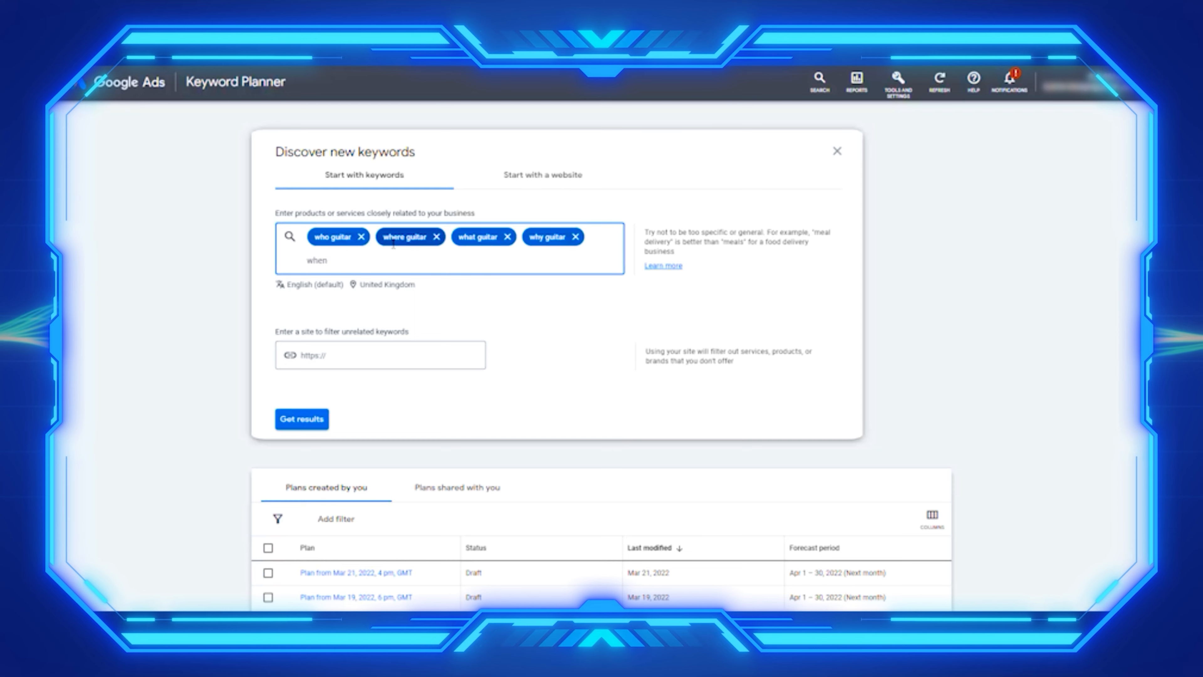
text(guitar)
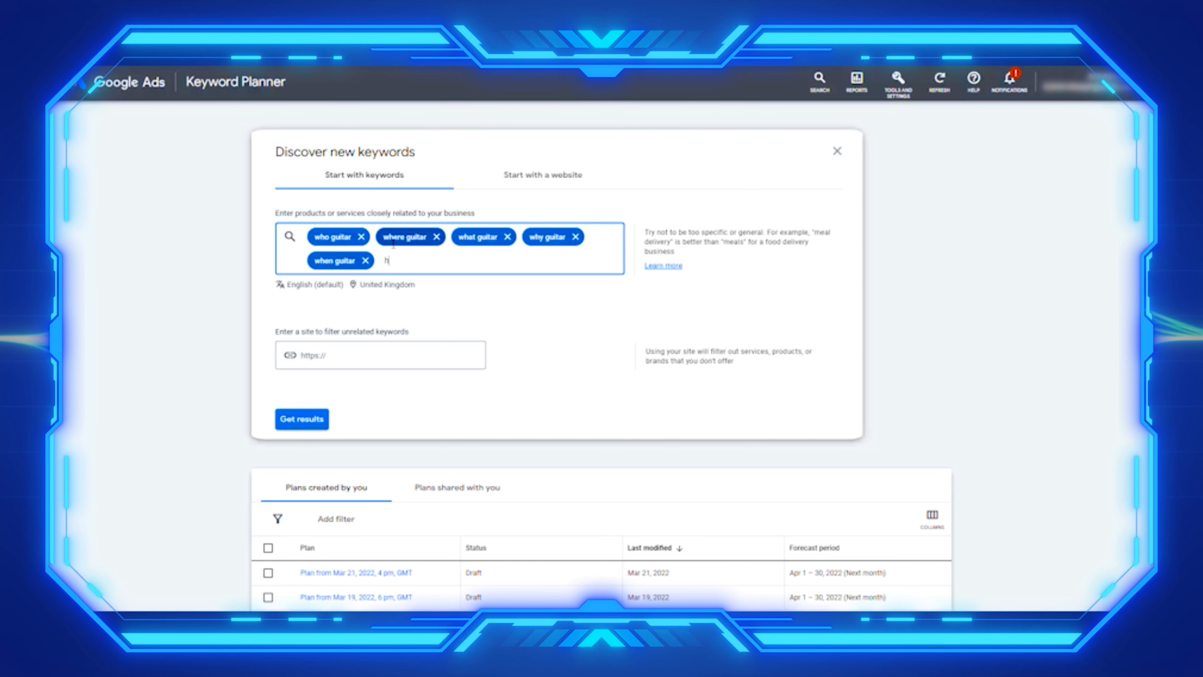
text(ow guitar)
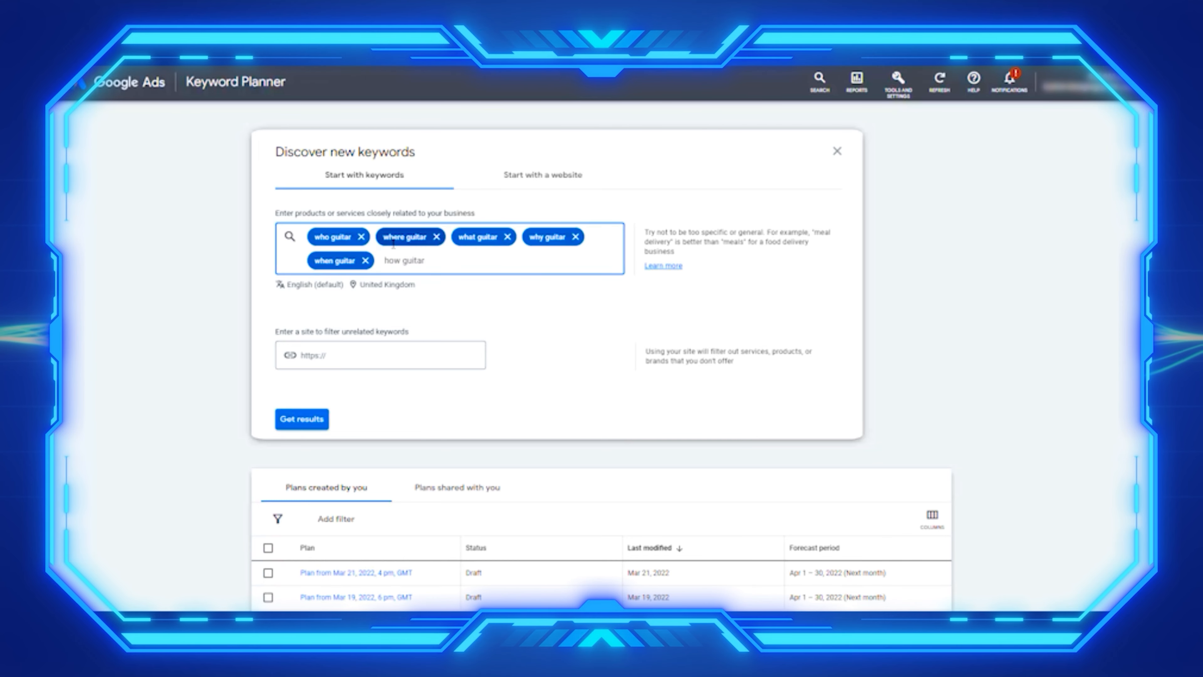
key(Enter)
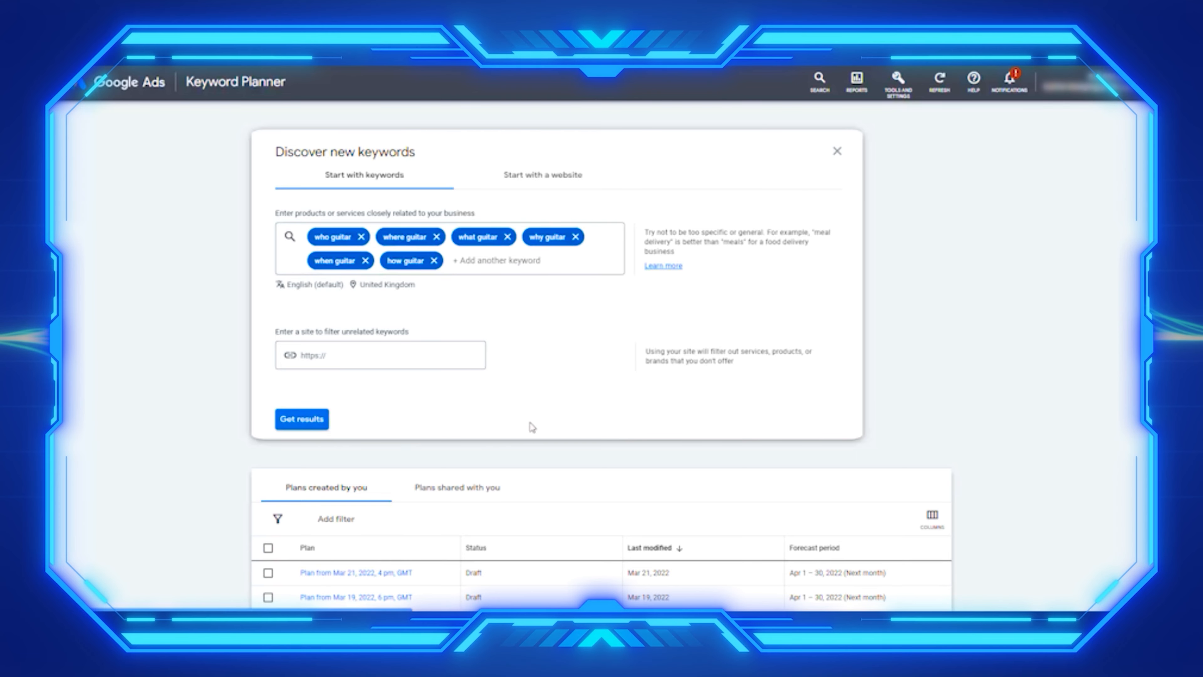
Generate the 3,425 keyword ideas for the six guitar seeds and review the list
click(301, 419)
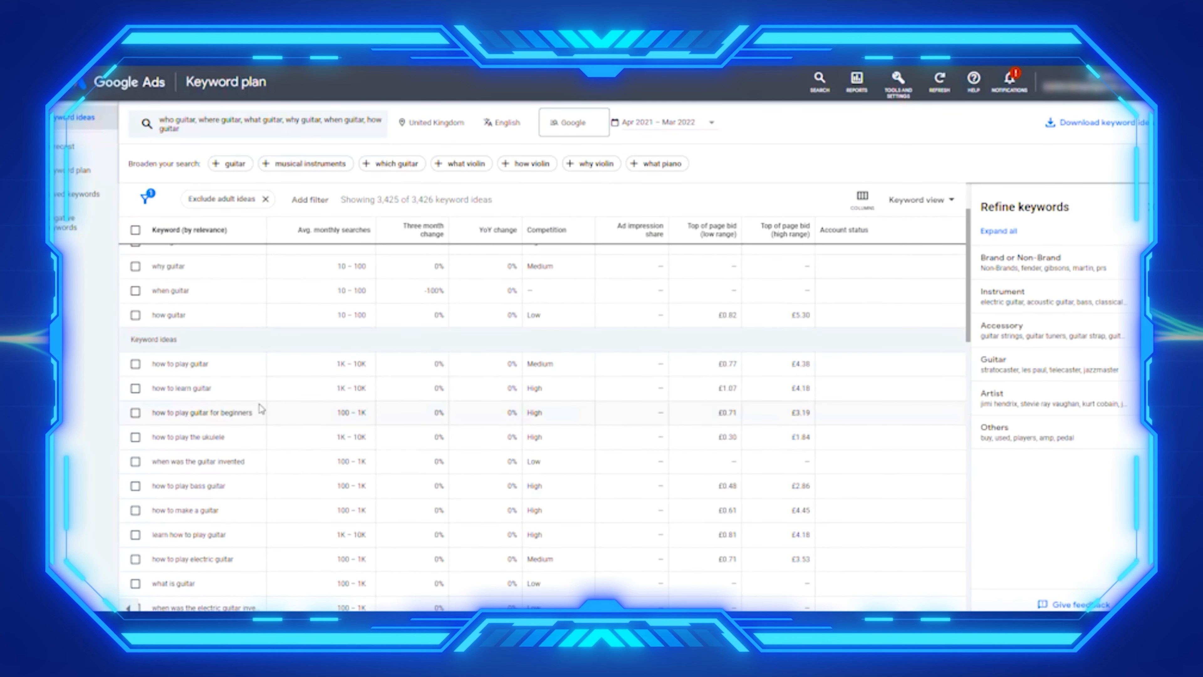
scroll(down, 3)
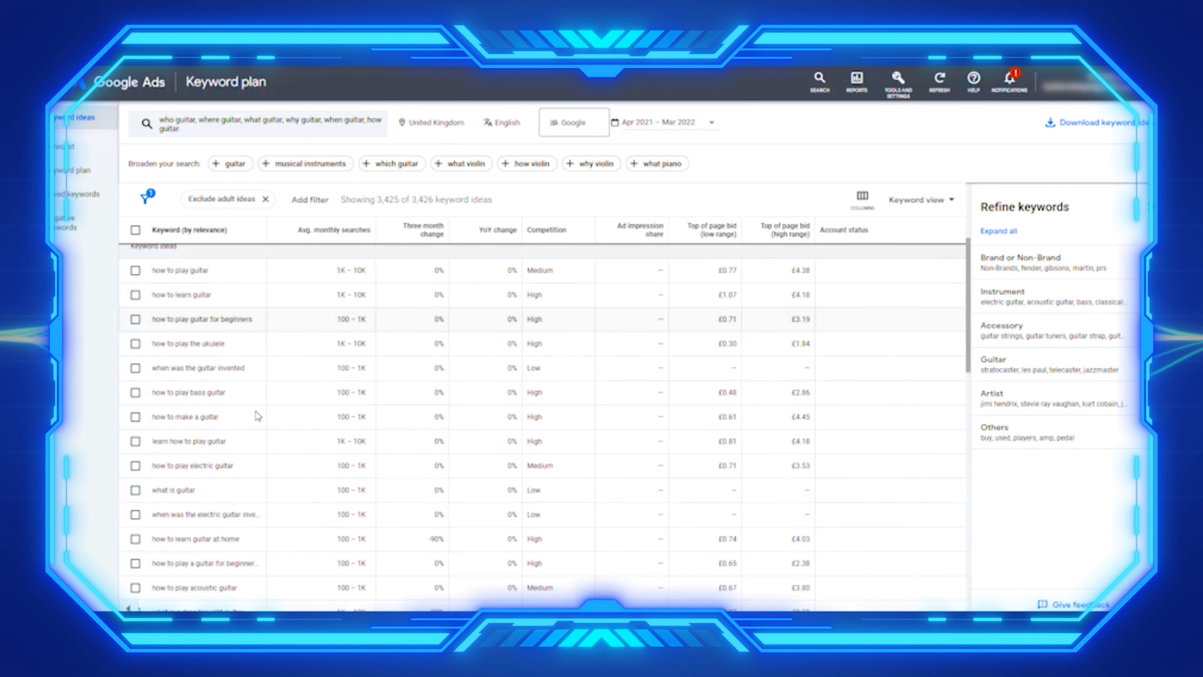
mouse_move(246, 418)
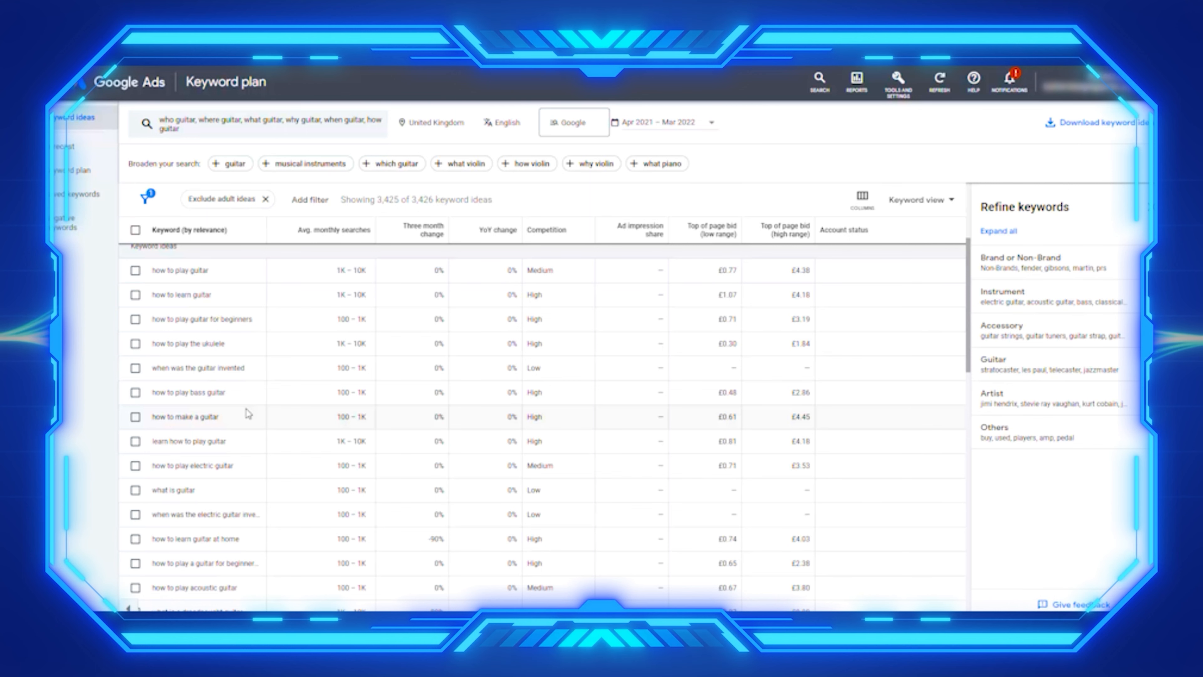
scroll(down, 3)
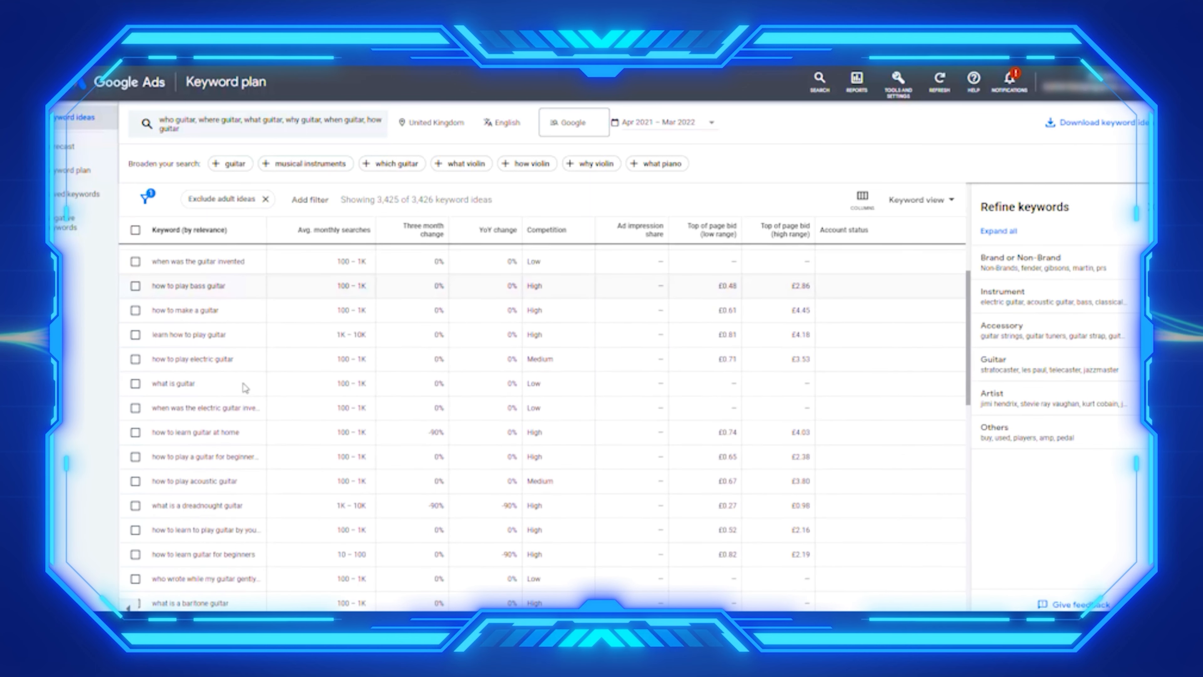
scroll(down, 3)
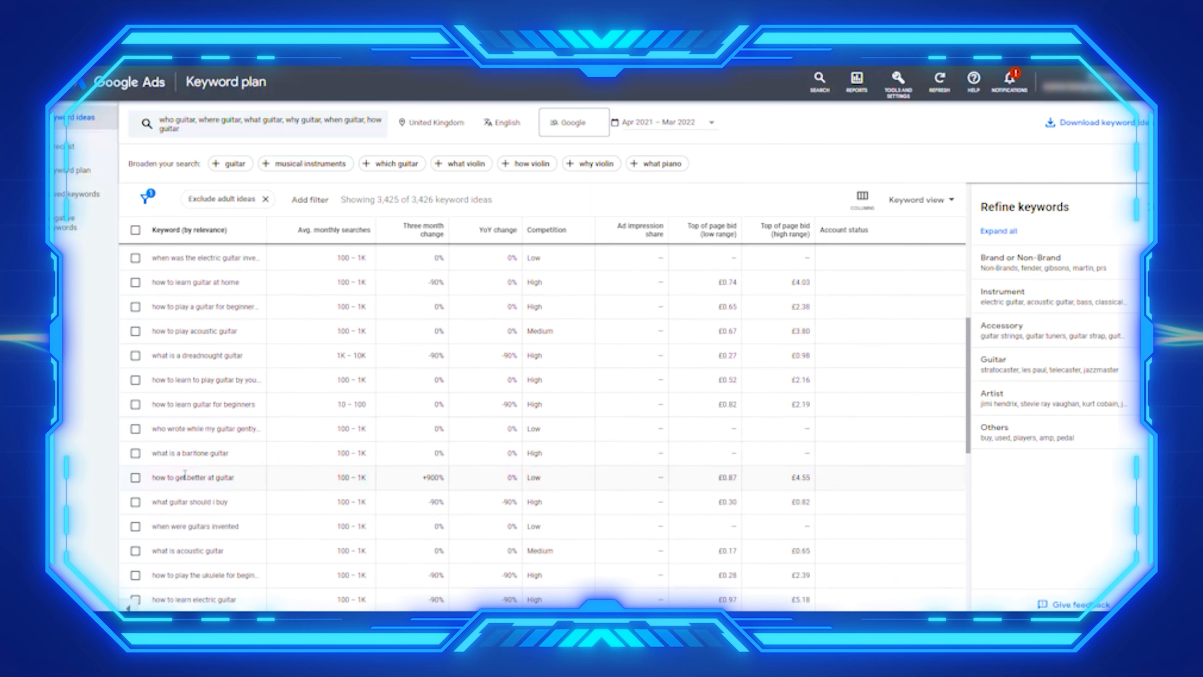
mouse_move(165, 514)
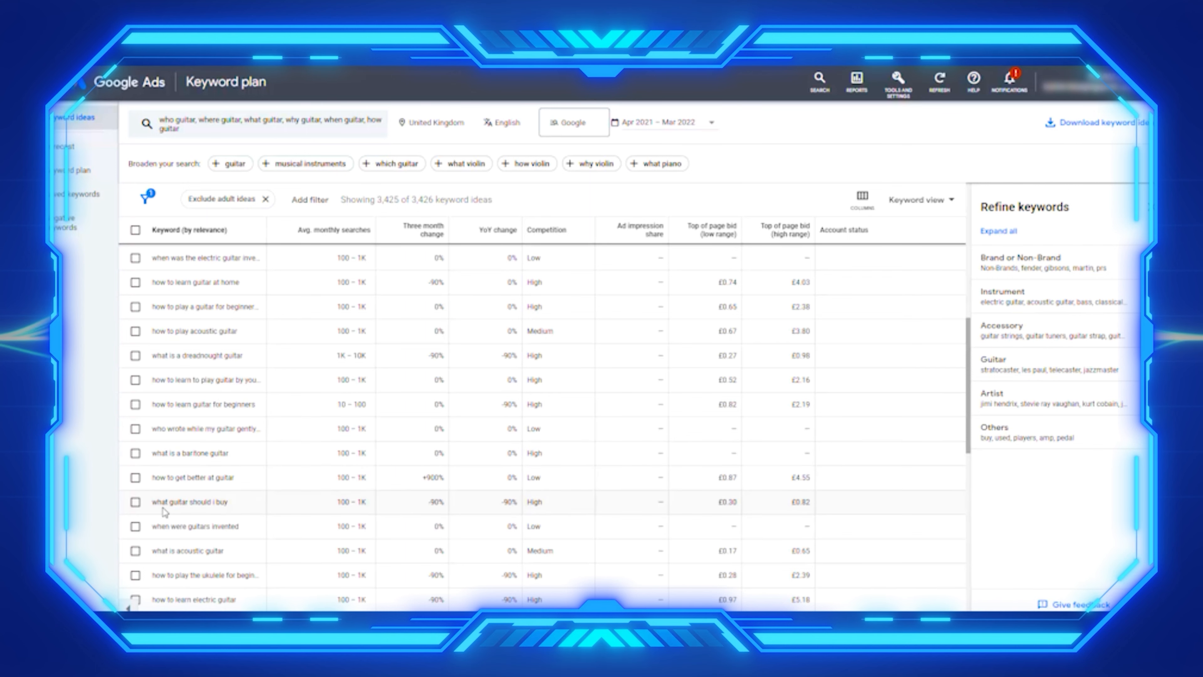
scroll(down, 3)
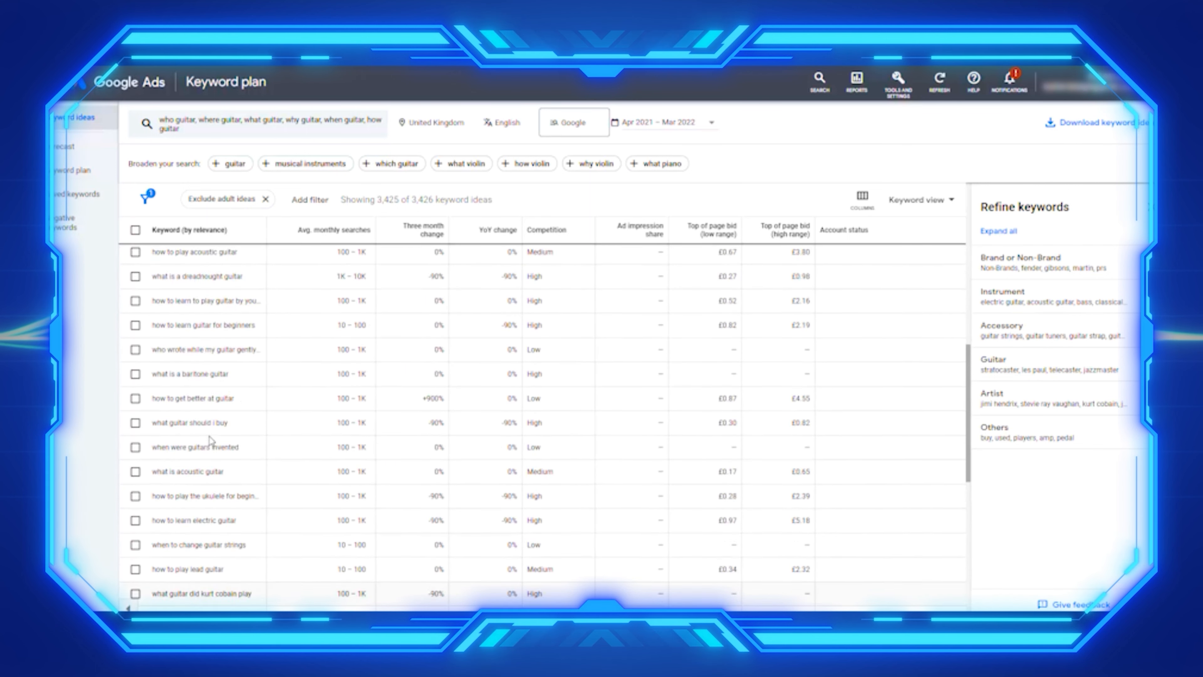
Add a Keyword text contains 'what' filter, leaving ideas like 'what guitar' and 'what is guitar'
click(310, 200)
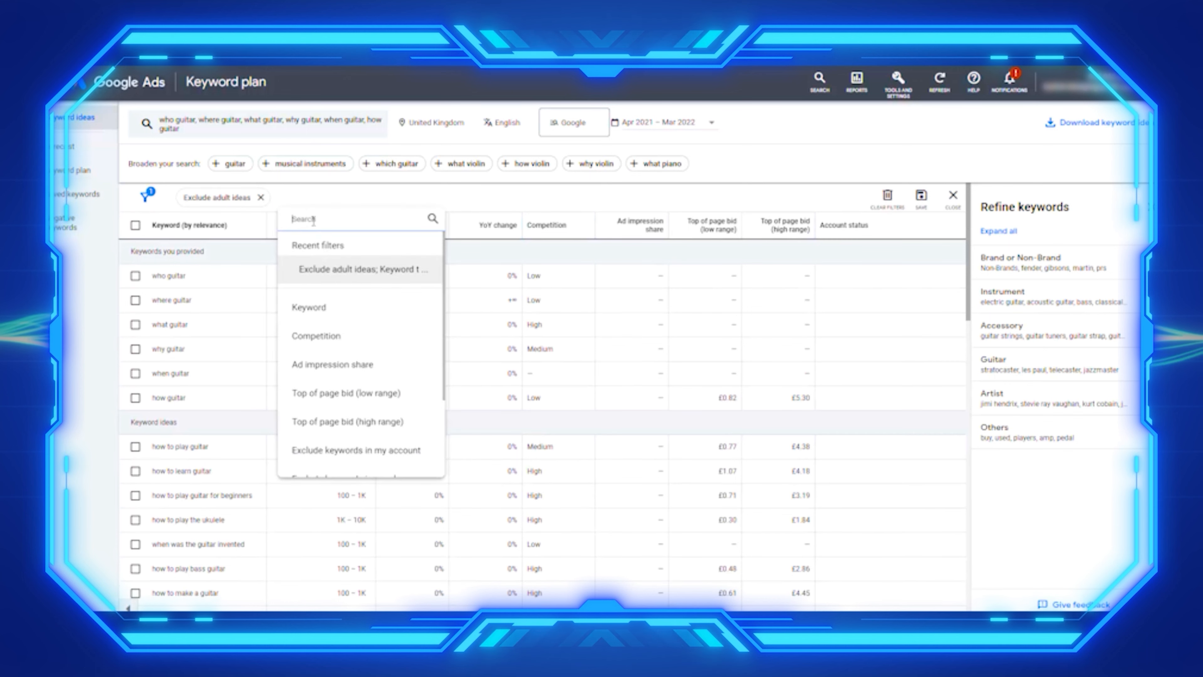
click(310, 307)
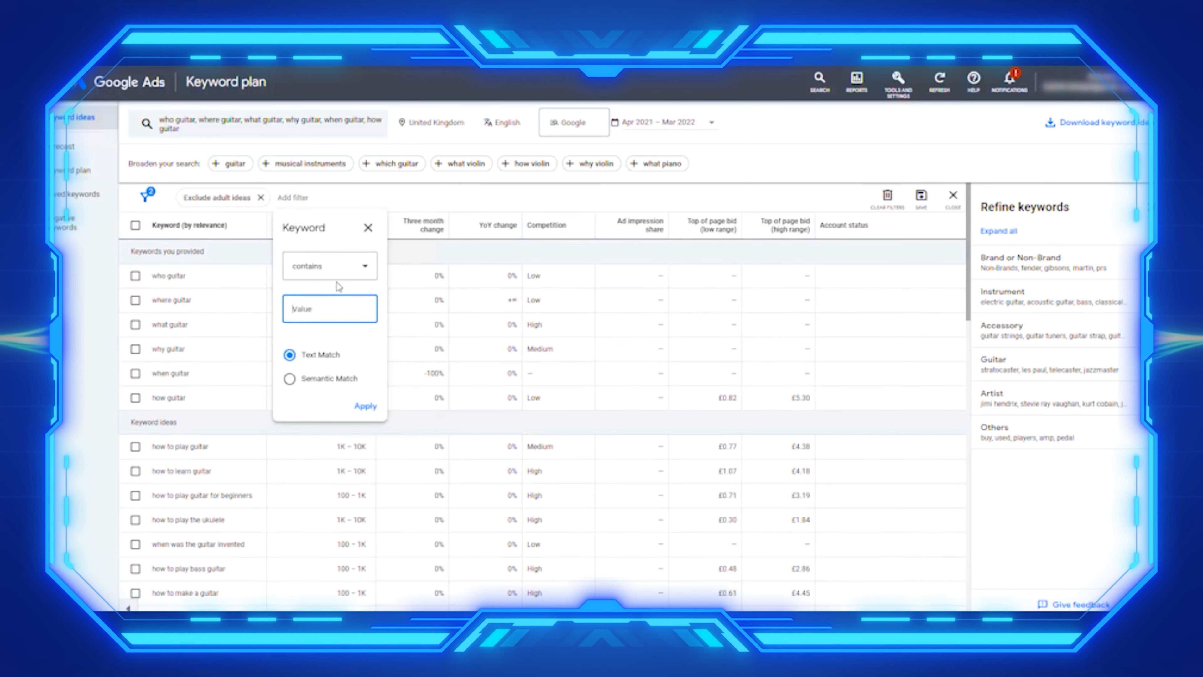
click(331, 312)
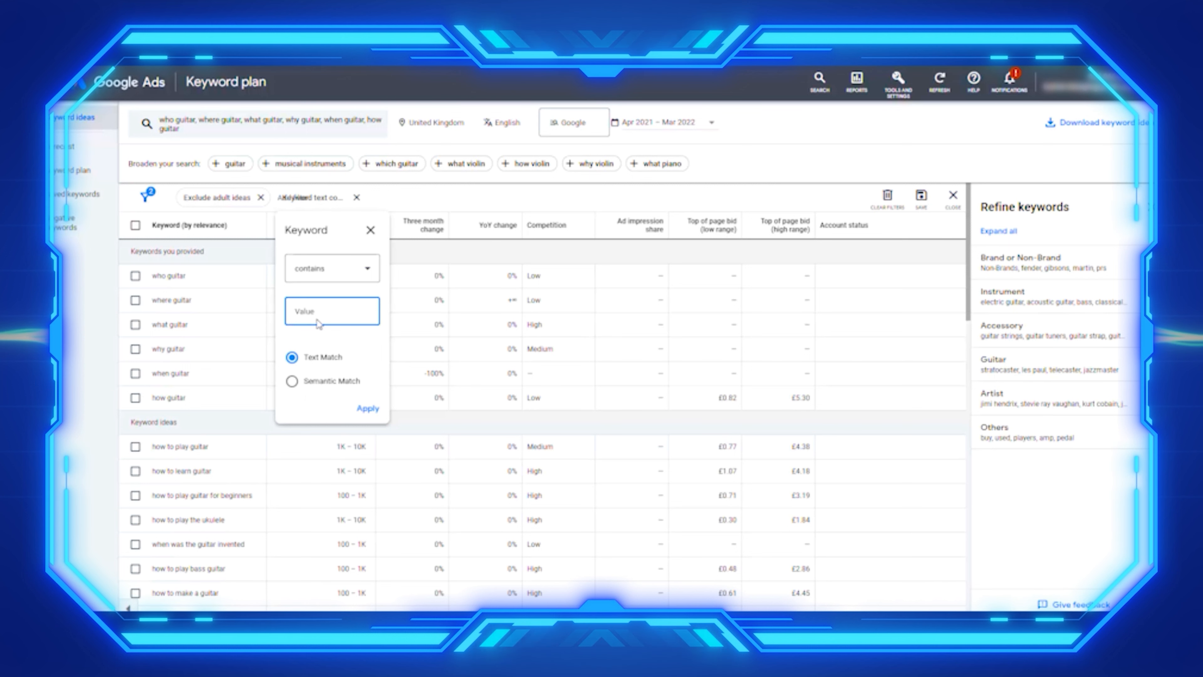
text(what)
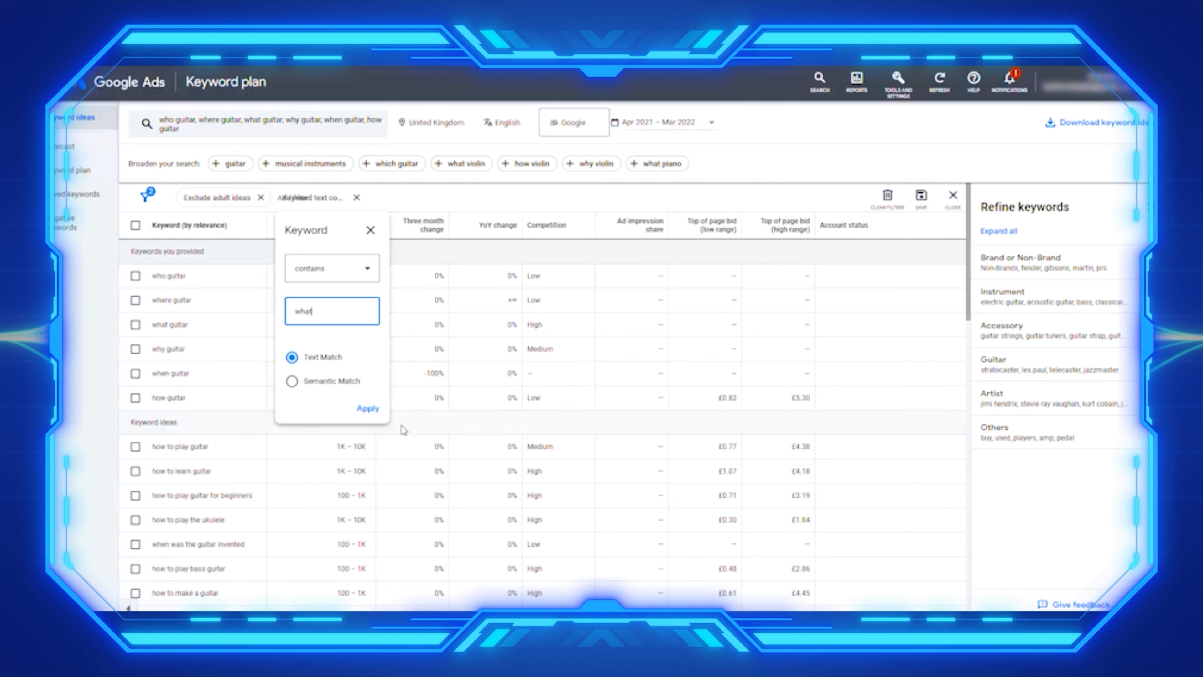
click(368, 408)
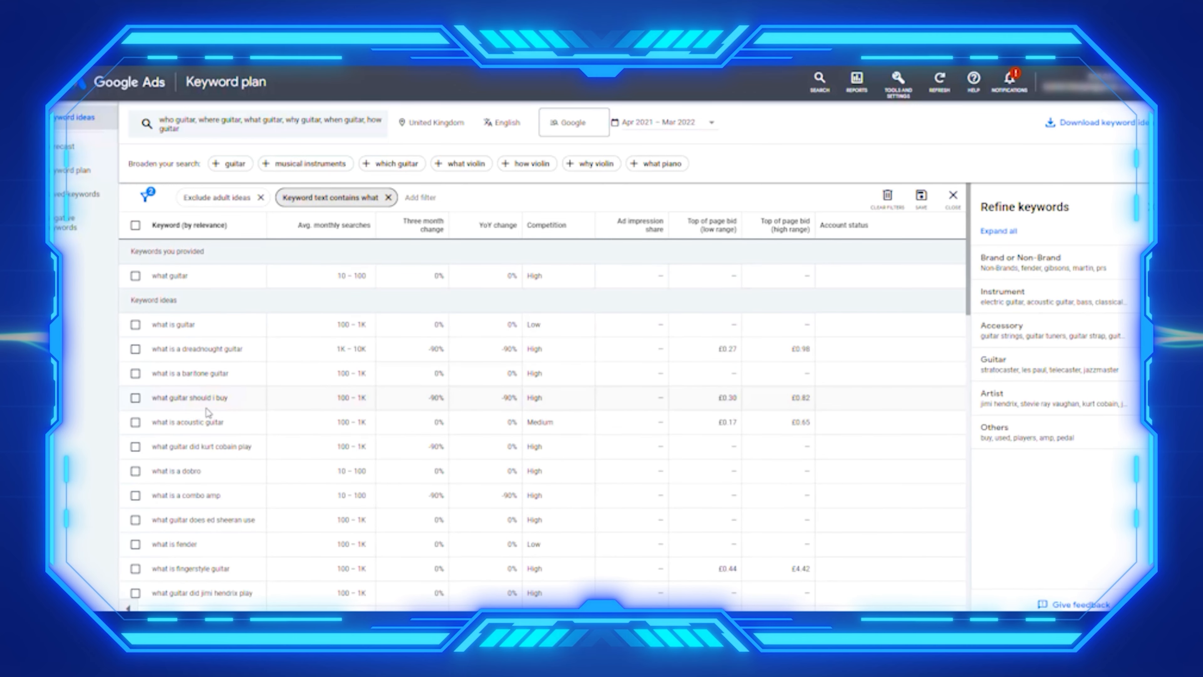
scroll(down, 3)
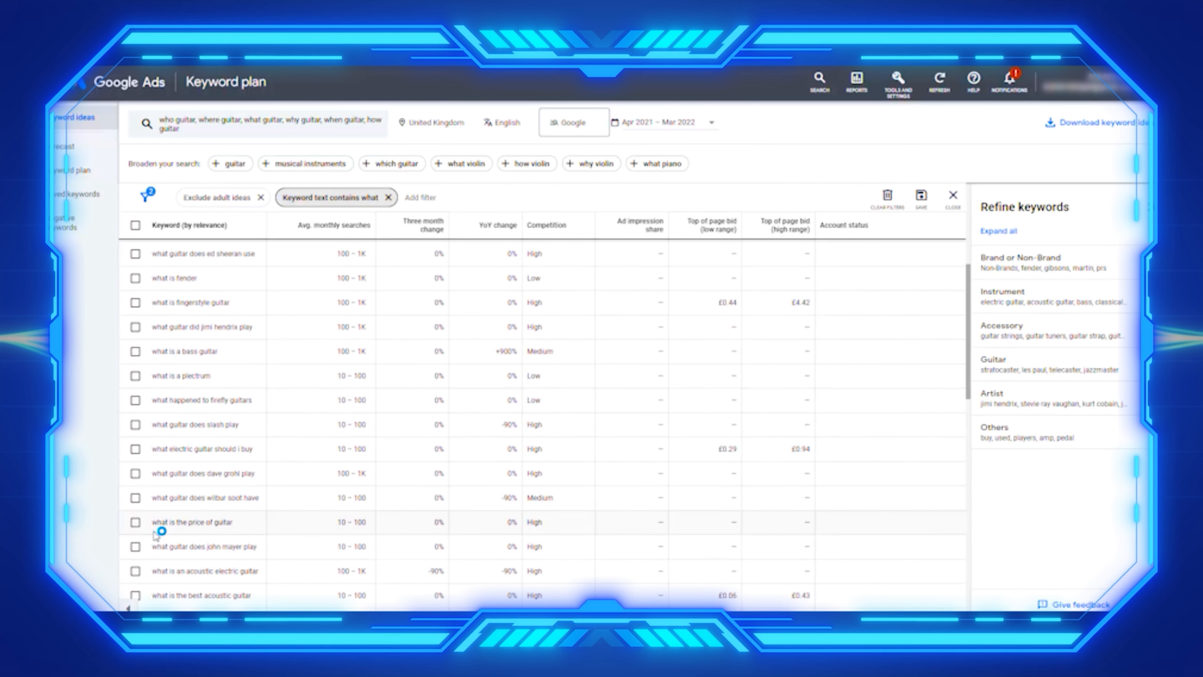
scroll(down, 3)
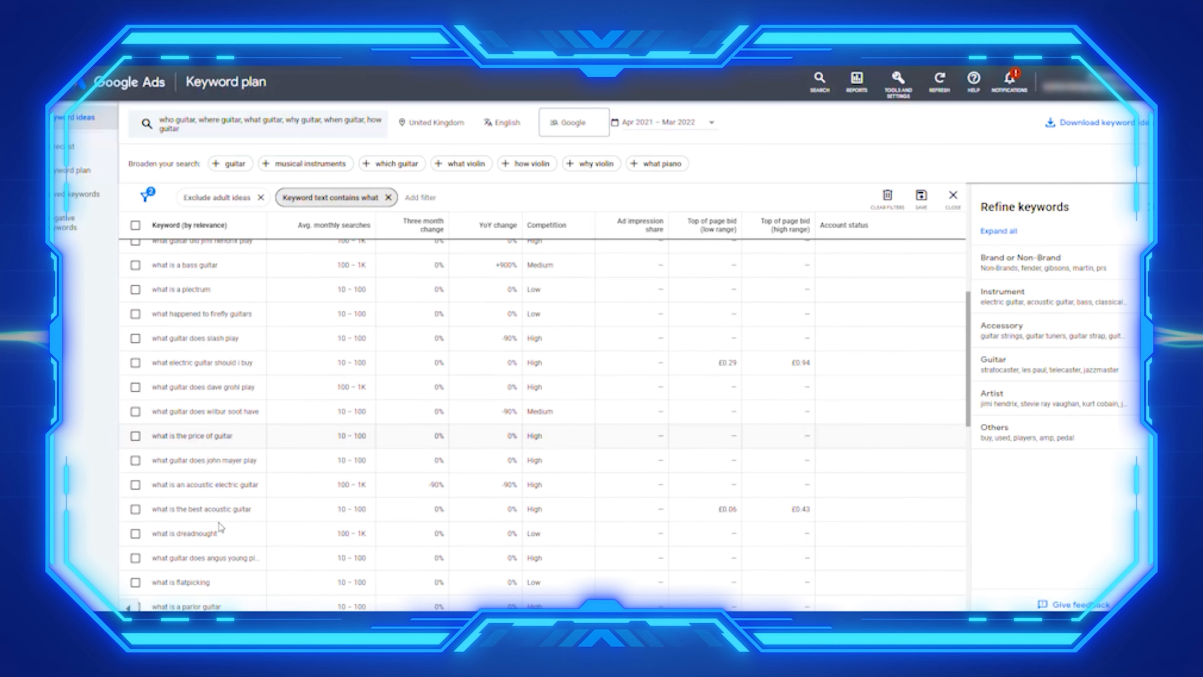
scroll(down, 3)
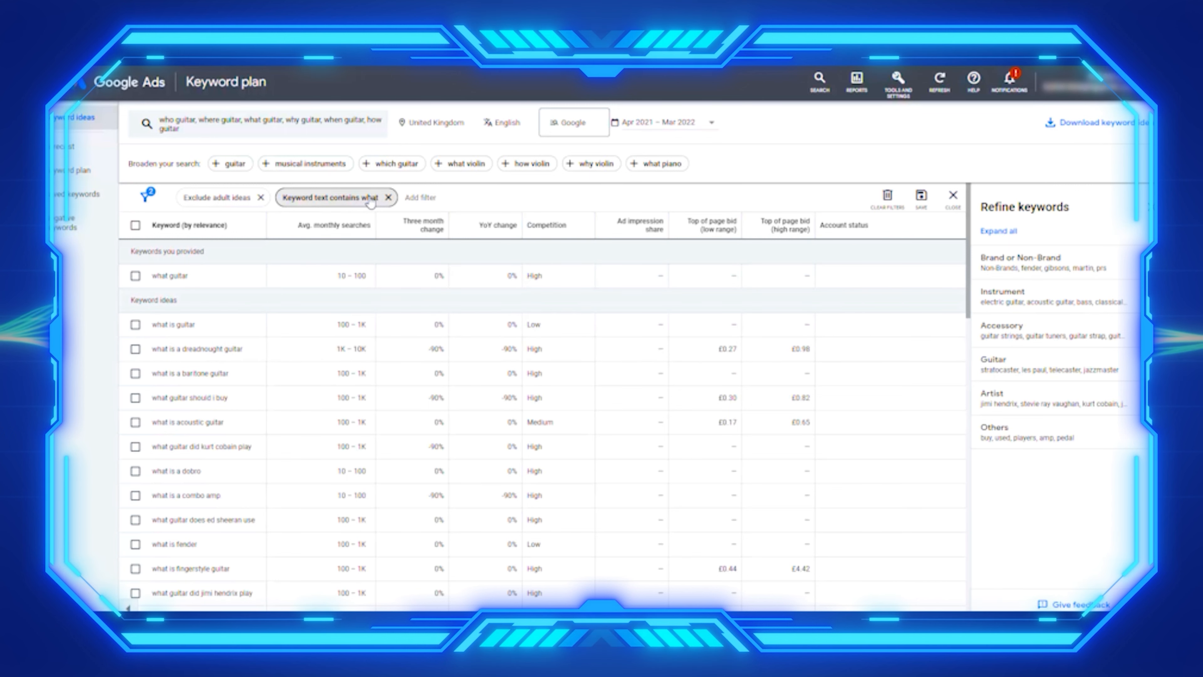
Change the keyword-text filter from 'what' to 'buy' to surface purchase-intent queries
click(333, 206)
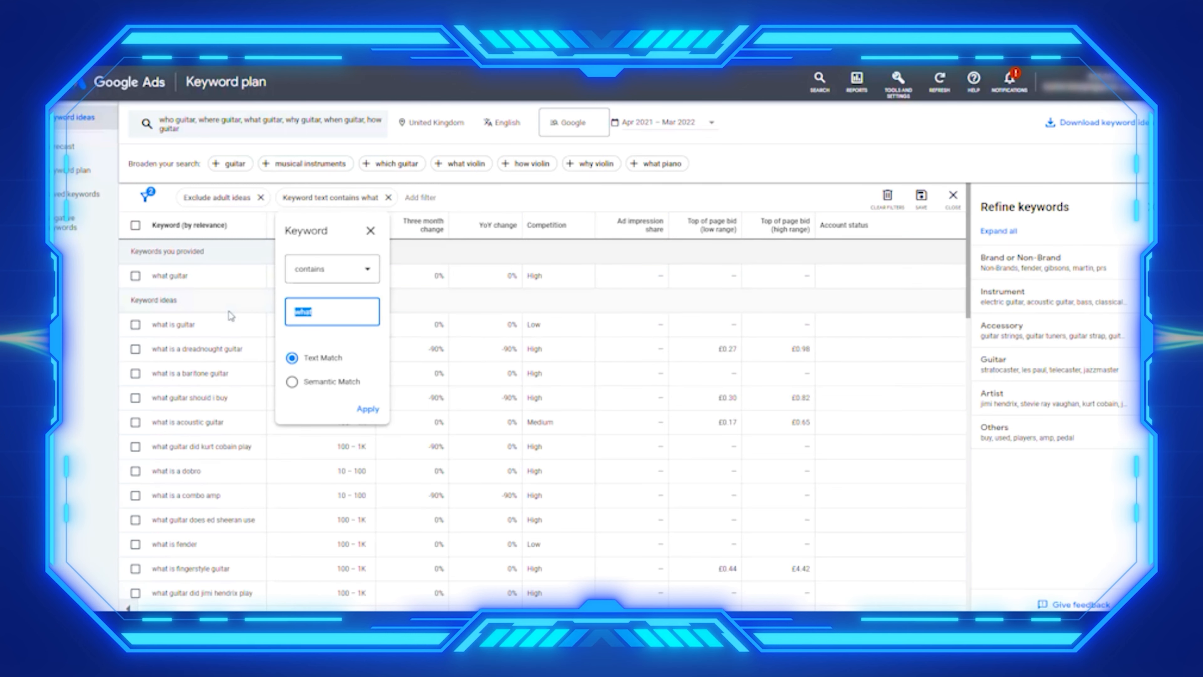
text(buy)
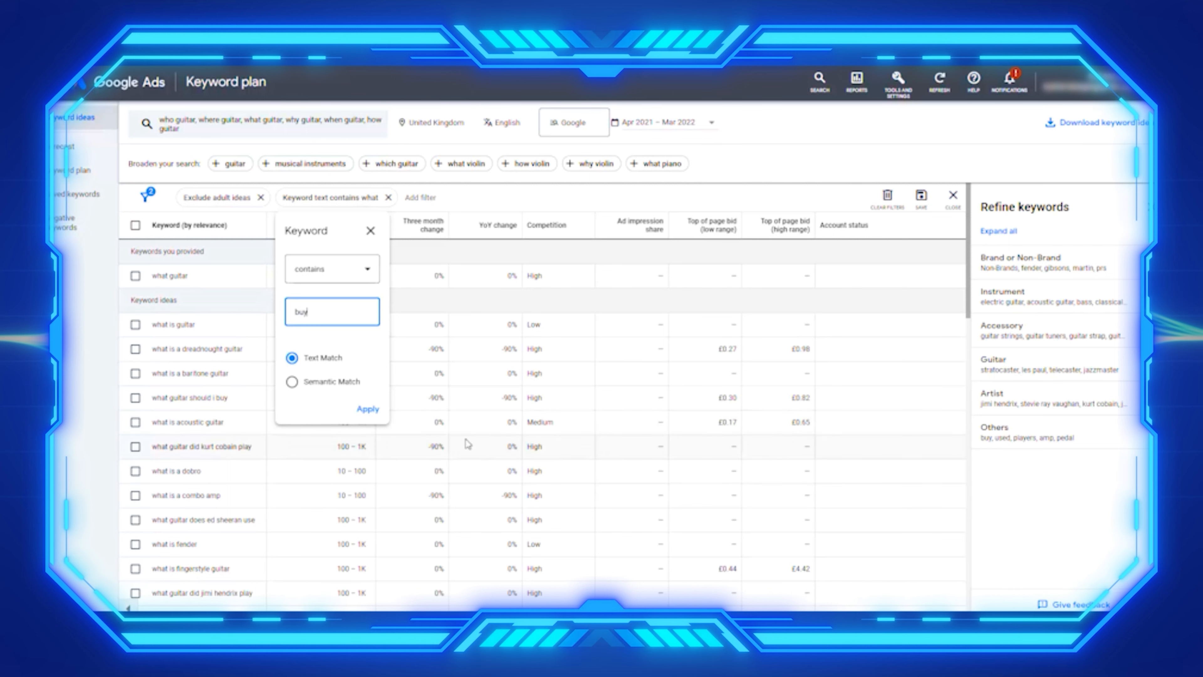
click(369, 409)
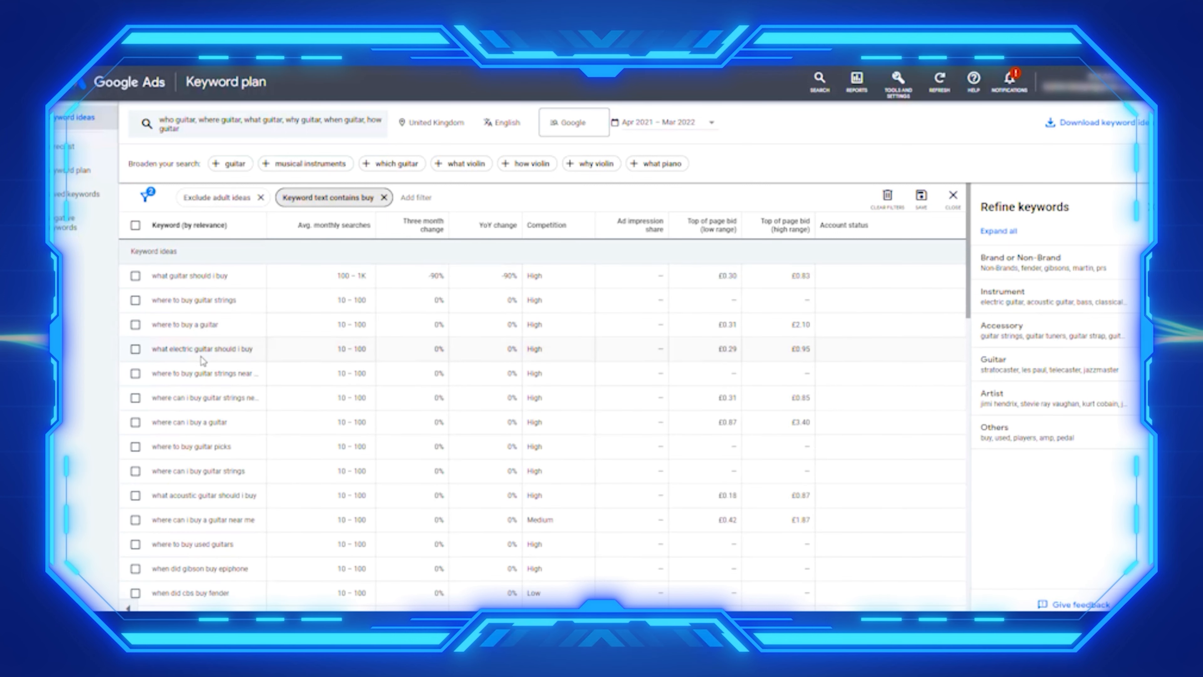
mouse_move(237, 364)
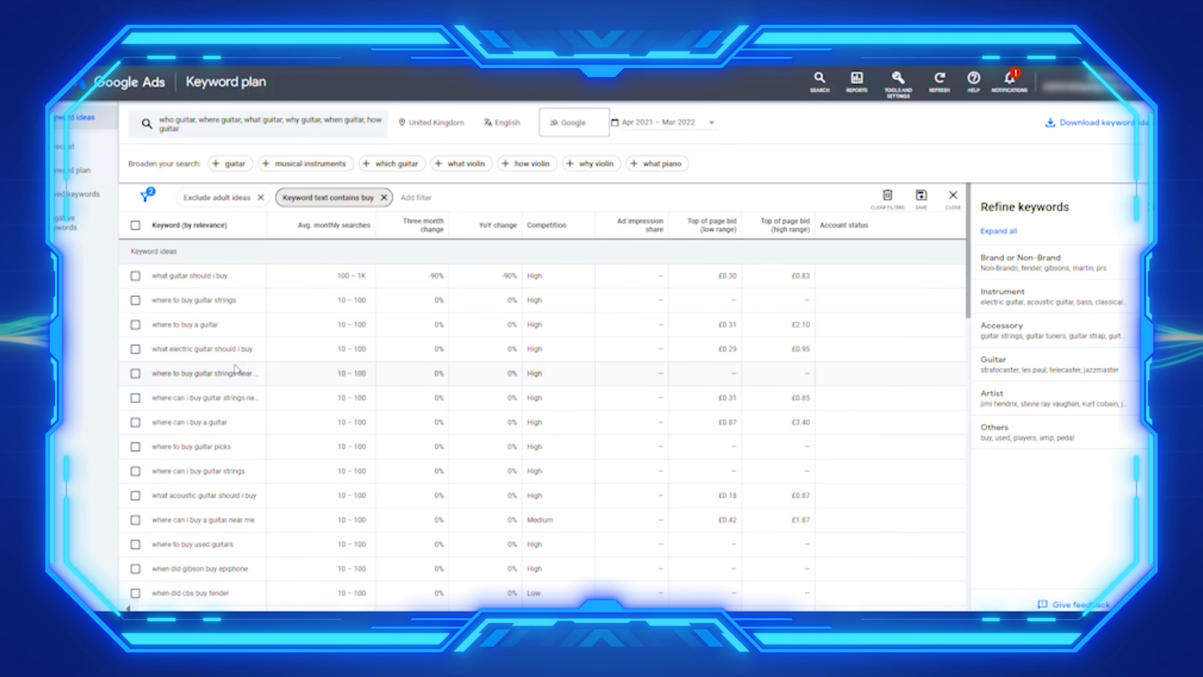
mouse_move(209, 410)
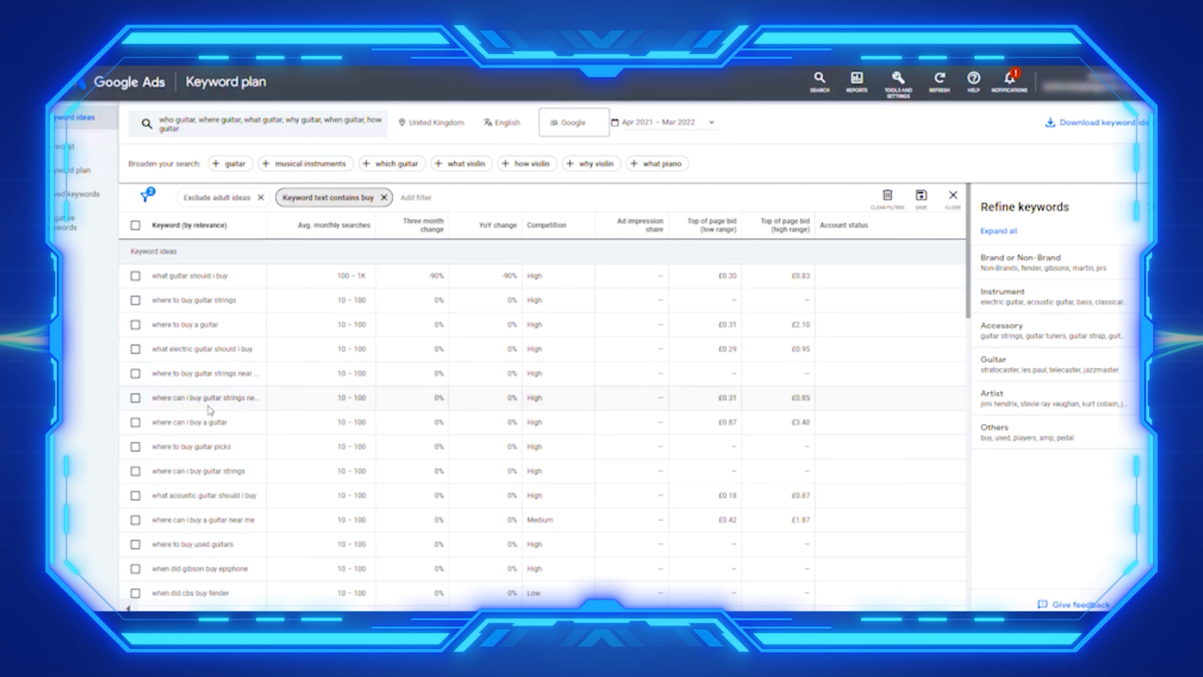
mouse_move(220, 434)
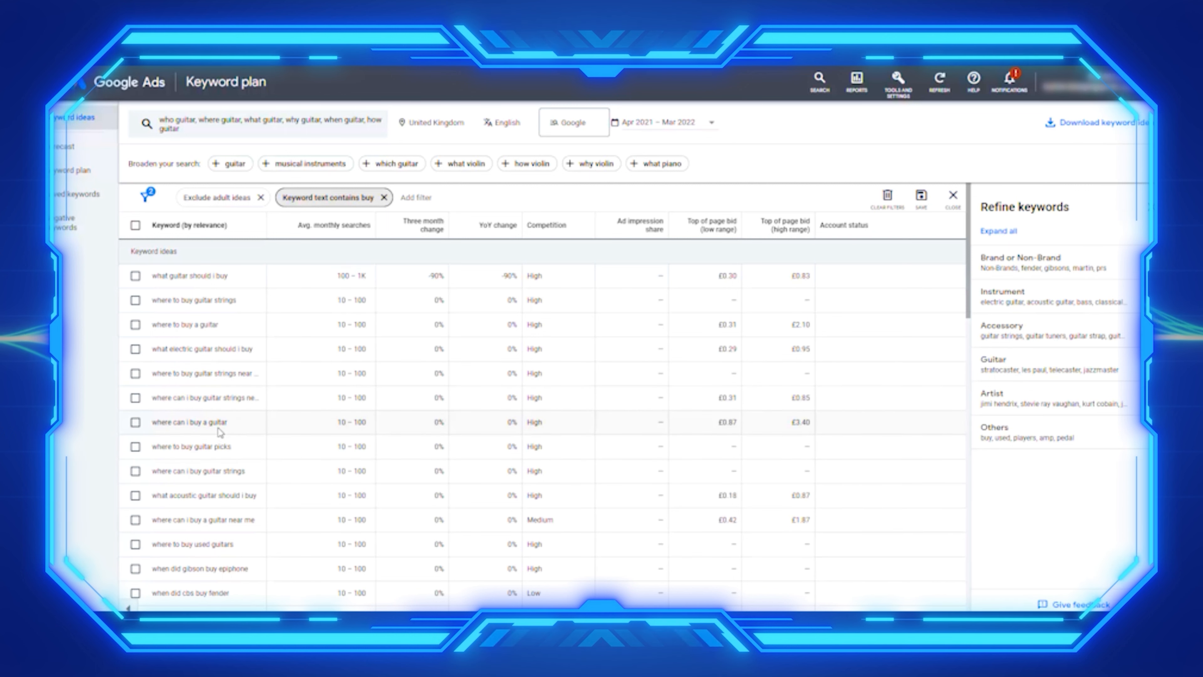
mouse_move(224, 416)
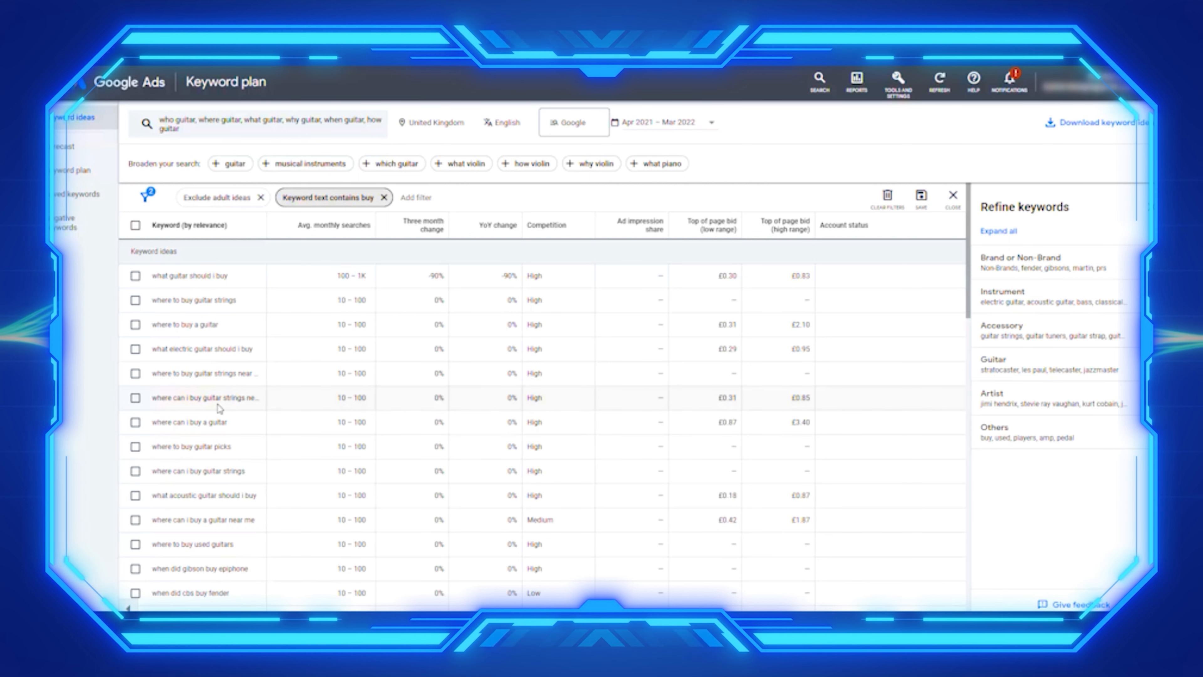
scroll(down, 3)
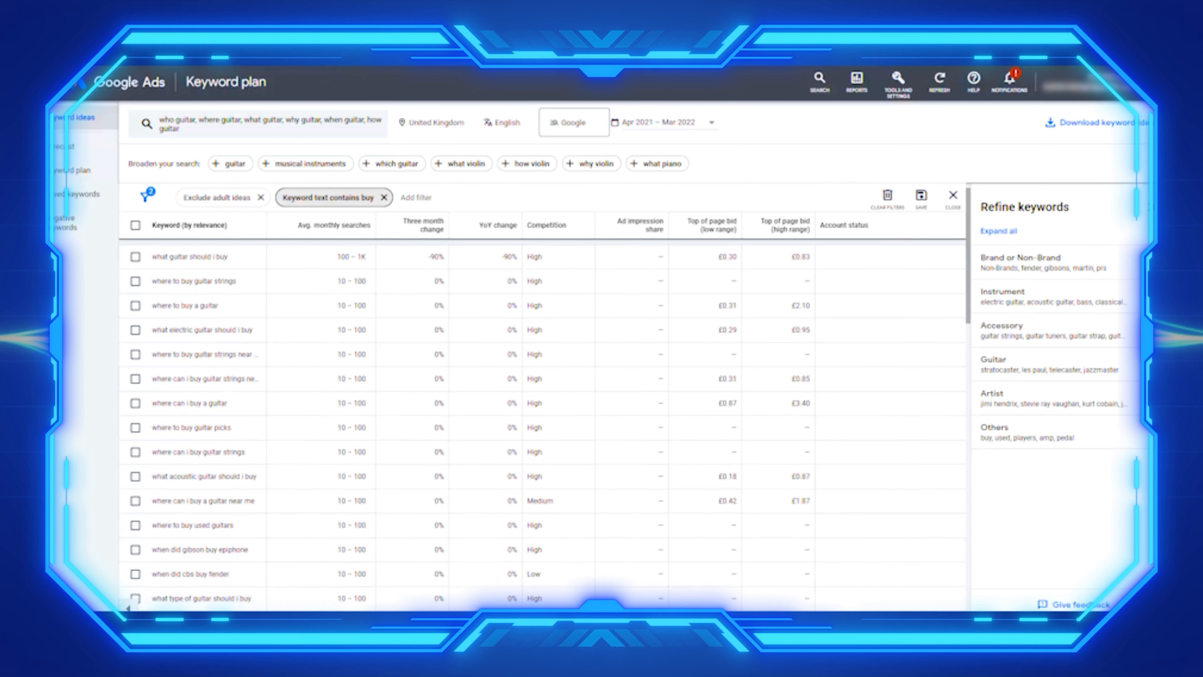